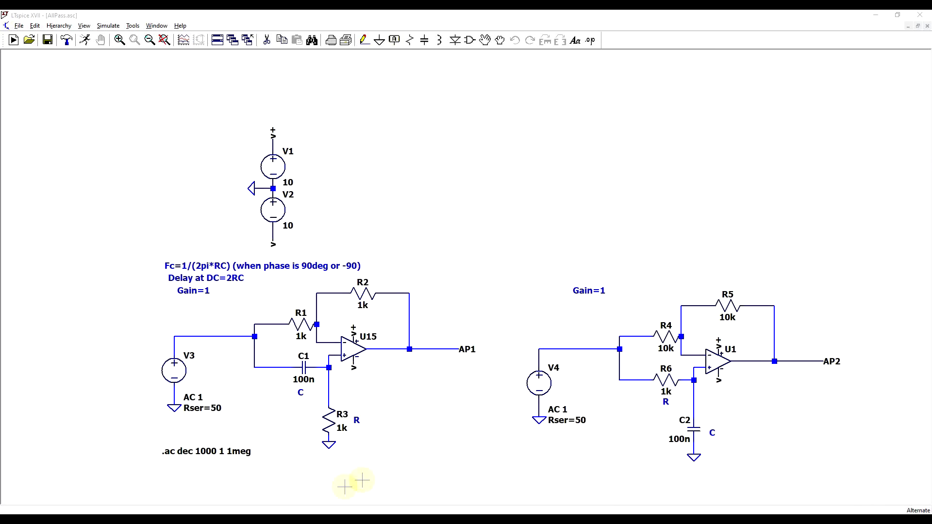
mouse_move(365, 488)
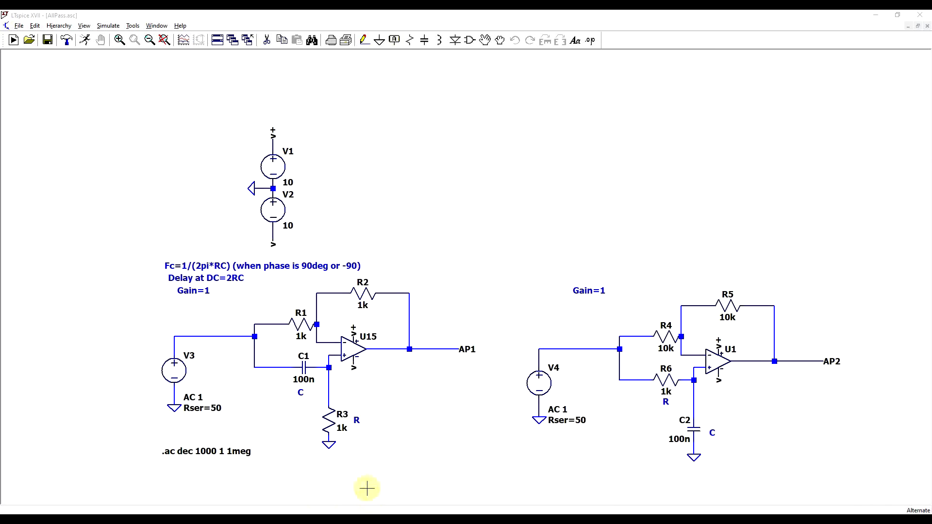
mouse_move(446, 432)
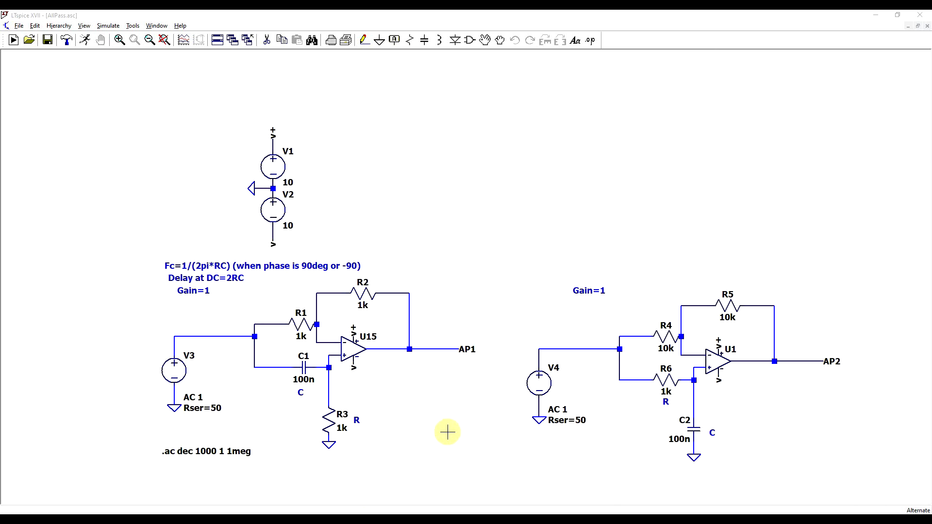
mouse_move(256, 265)
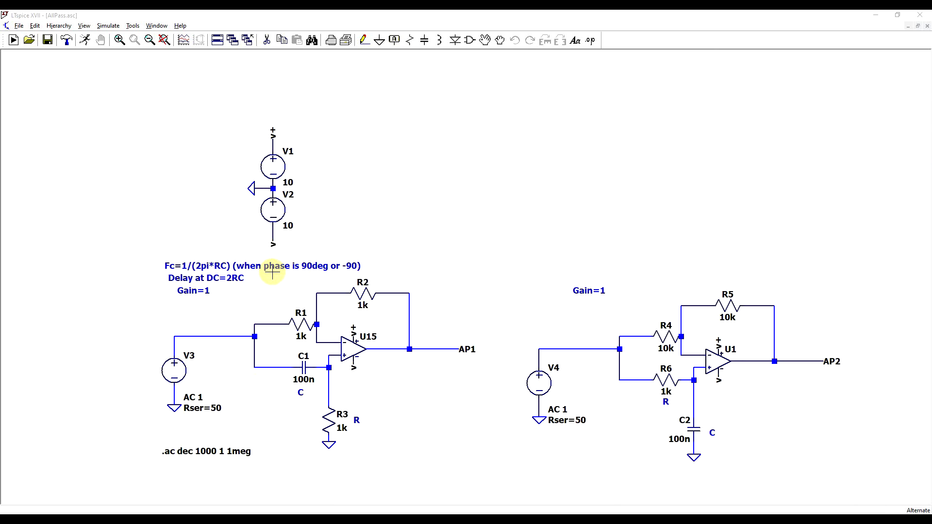
mouse_move(363, 371)
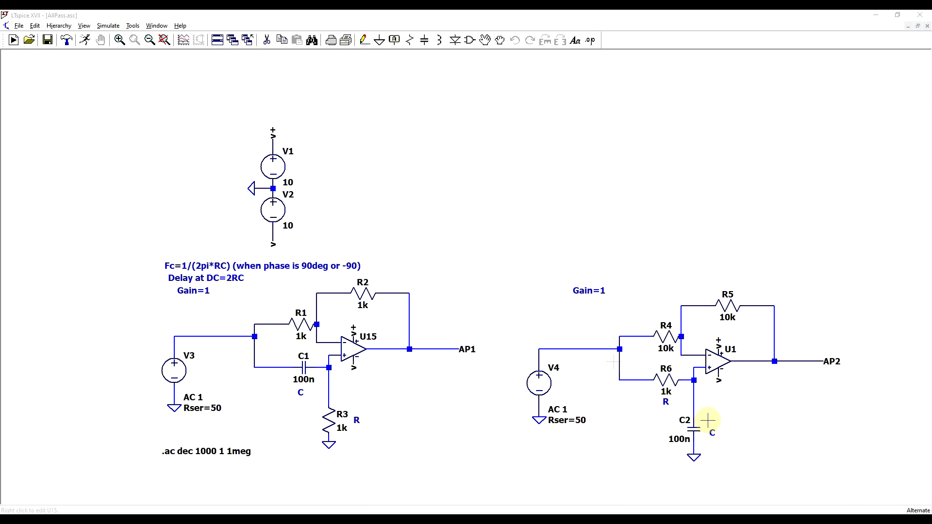
mouse_move(444, 422)
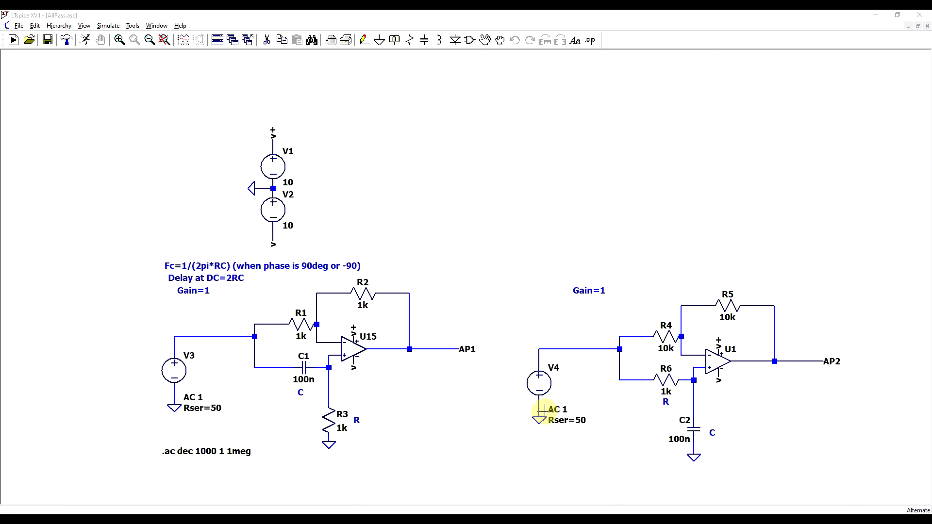
mouse_move(330, 357)
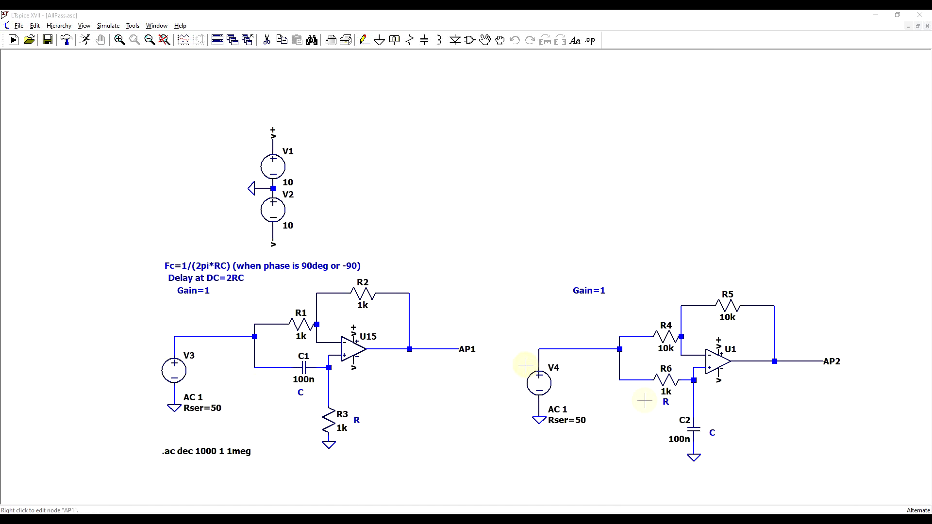
mouse_move(571, 396)
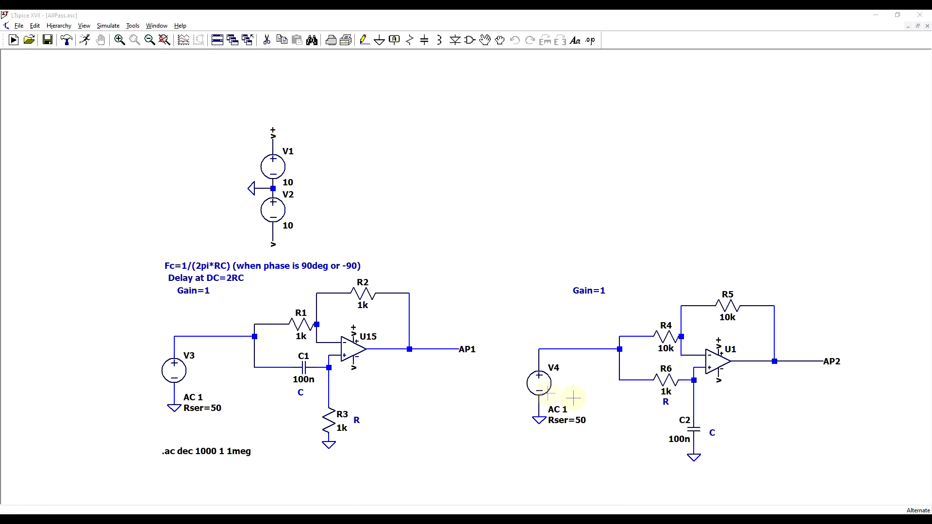
mouse_move(338, 358)
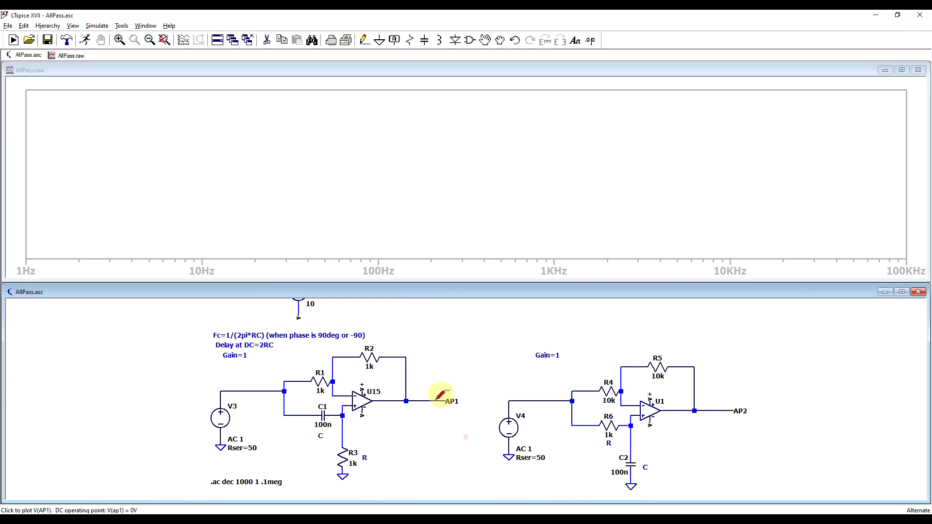
Plot V(ap1) and V(ap2) by probing the AP1 and AP2 nets.
click(442, 401)
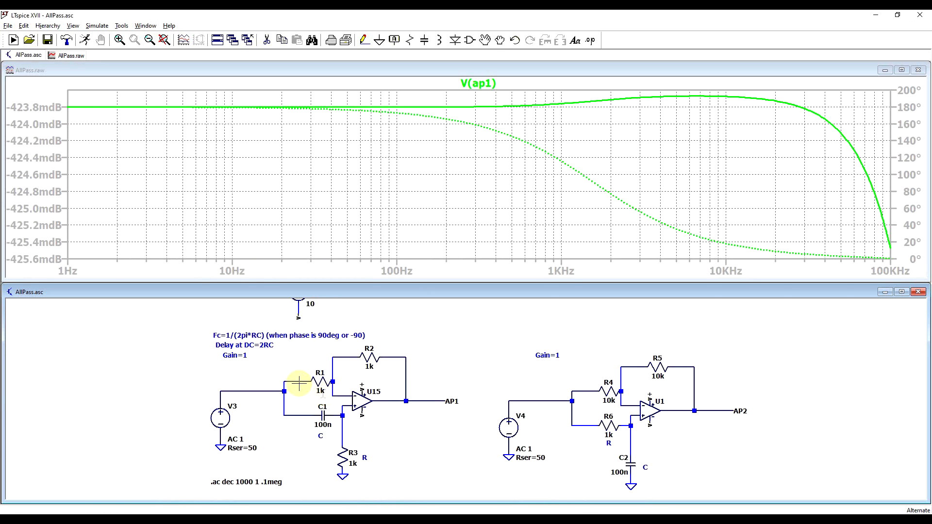
click(718, 411)
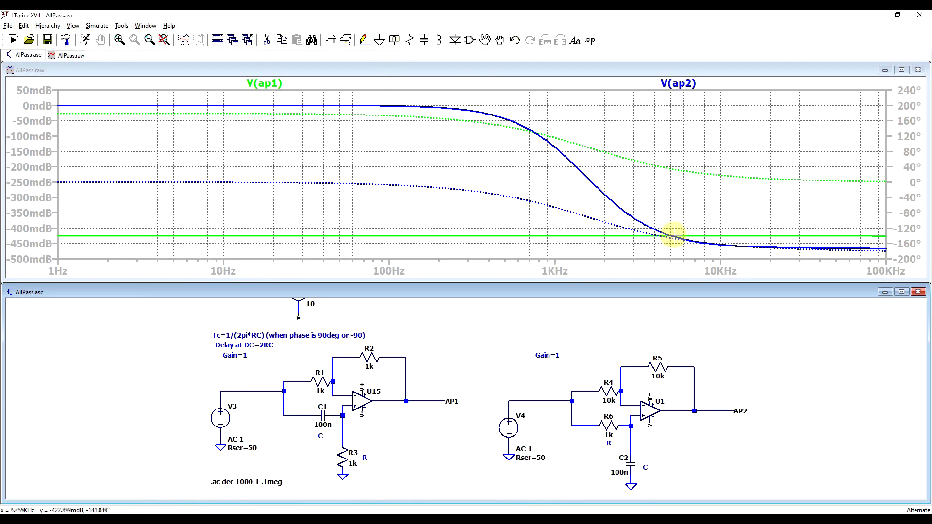
mouse_move(47, 266)
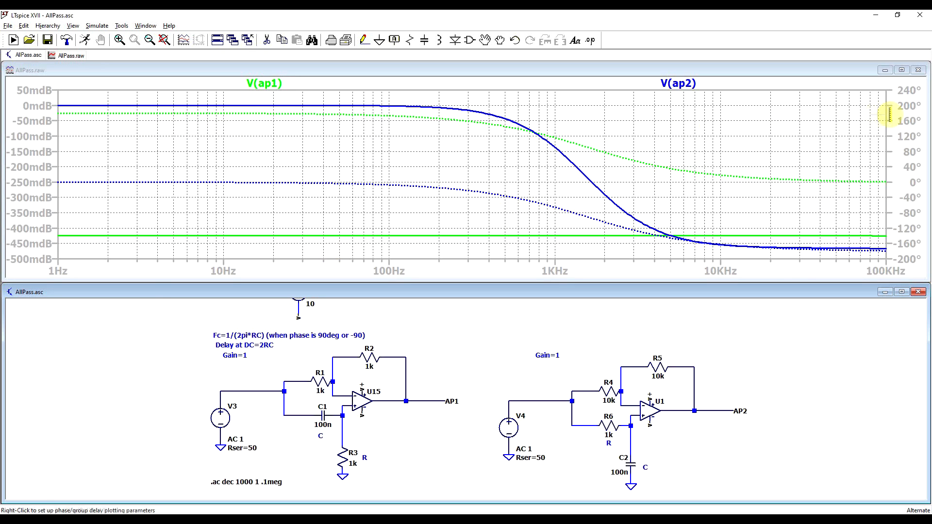
mouse_move(868, 189)
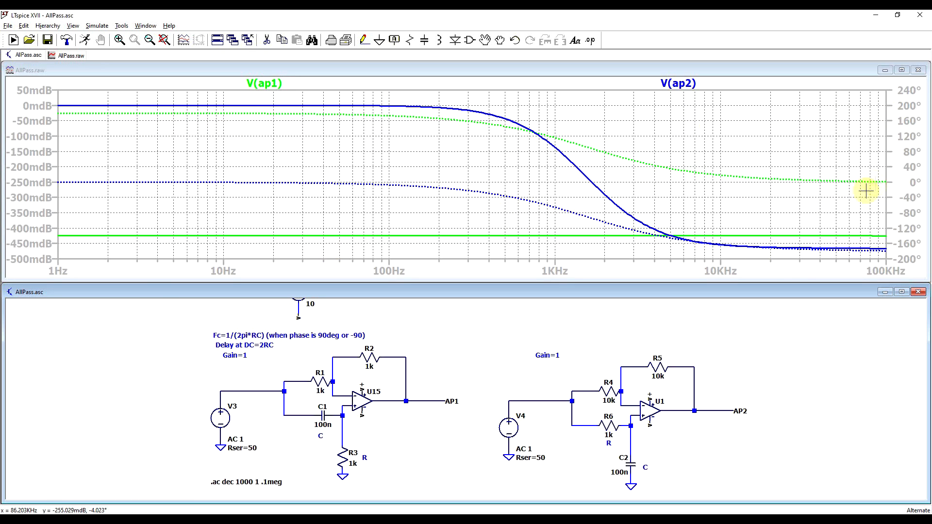
mouse_move(525, 152)
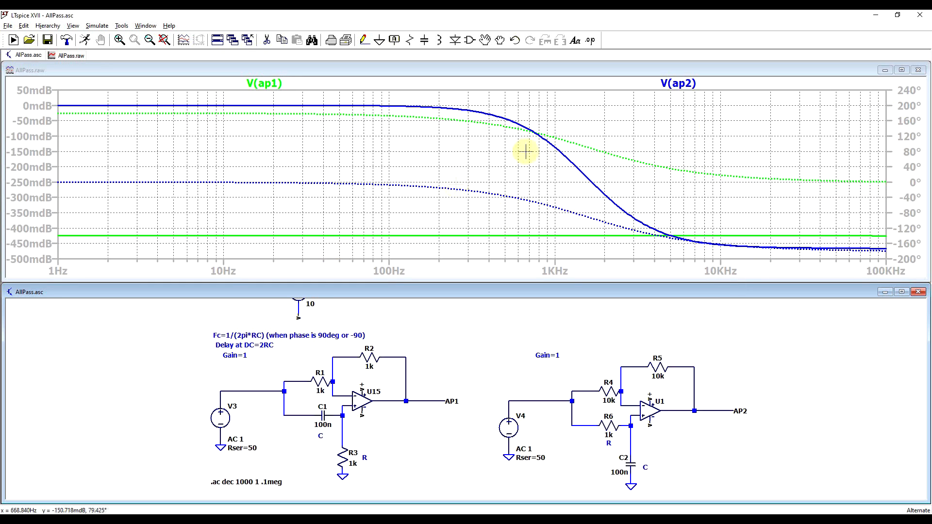
mouse_move(106, 180)
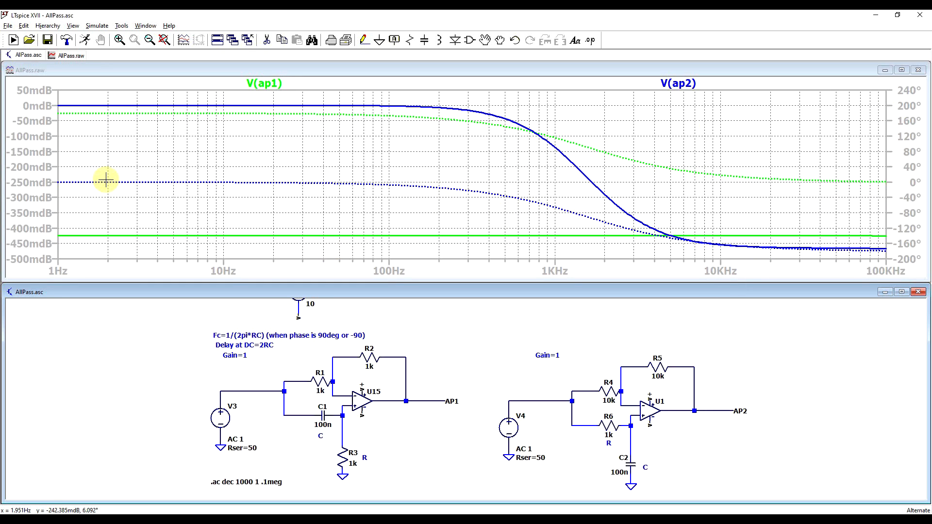
mouse_move(877, 249)
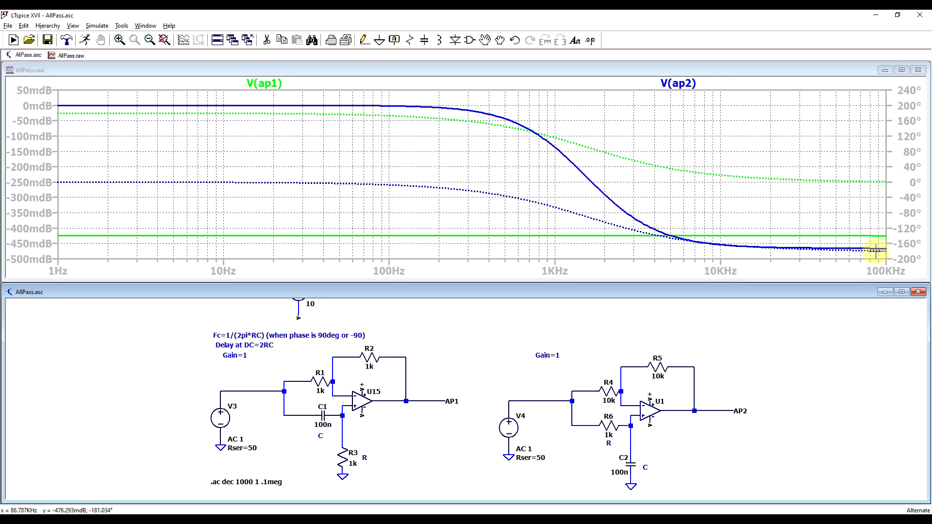
mouse_move(564, 199)
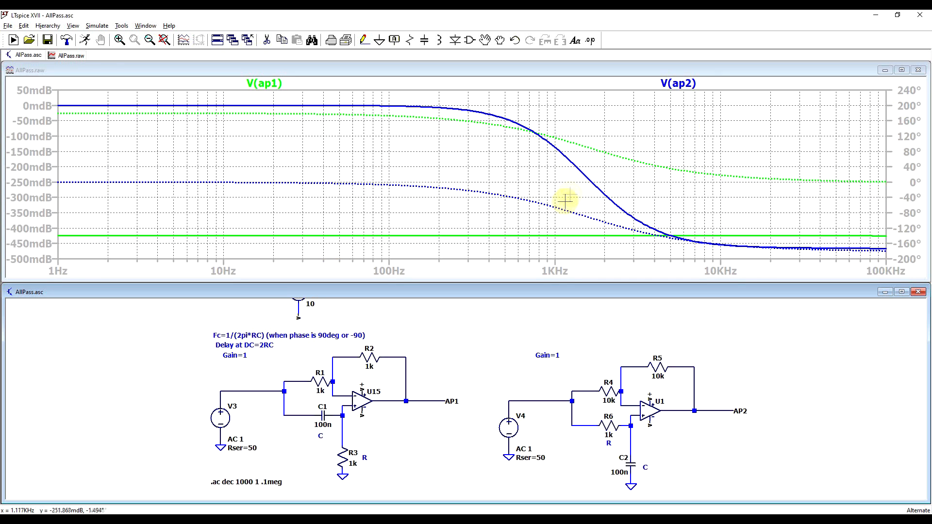
mouse_move(576, 208)
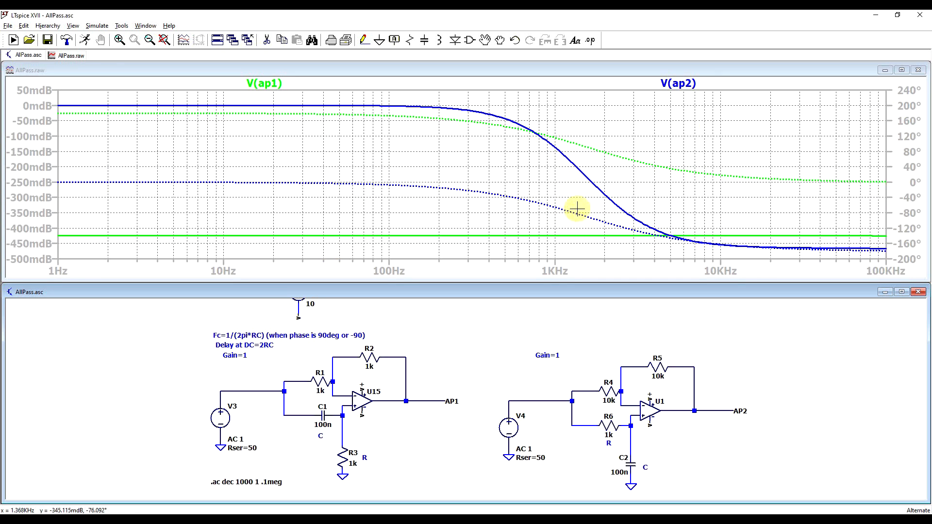
mouse_move(583, 198)
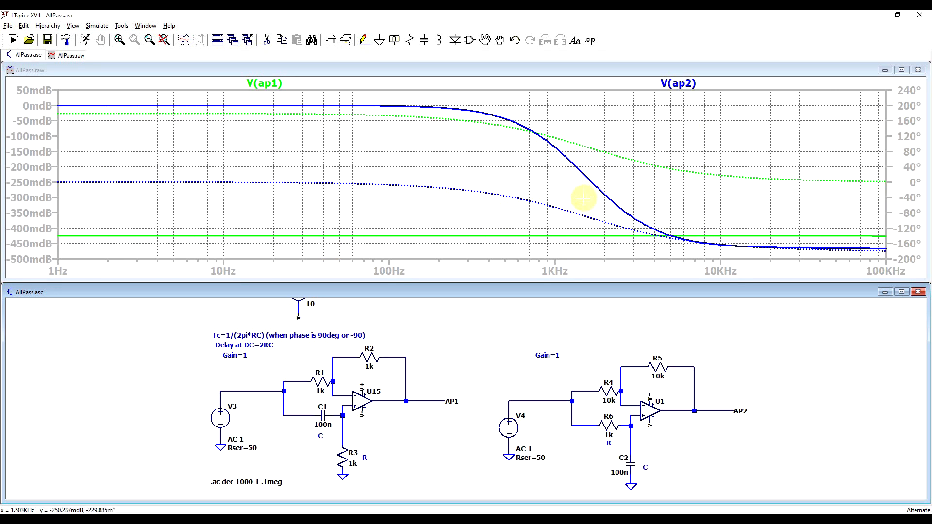
mouse_move(576, 232)
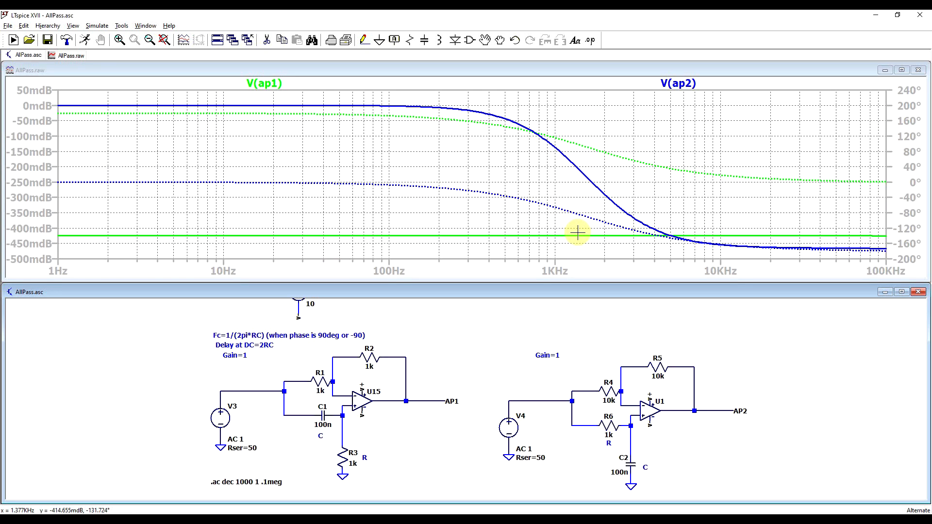
mouse_move(24, 151)
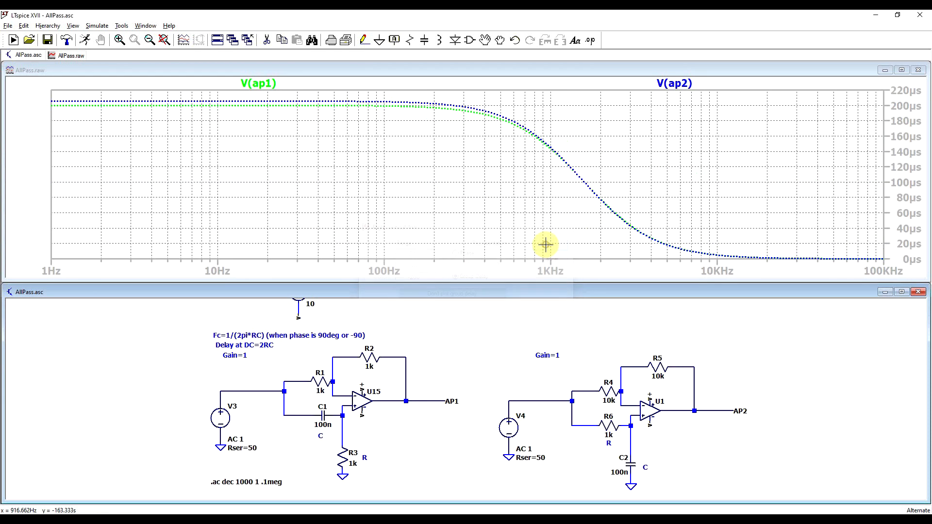
mouse_move(553, 217)
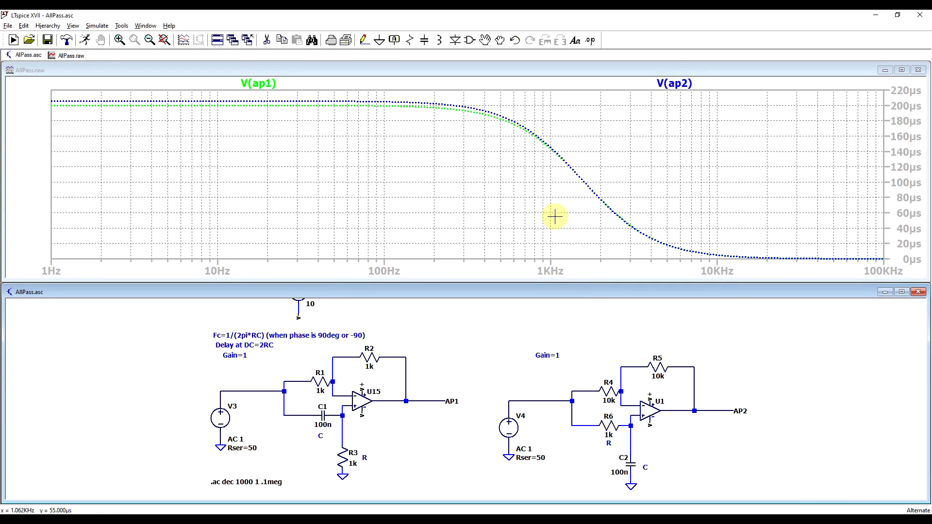
mouse_move(622, 235)
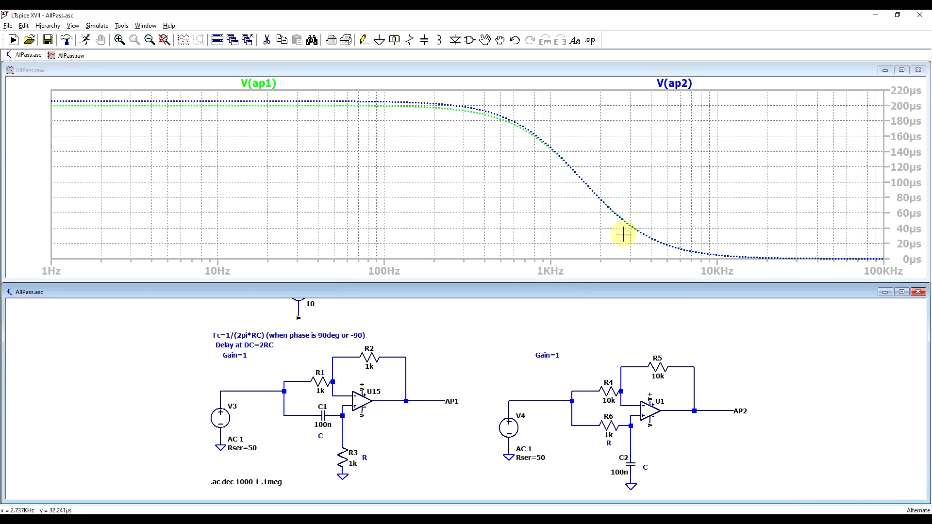
mouse_move(294, 148)
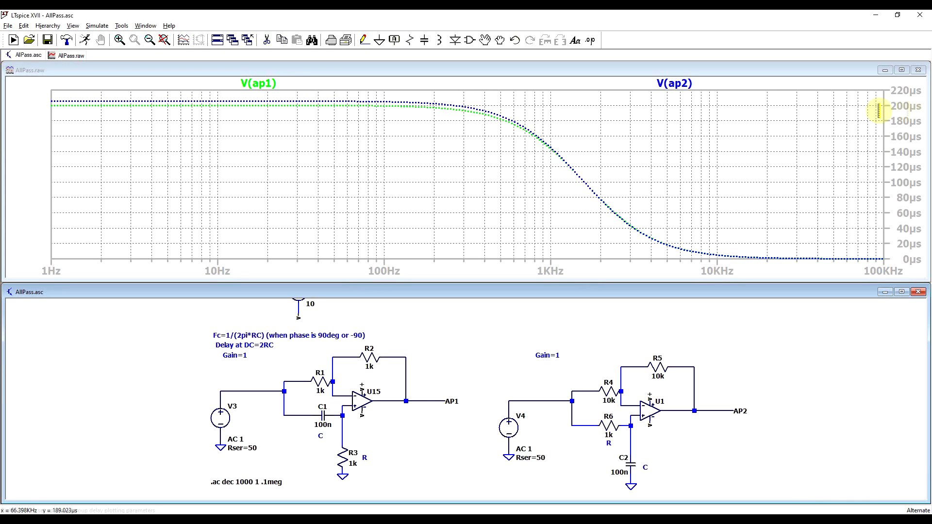
mouse_move(593, 124)
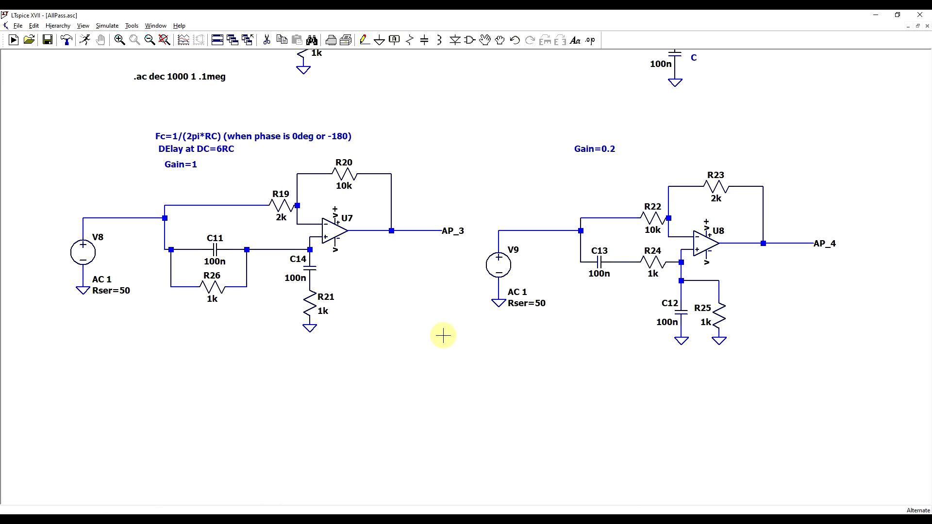
mouse_move(383, 350)
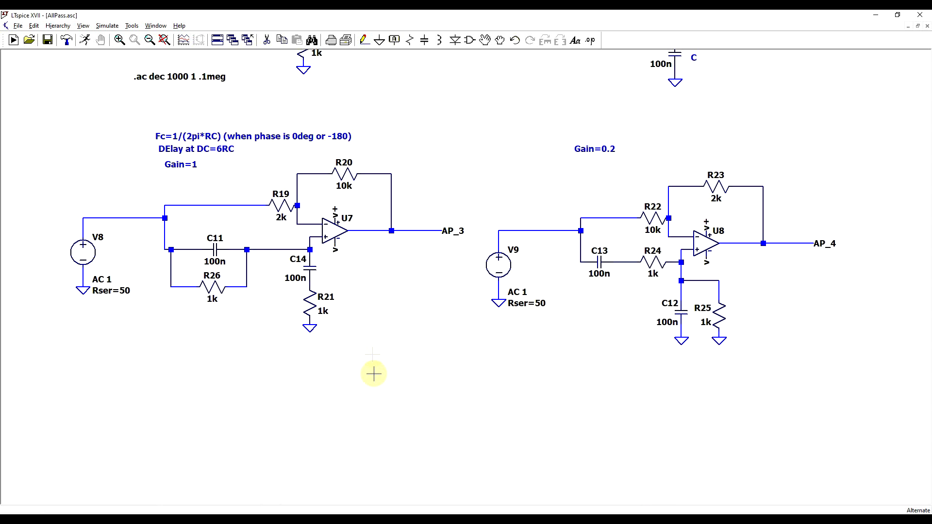
mouse_move(333, 232)
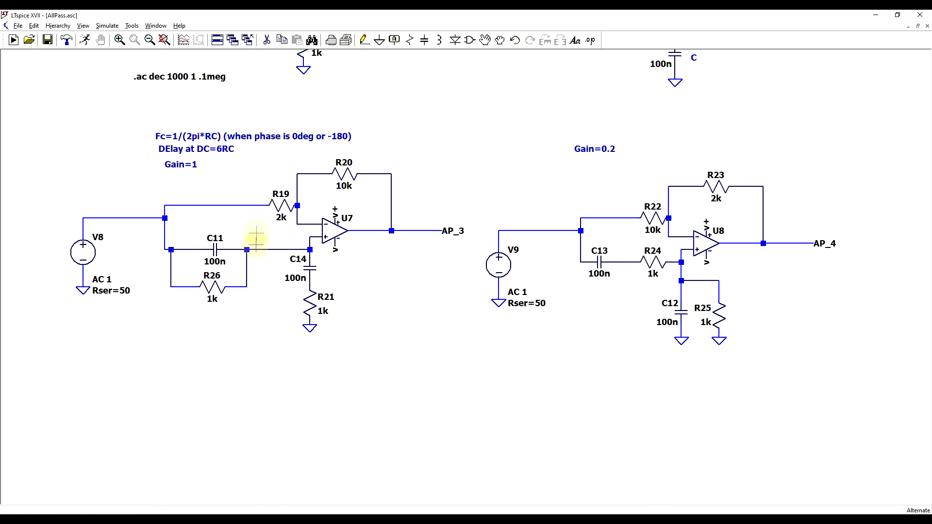
mouse_move(297, 299)
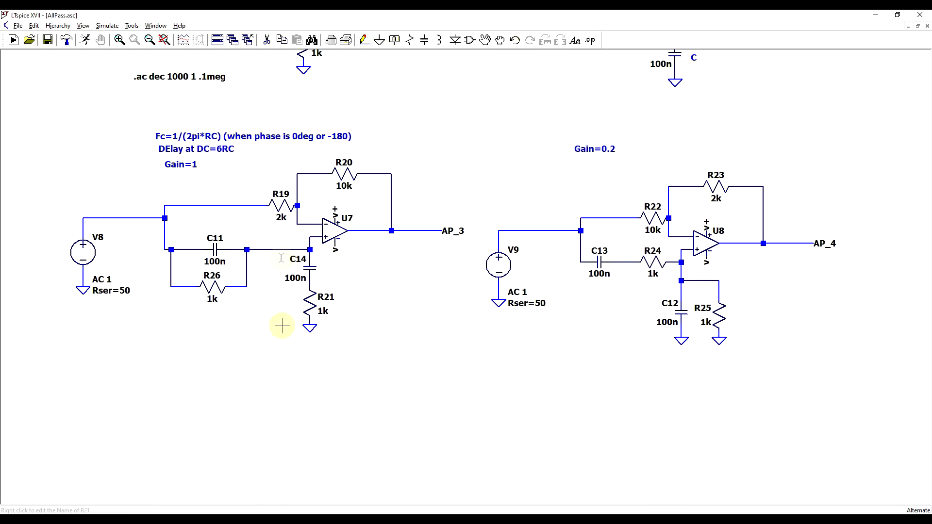
mouse_move(480, 339)
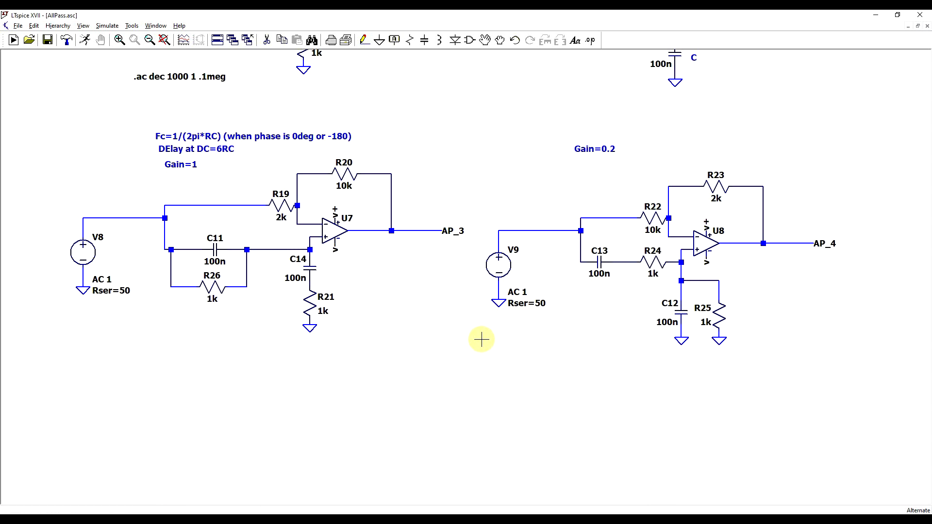
mouse_move(622, 357)
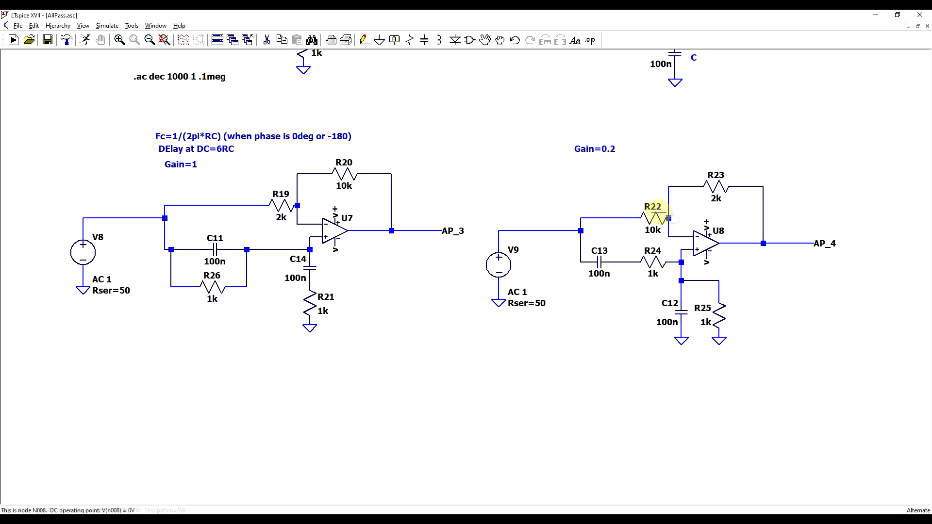
mouse_move(635, 204)
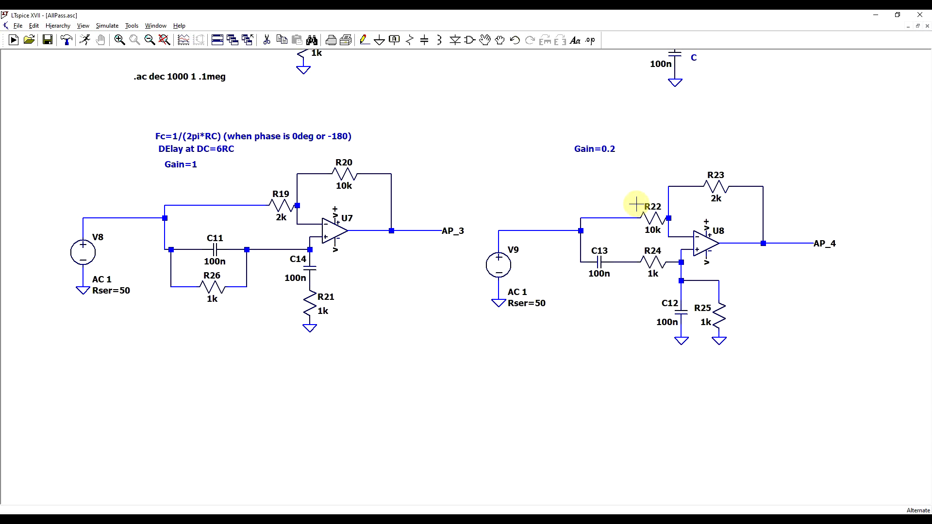
mouse_move(579, 203)
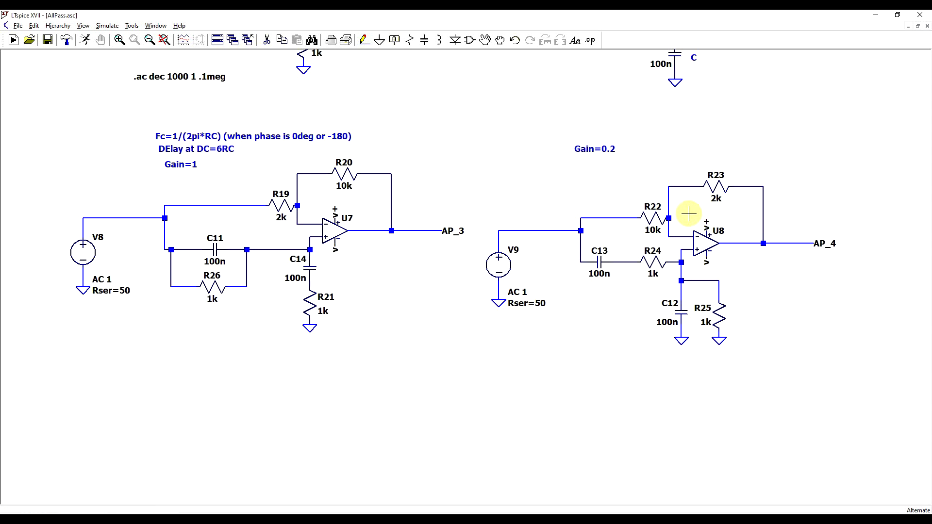
mouse_move(471, 335)
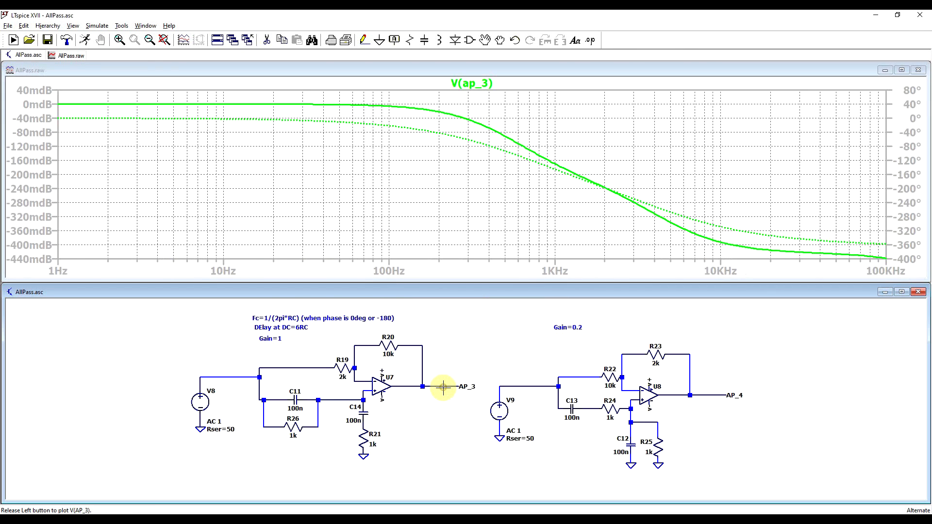
mouse_move(401, 303)
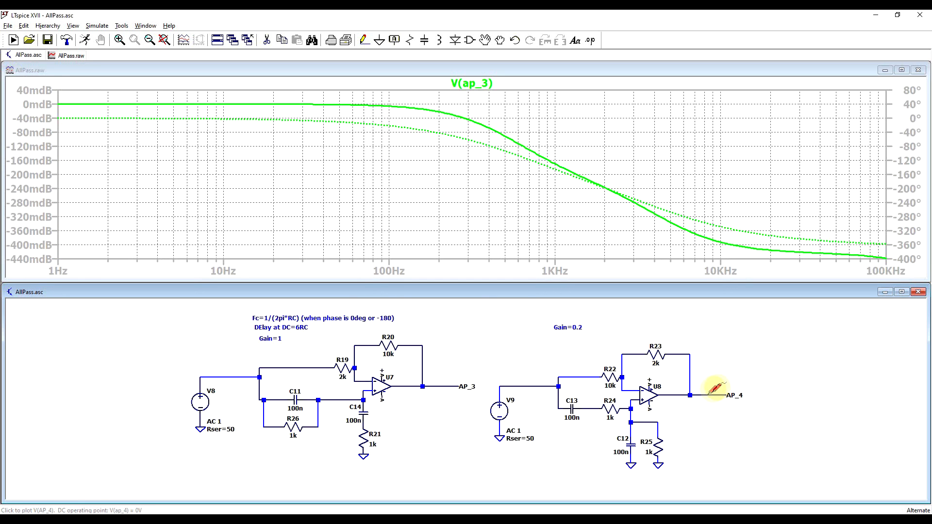
Probe the AP_4 net to plot V(ap_4) in place of AP_3.
click(713, 394)
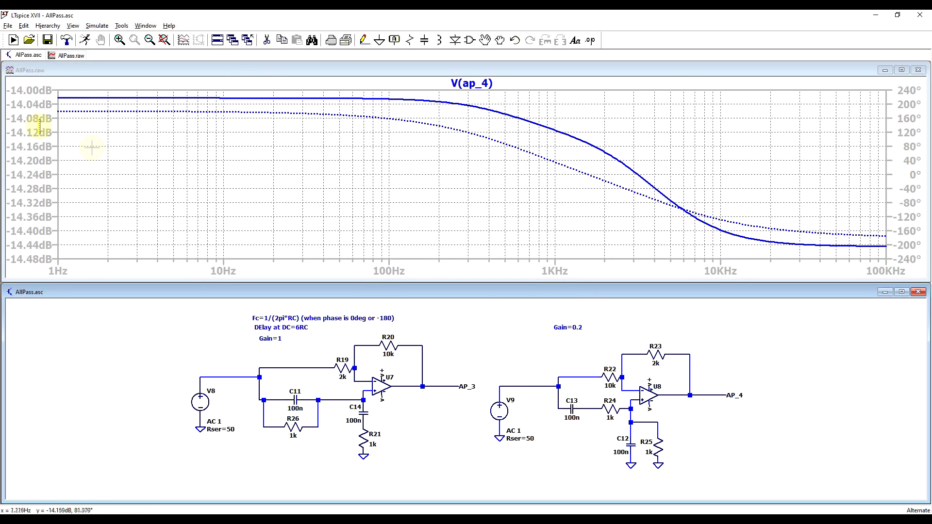
mouse_move(35, 245)
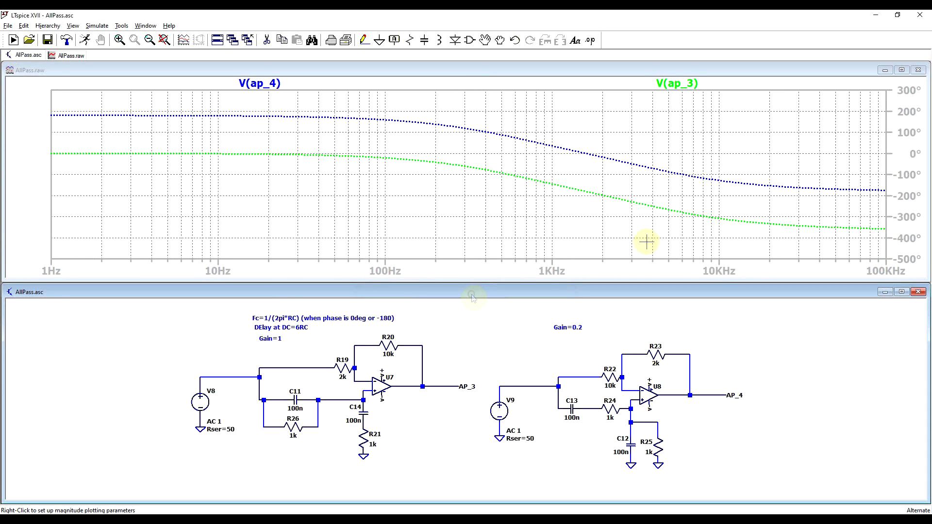
mouse_move(471, 155)
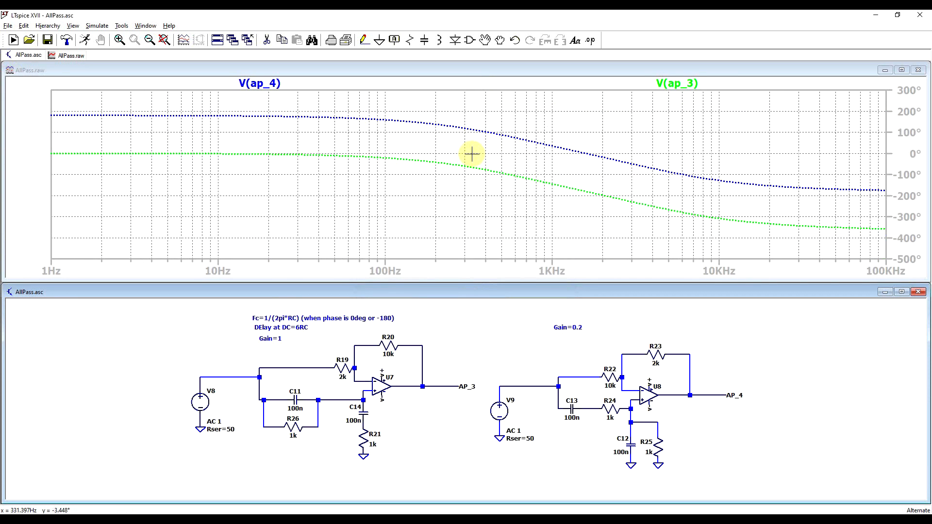
mouse_move(649, 108)
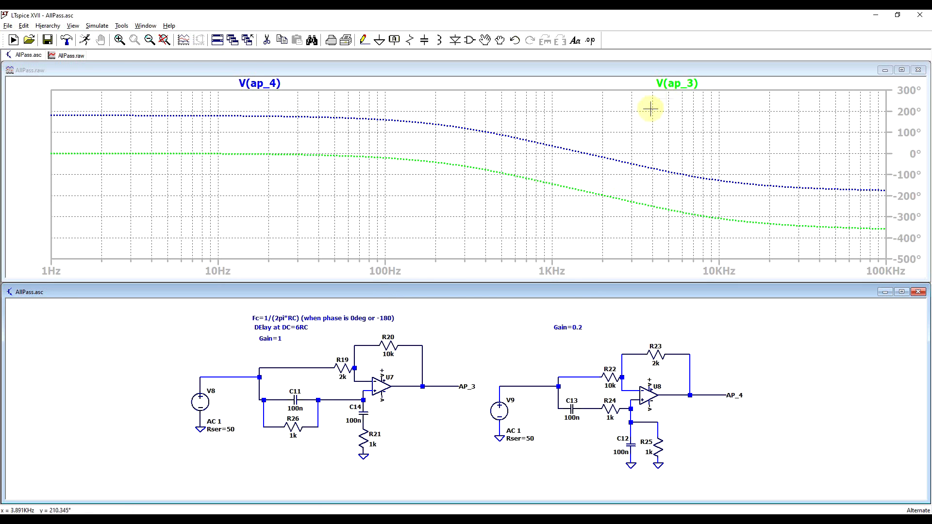
mouse_move(476, 152)
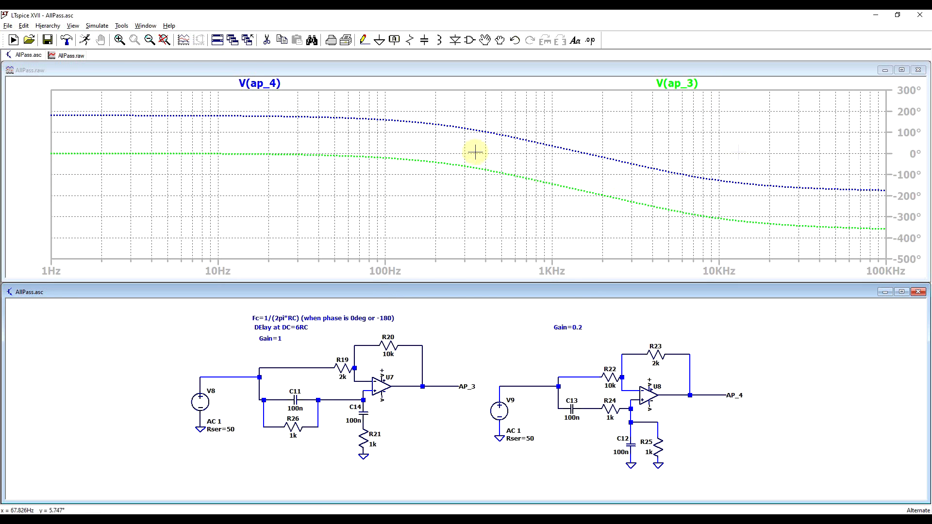
mouse_move(843, 232)
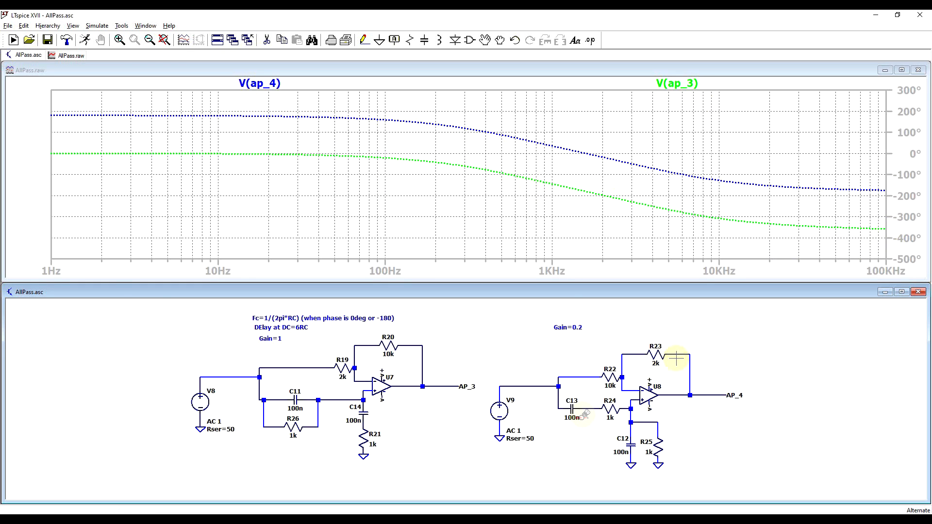
mouse_move(106, 113)
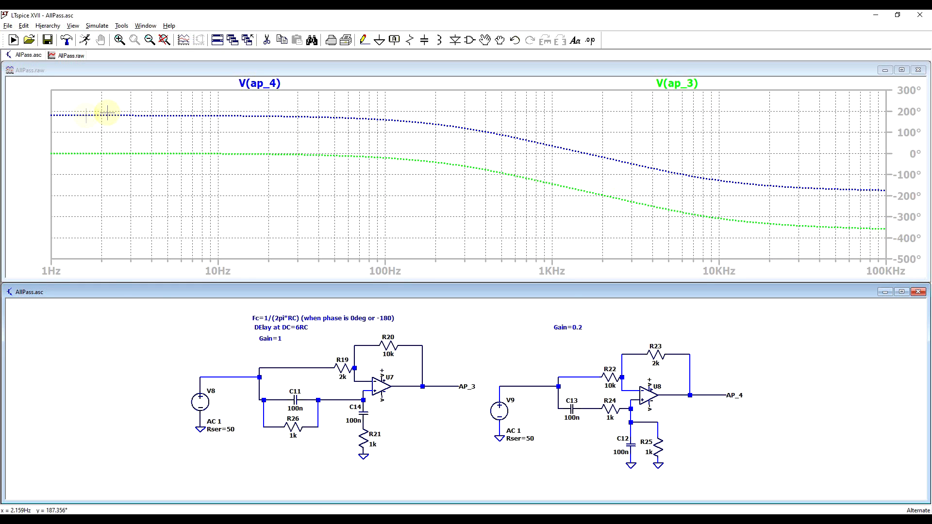
mouse_move(883, 199)
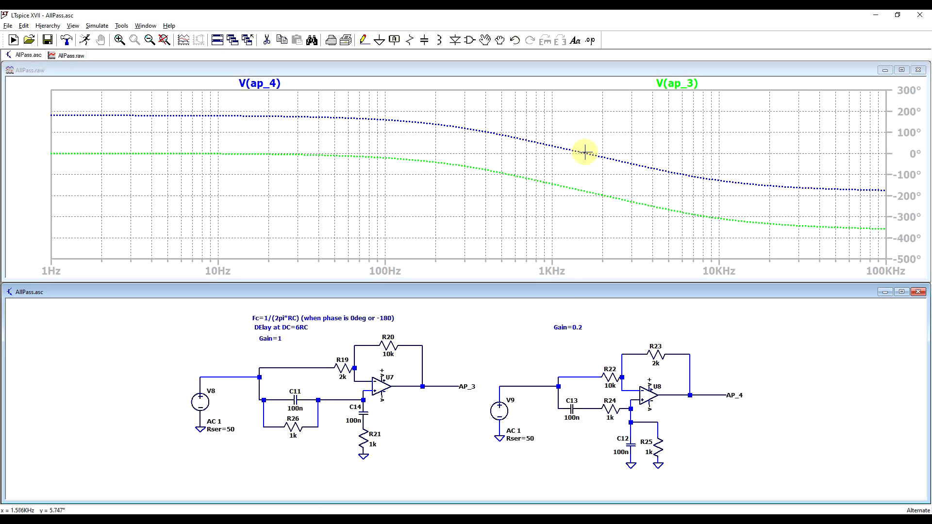
mouse_move(768, 201)
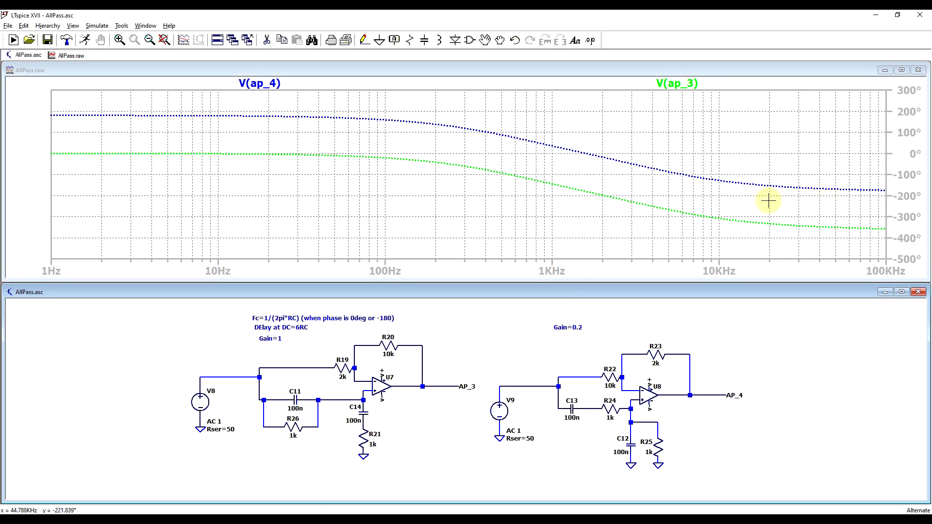
mouse_move(584, 217)
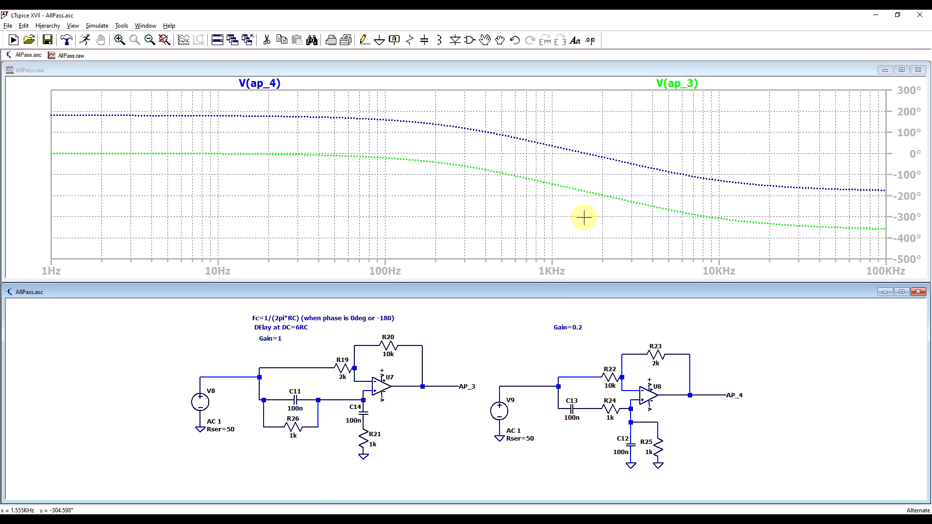
mouse_move(737, 209)
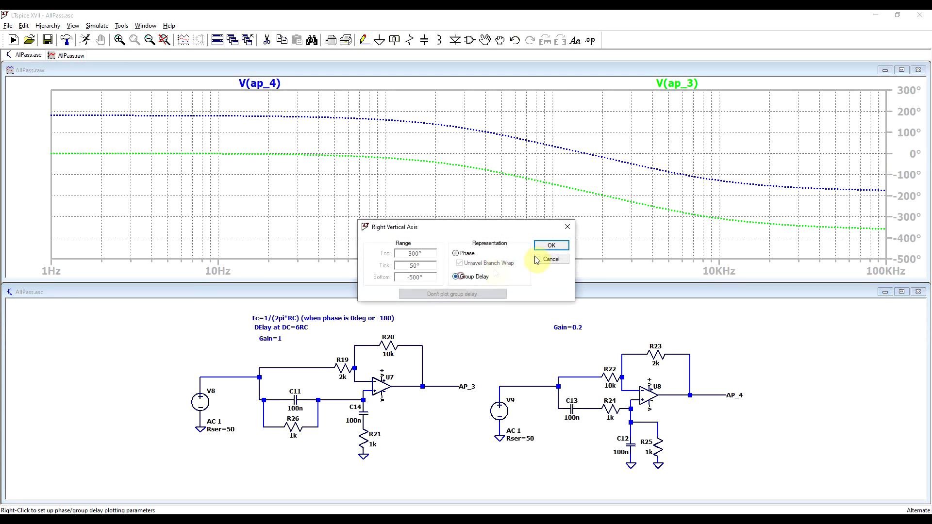
Show group delay instead of phase on the right axis.
click(550, 245)
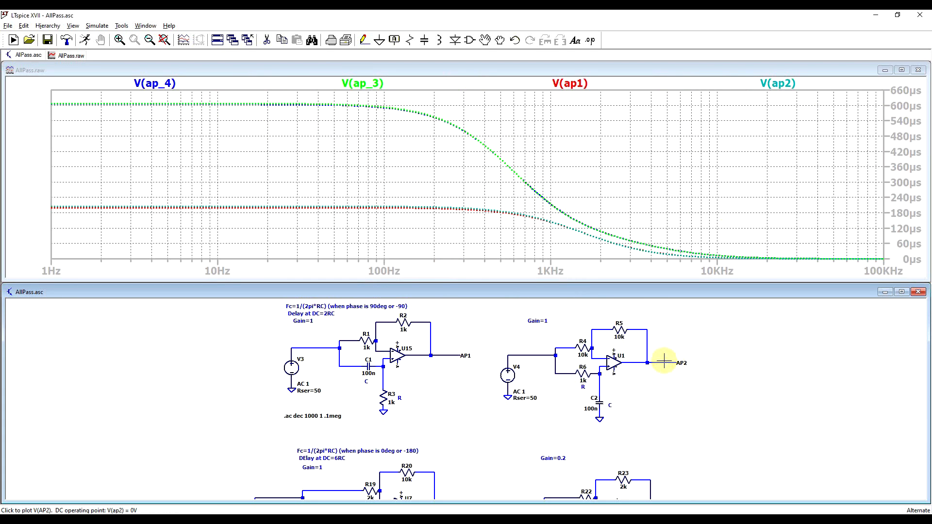
mouse_move(228, 198)
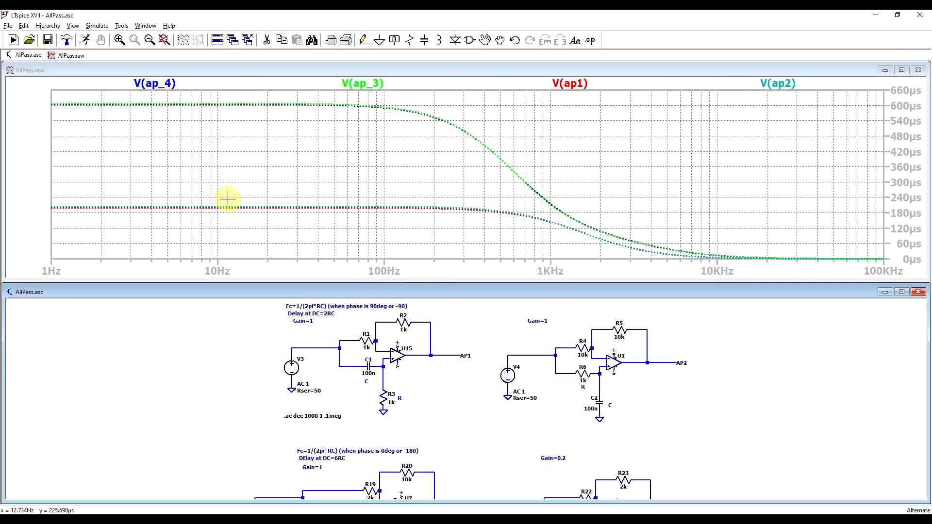
mouse_move(379, 214)
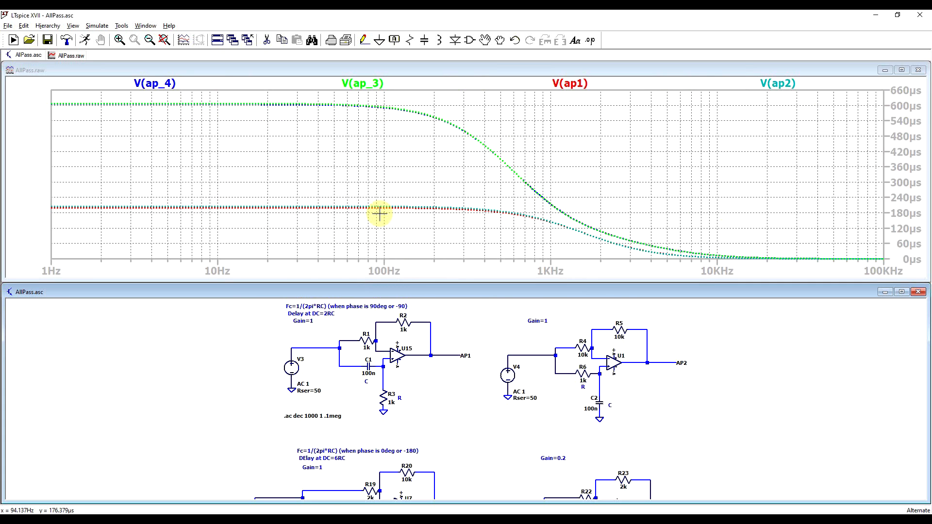
mouse_move(906, 116)
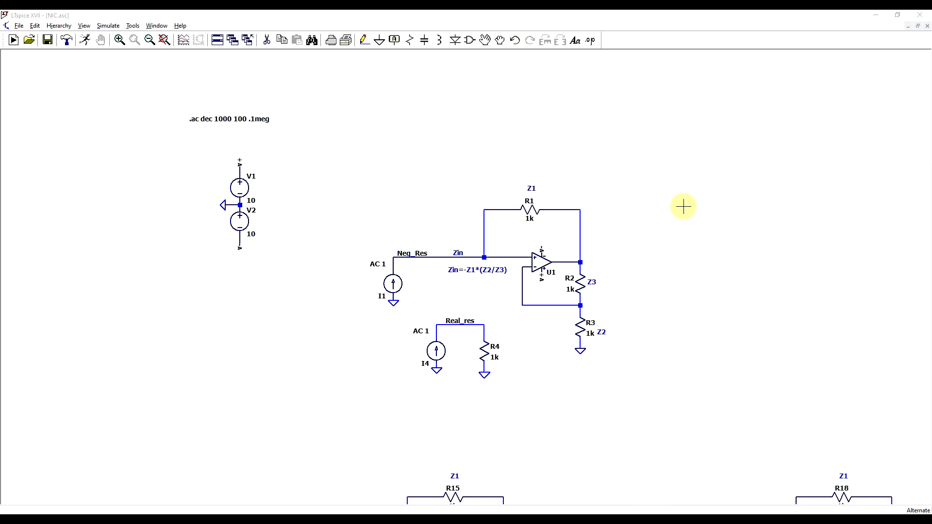
mouse_move(596, 390)
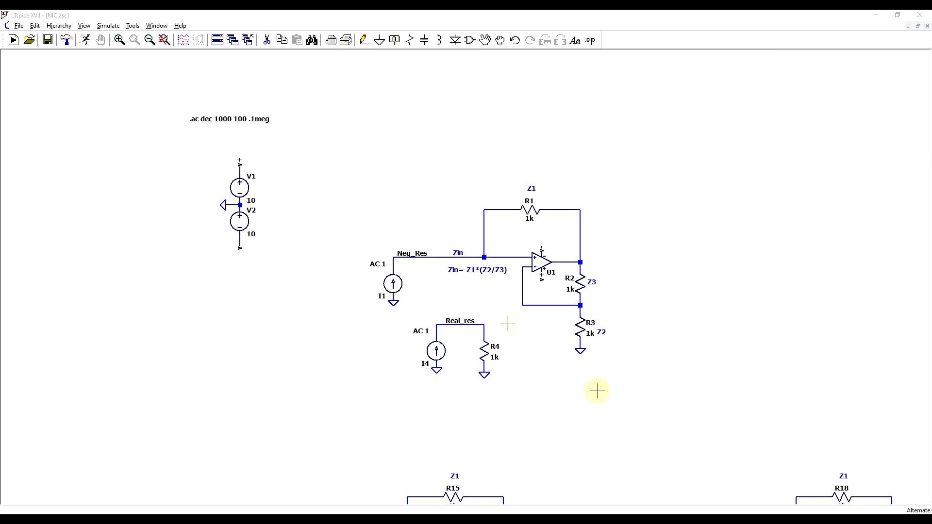
mouse_move(611, 248)
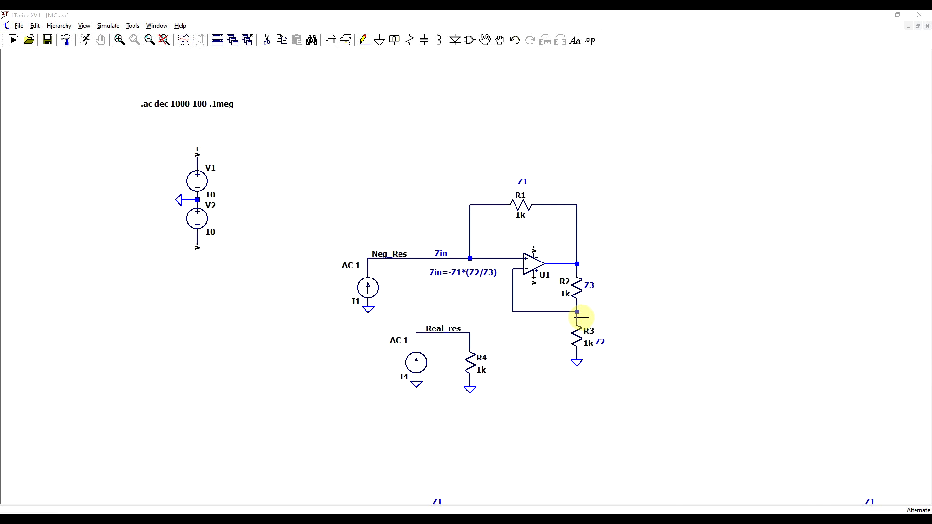
mouse_move(476, 283)
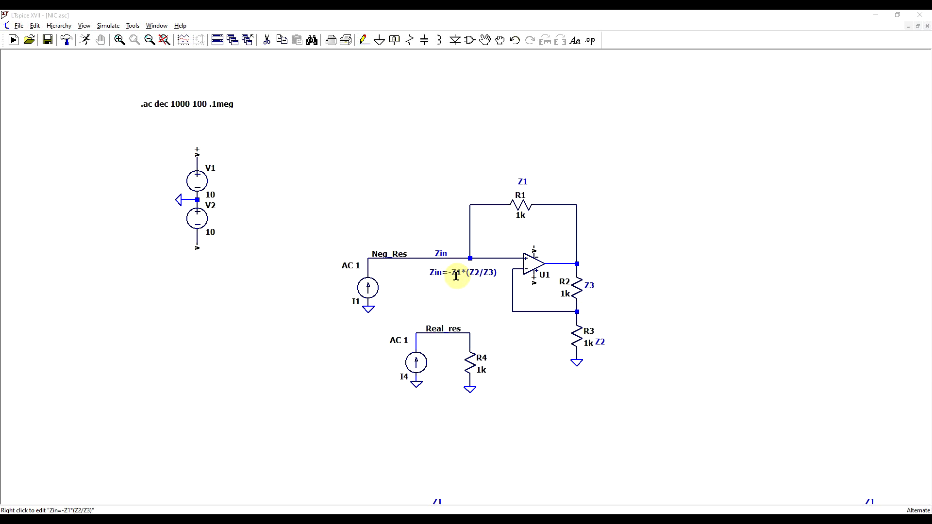
mouse_move(368, 290)
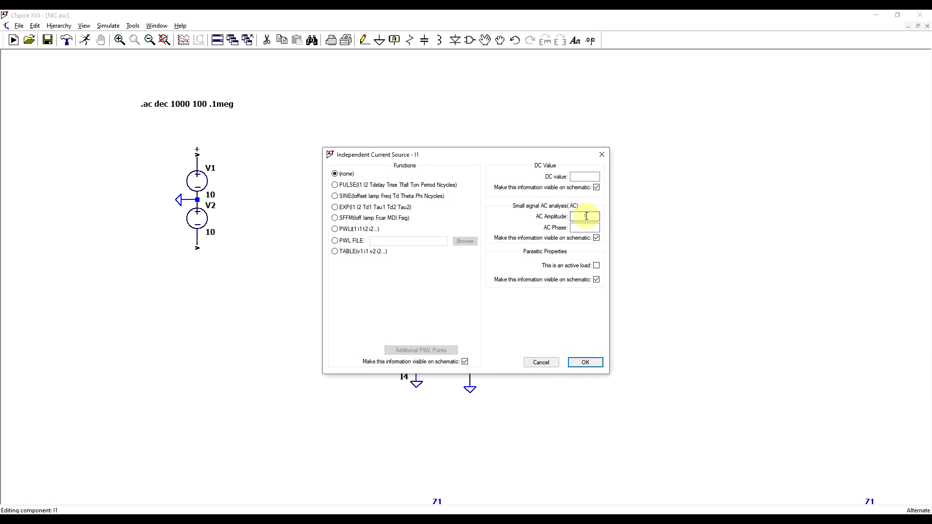
click(583, 363)
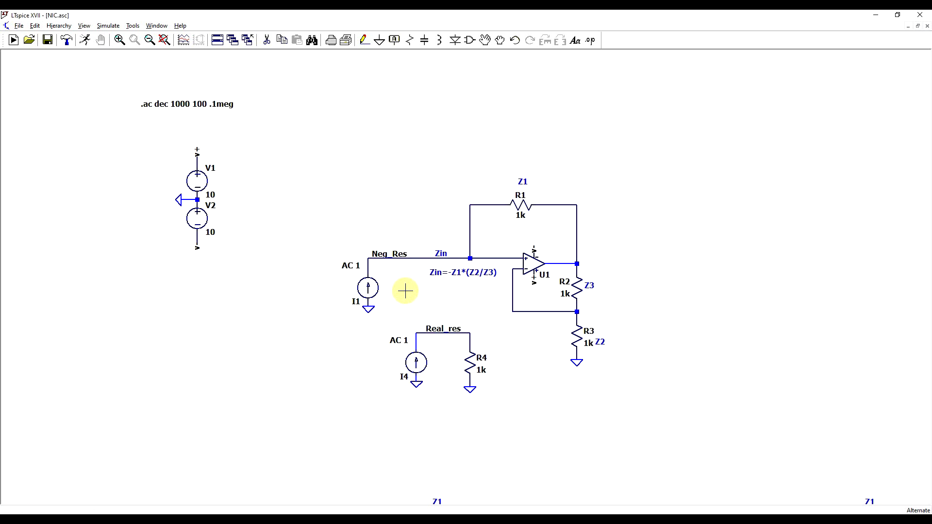
mouse_move(389, 254)
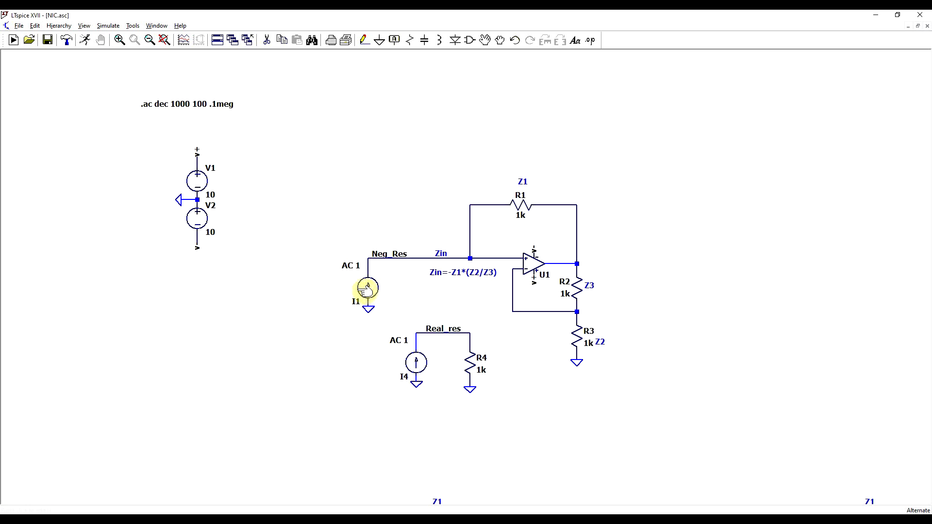
mouse_move(367, 291)
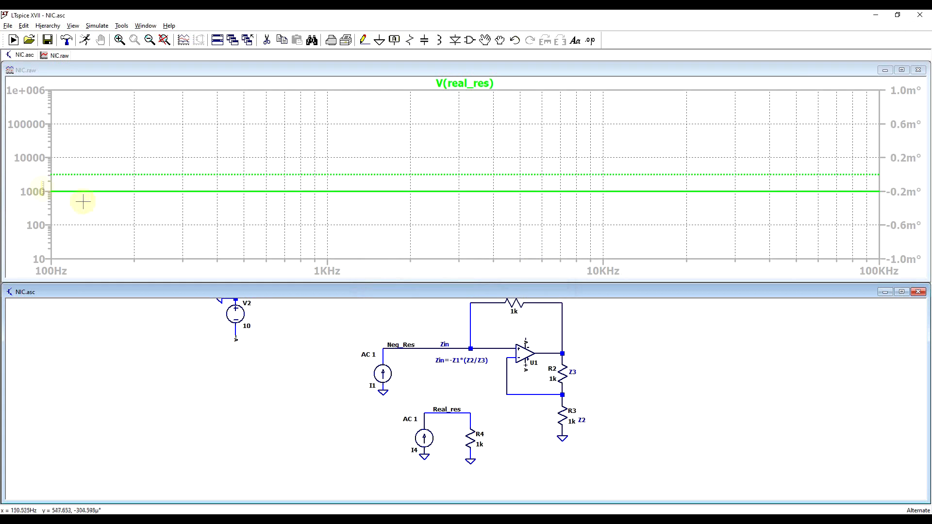
mouse_move(116, 196)
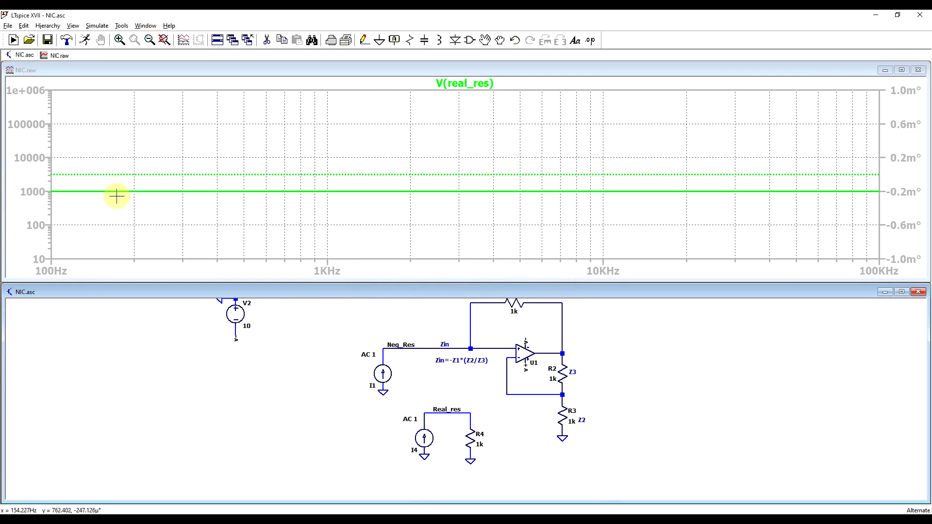
mouse_move(874, 177)
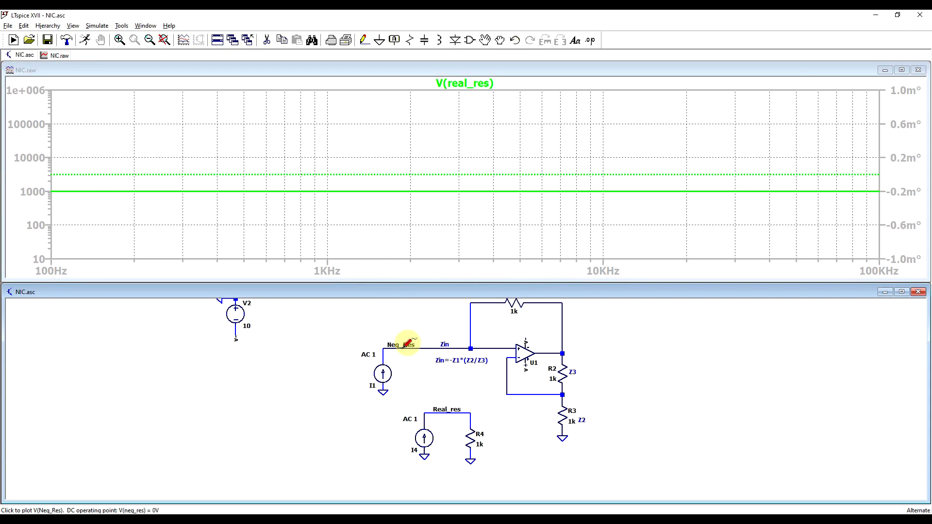
Probe the Neg_Res net to add V(neg_res) beside V(real_res).
click(400, 344)
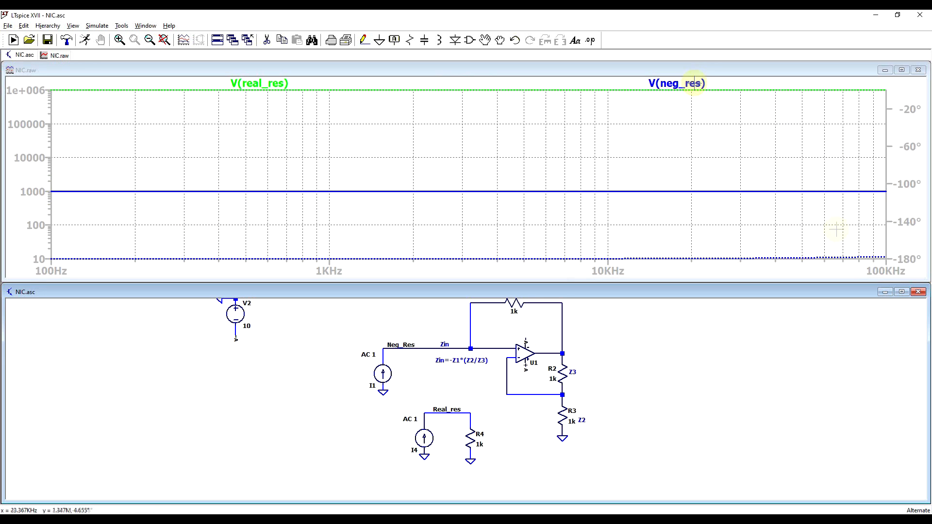
mouse_move(876, 258)
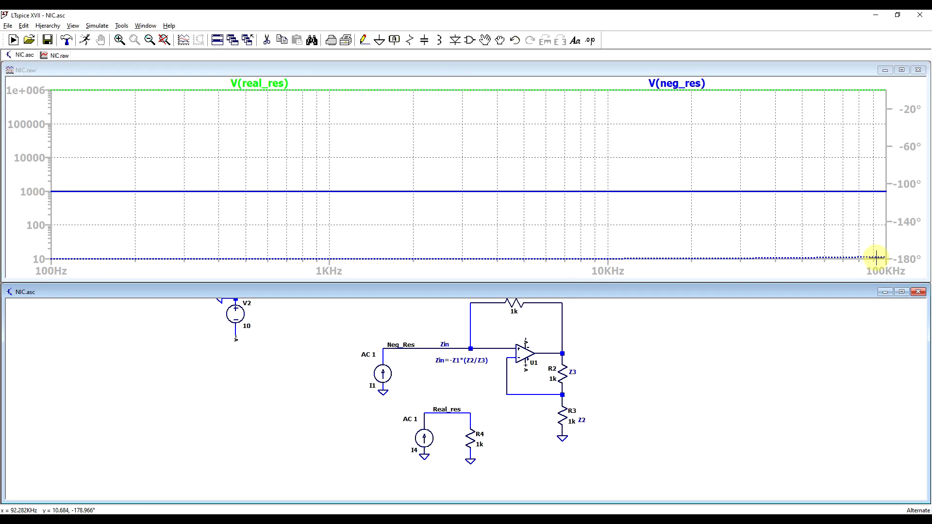
mouse_move(806, 248)
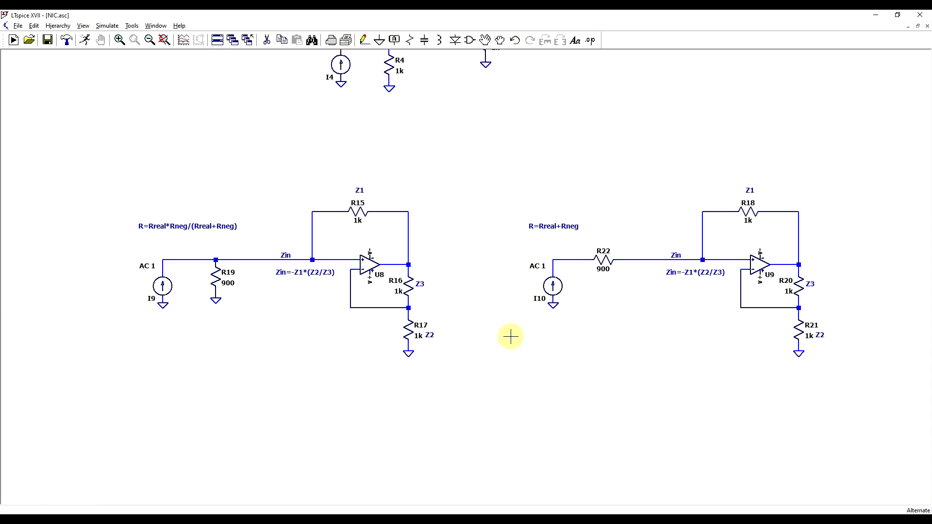
mouse_move(456, 291)
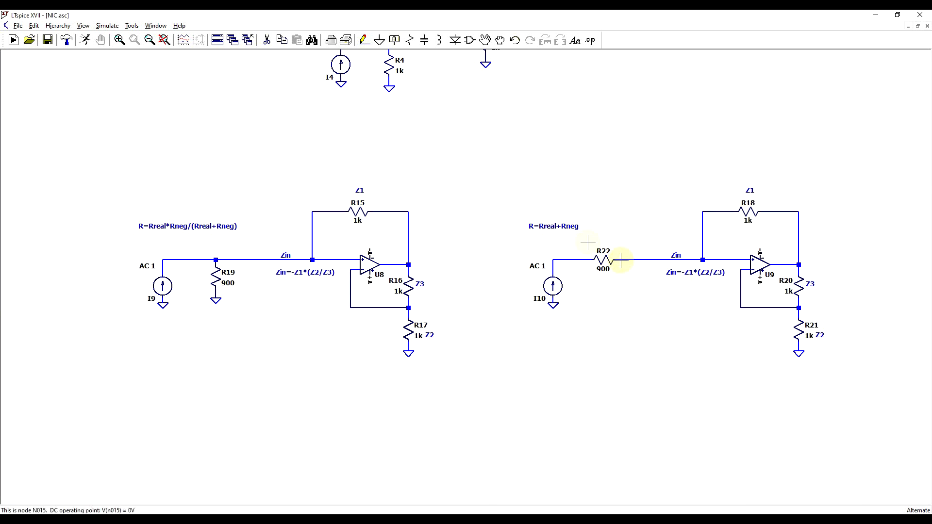
mouse_move(241, 279)
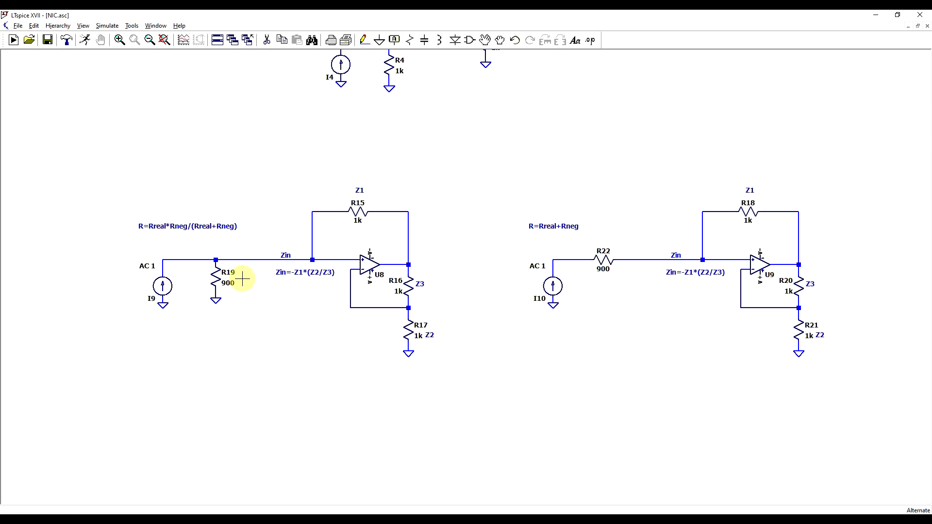
mouse_move(428, 240)
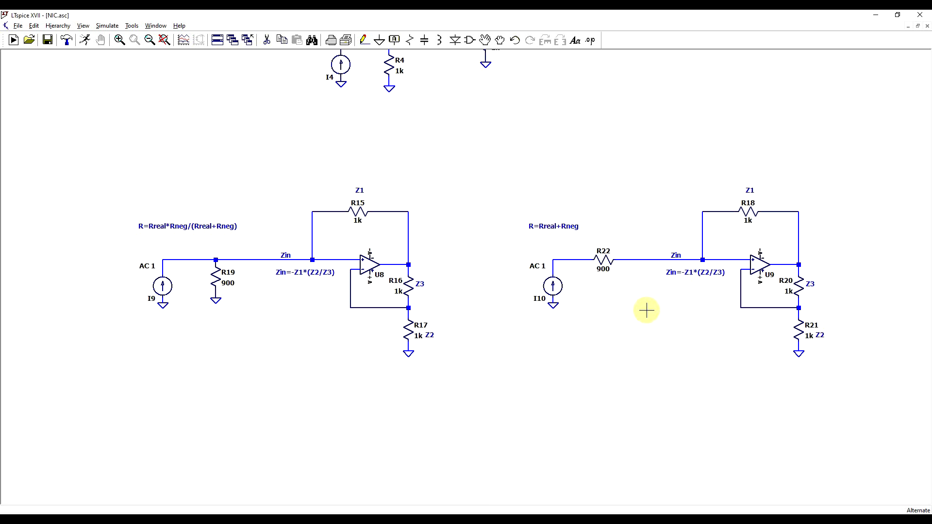
mouse_move(645, 307)
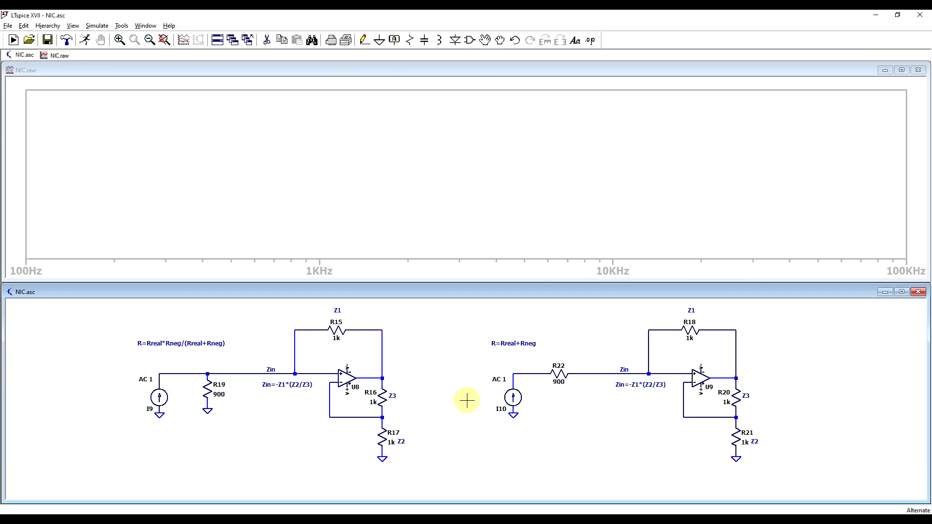
mouse_move(635, 416)
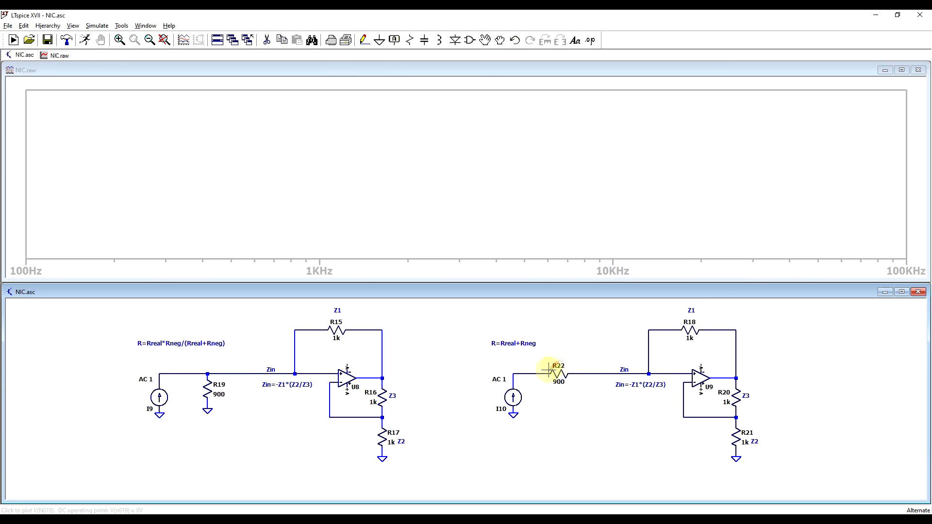
Probe the input node of the series 900-ohm R22 circuit.
click(546, 374)
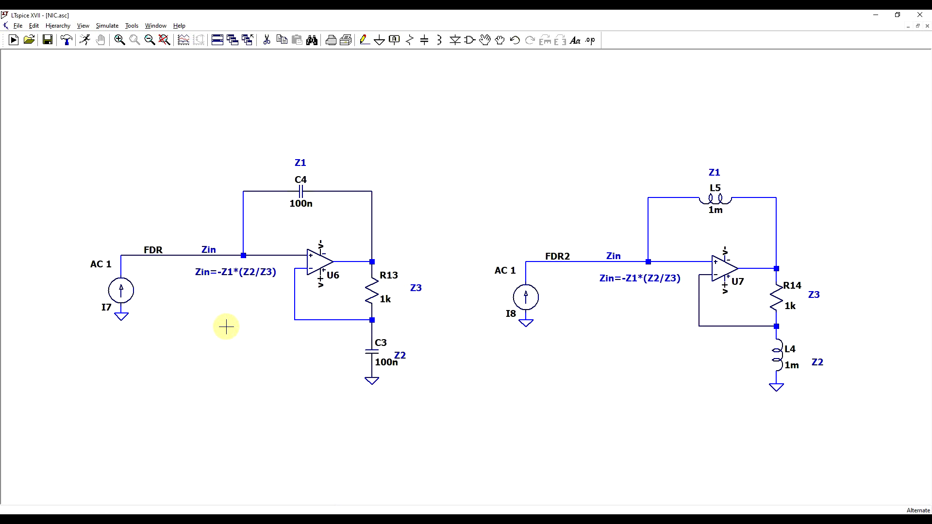
mouse_move(371, 346)
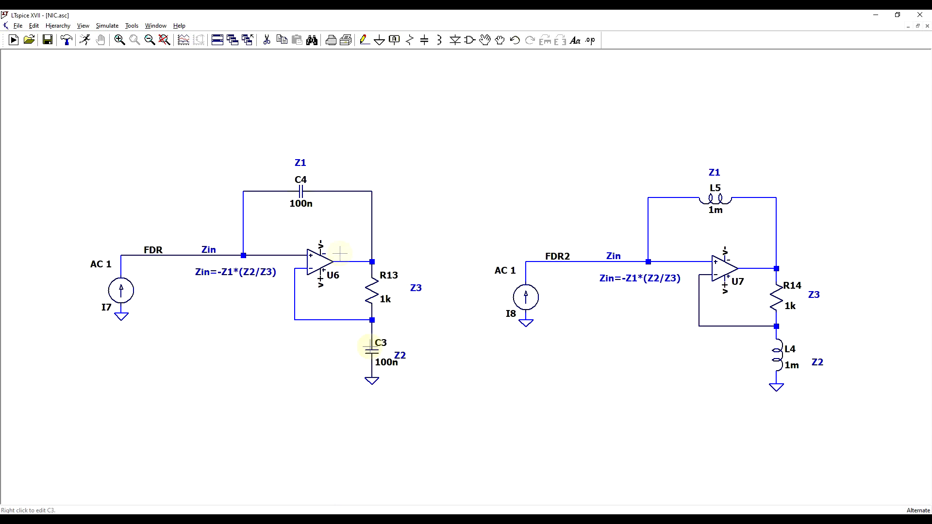
mouse_move(398, 347)
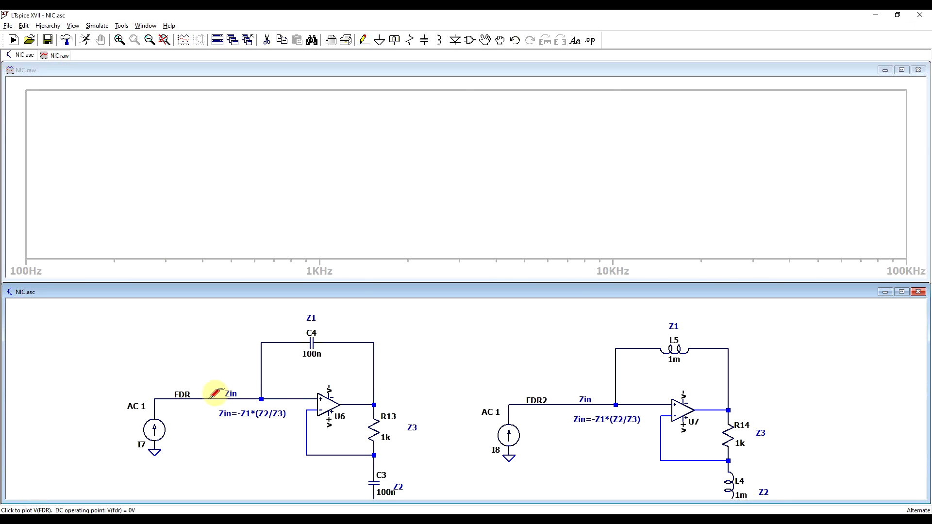
Probe the FDR node to plot V(fdr).
click(230, 394)
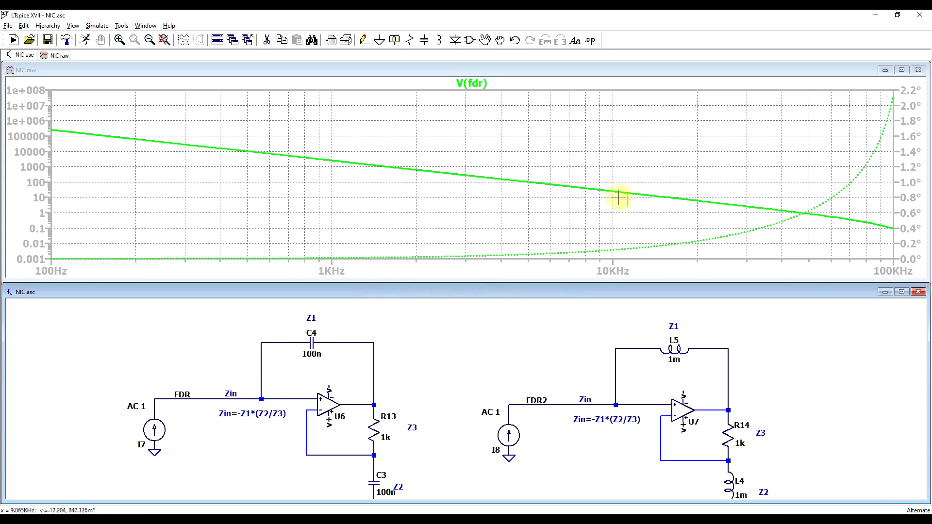
mouse_move(909, 265)
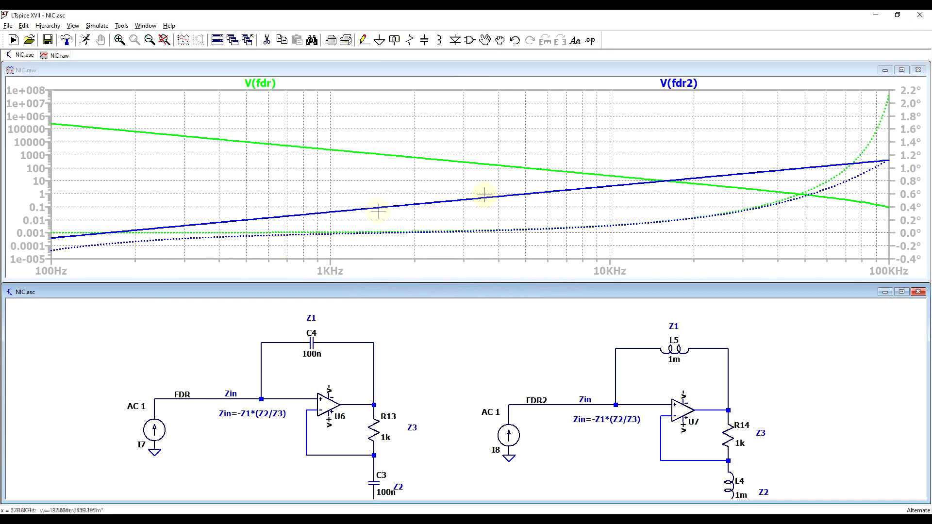
mouse_move(662, 241)
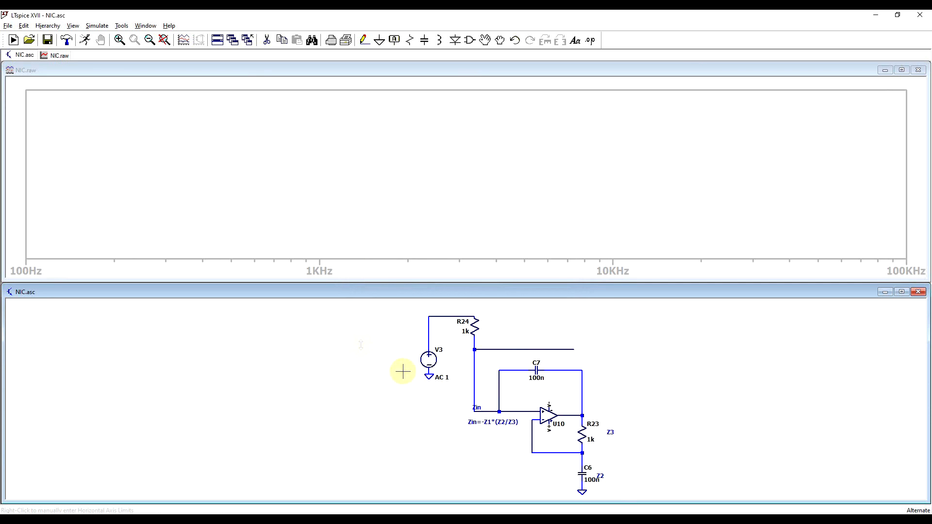
mouse_move(524, 341)
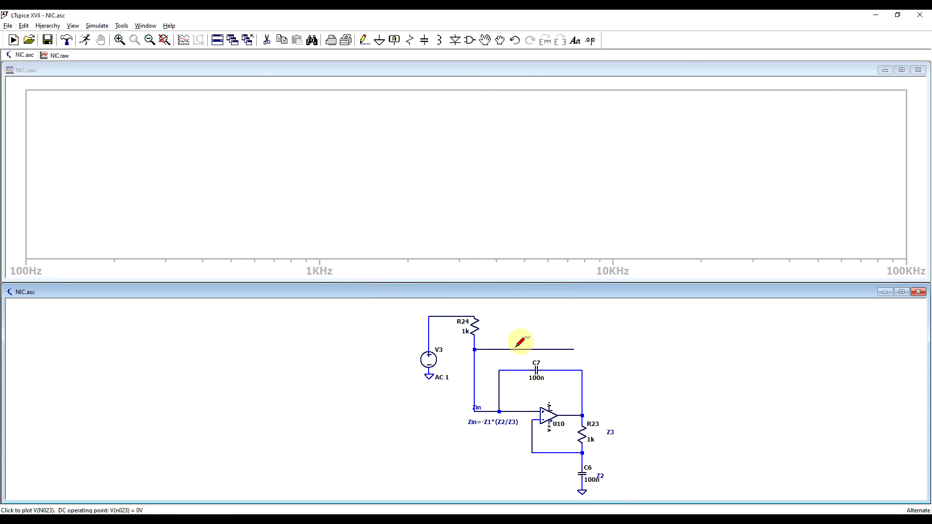
Probe the top wire to plot V(n023)'s low-pass roll-off.
click(517, 349)
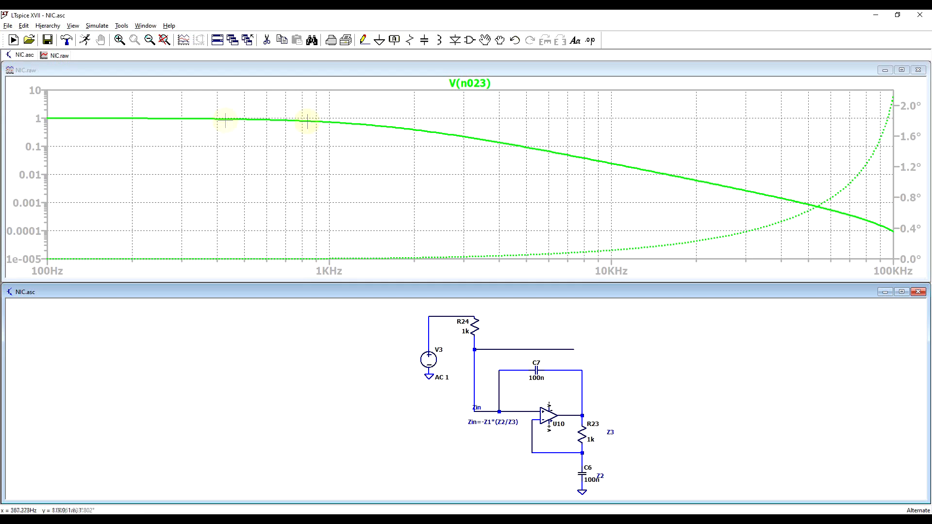
mouse_move(380, 113)
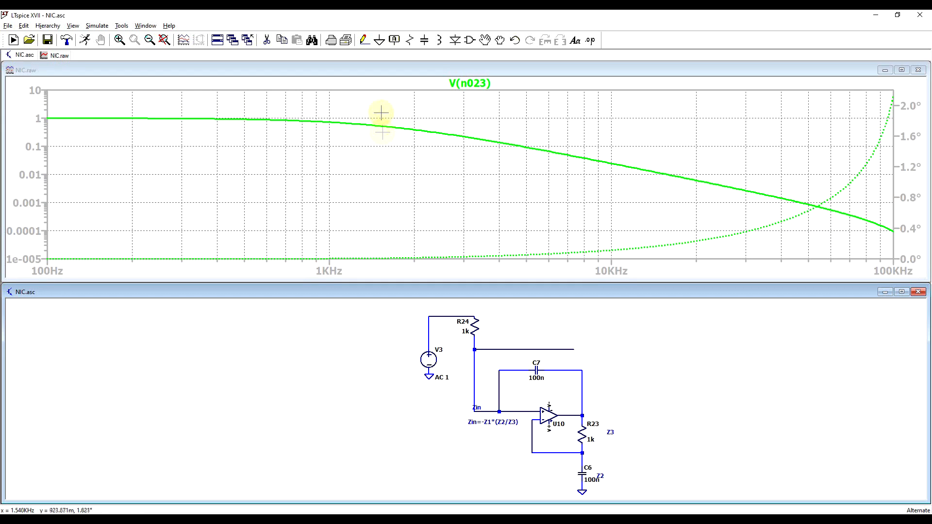
mouse_move(456, 378)
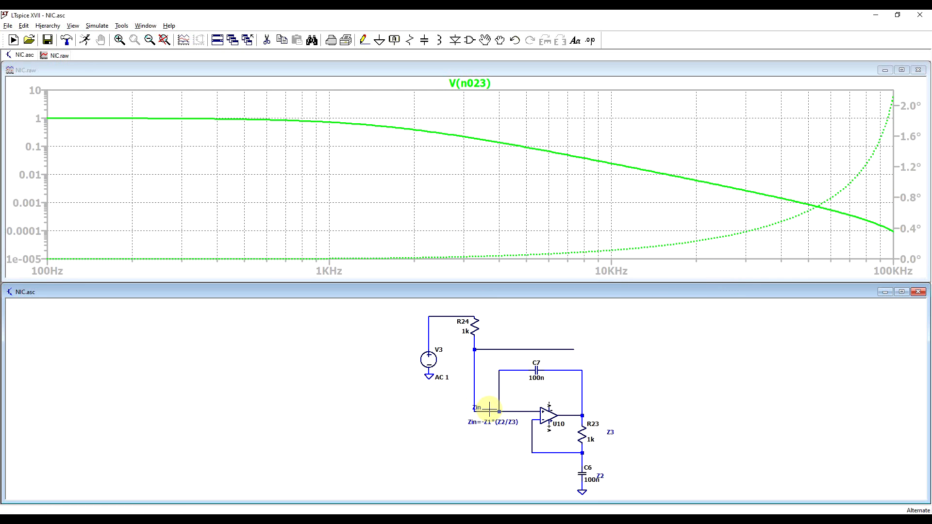
mouse_move(465, 219)
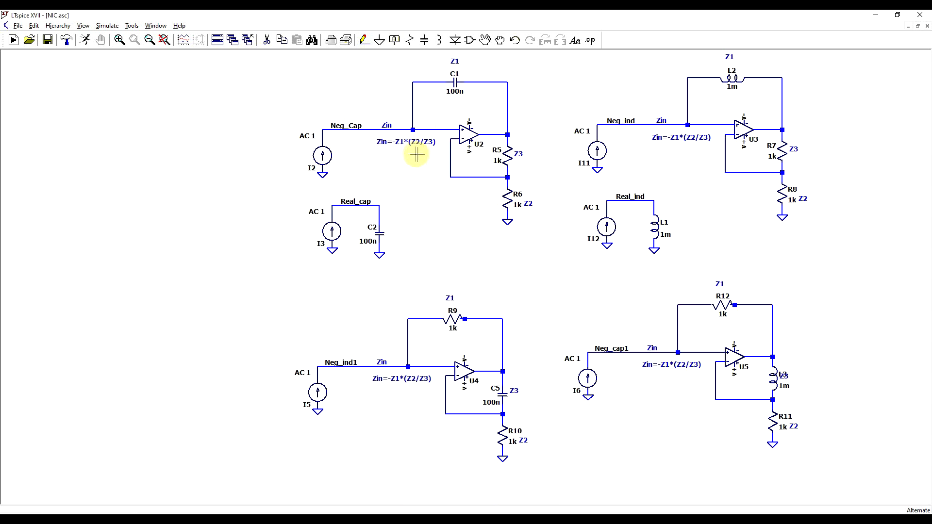
mouse_move(810, 249)
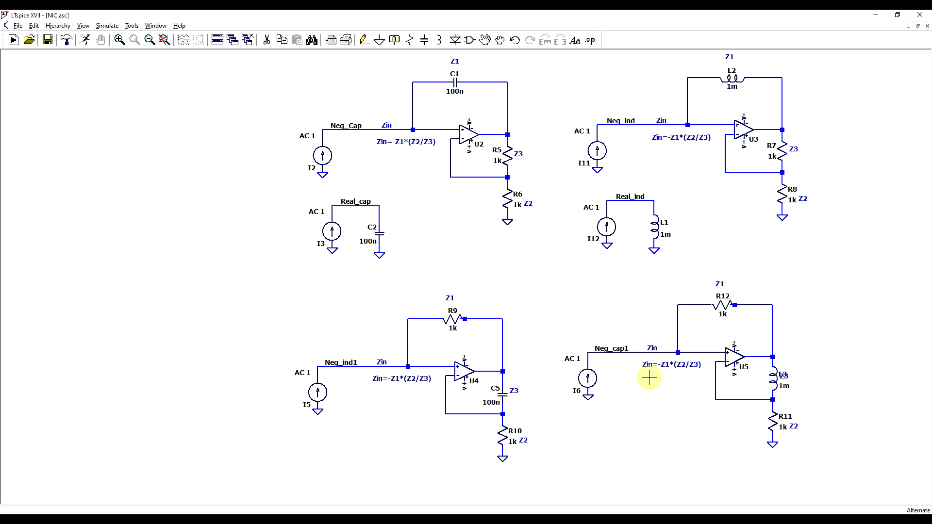
mouse_move(479, 128)
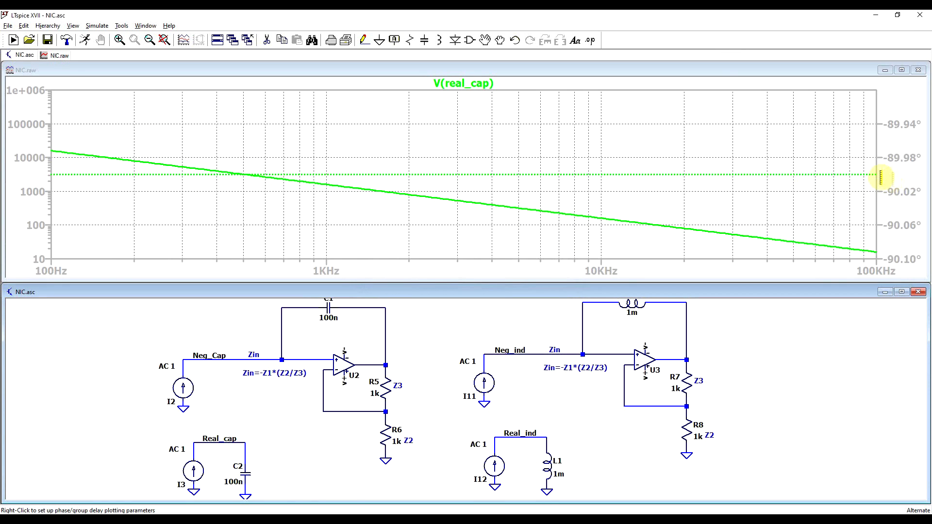
mouse_move(207, 372)
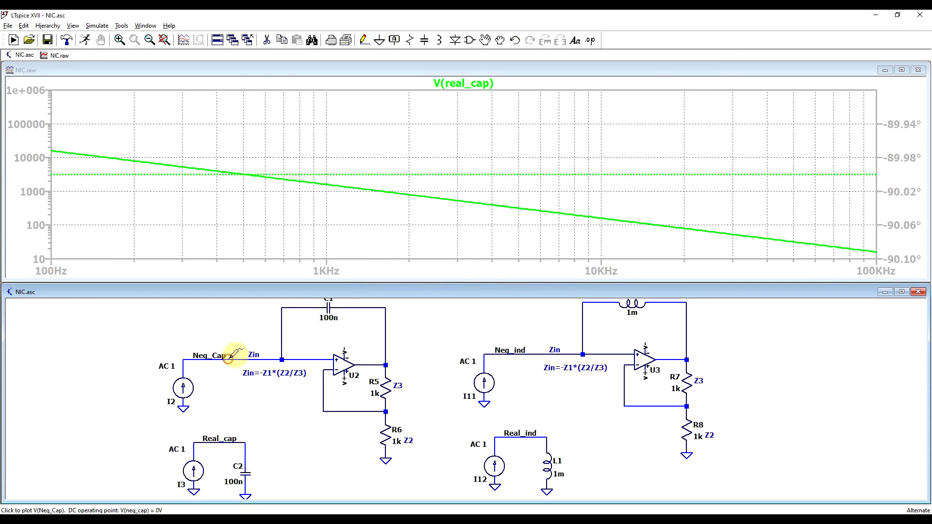
Probe Neg_Cap, then Neg_ind to plot the capacitor and inductor impedances.
click(225, 355)
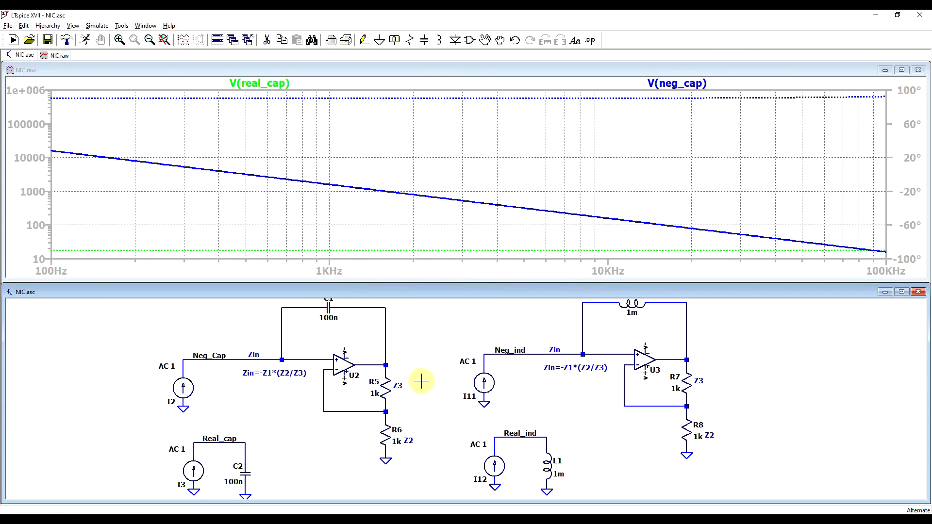
click(519, 432)
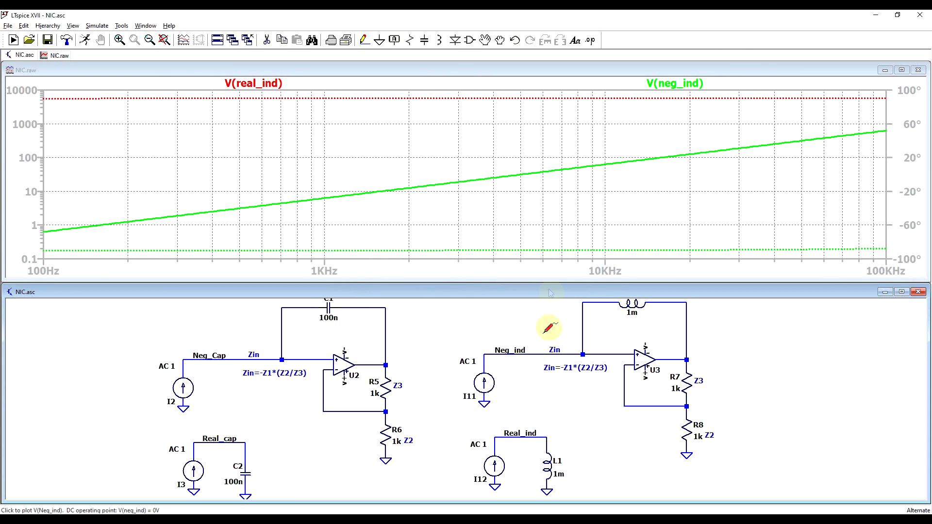
mouse_move(786, 141)
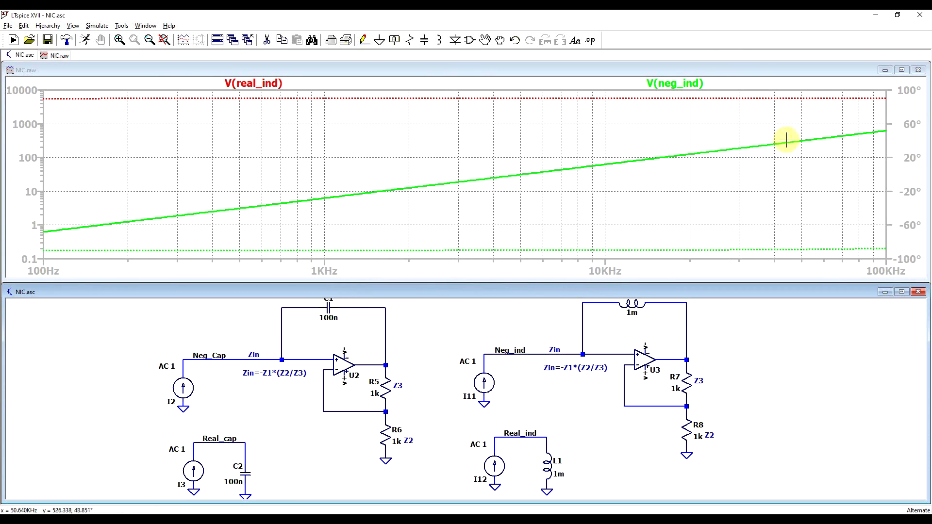
mouse_move(755, 98)
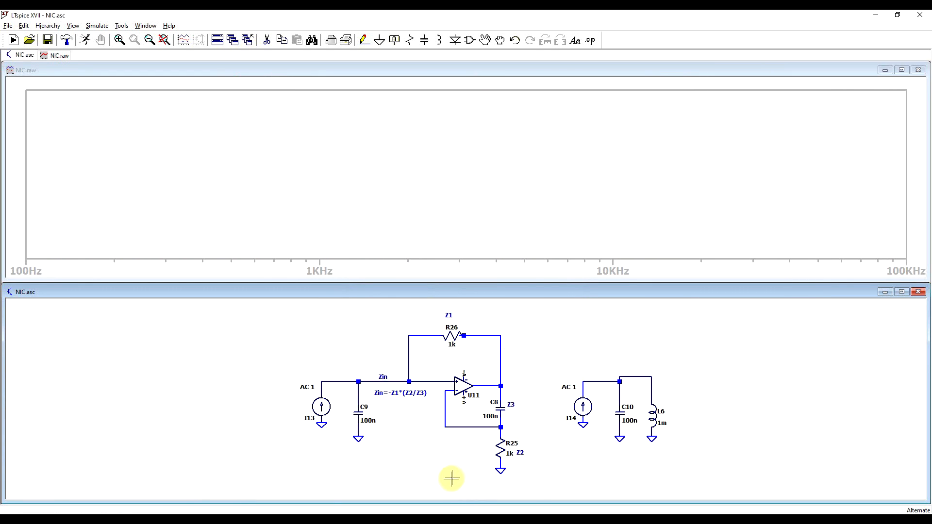
mouse_move(496, 508)
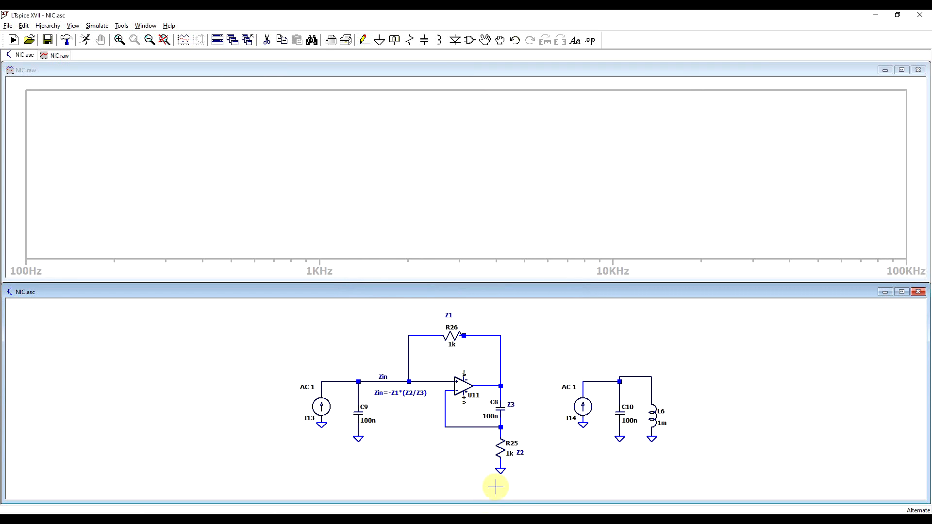
mouse_move(470, 463)
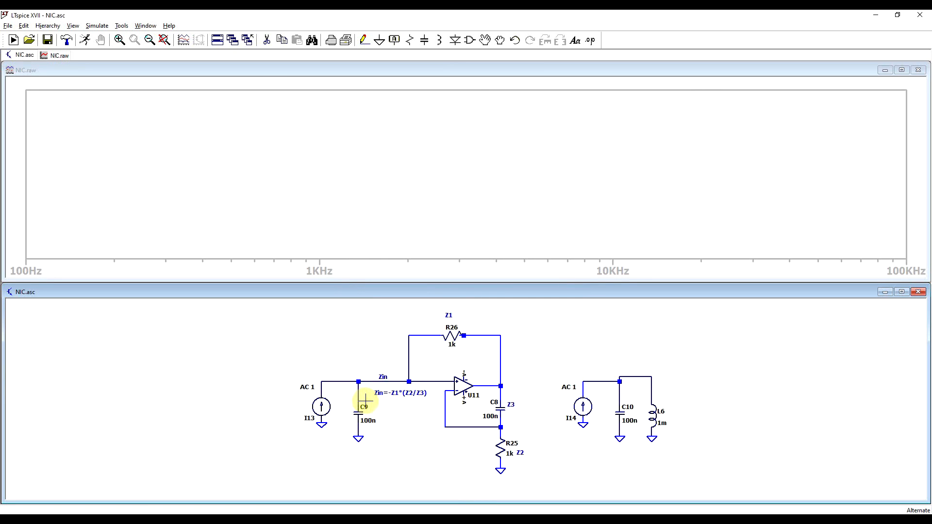
mouse_move(366, 320)
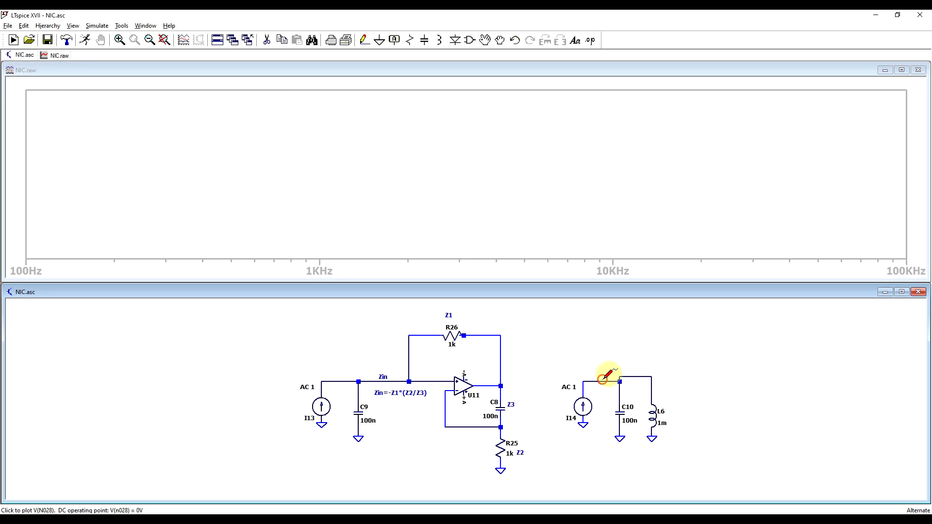
Plot the LC tank voltage V(n028) and the NIC input node V(n026).
click(609, 378)
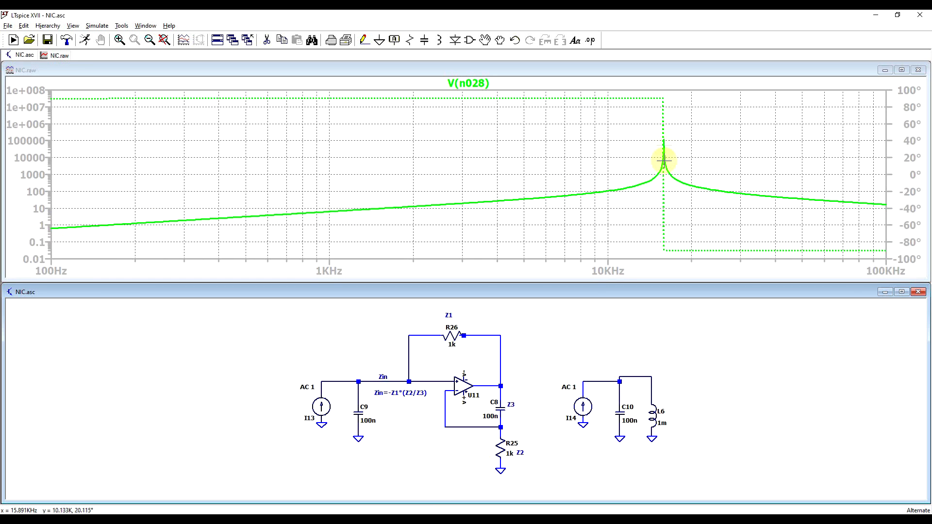
mouse_move(611, 165)
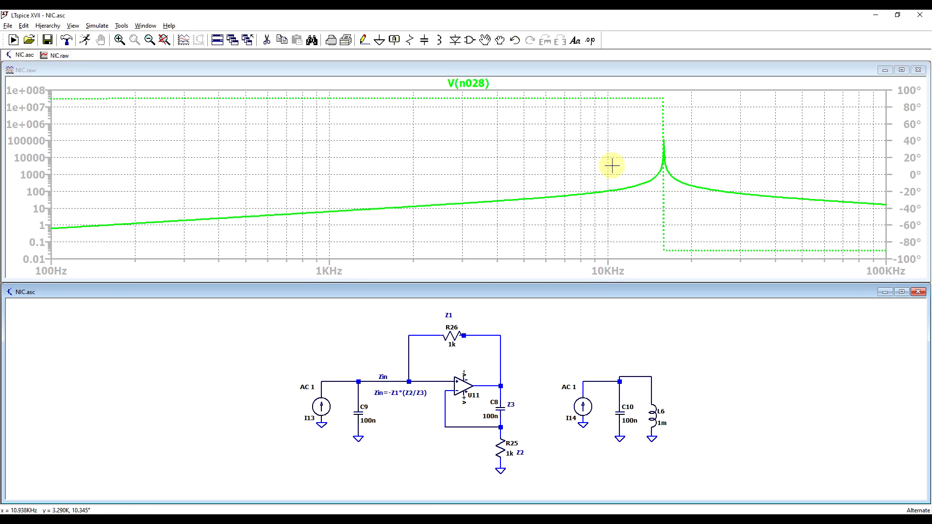
mouse_move(726, 172)
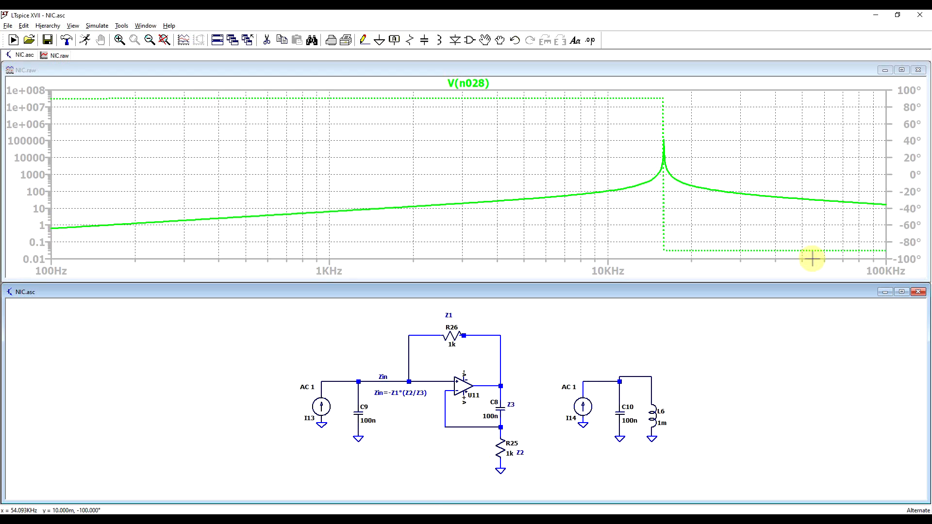
click(339, 381)
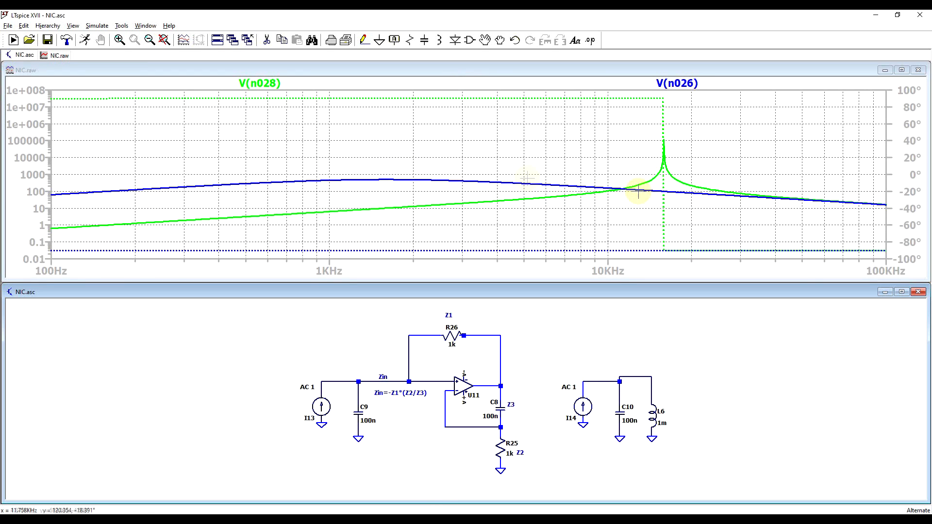
mouse_move(378, 162)
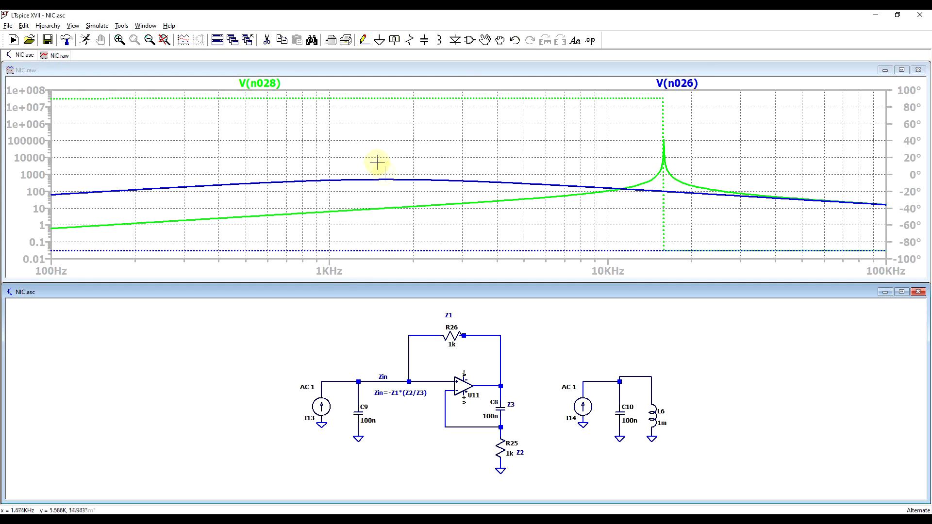
mouse_move(392, 161)
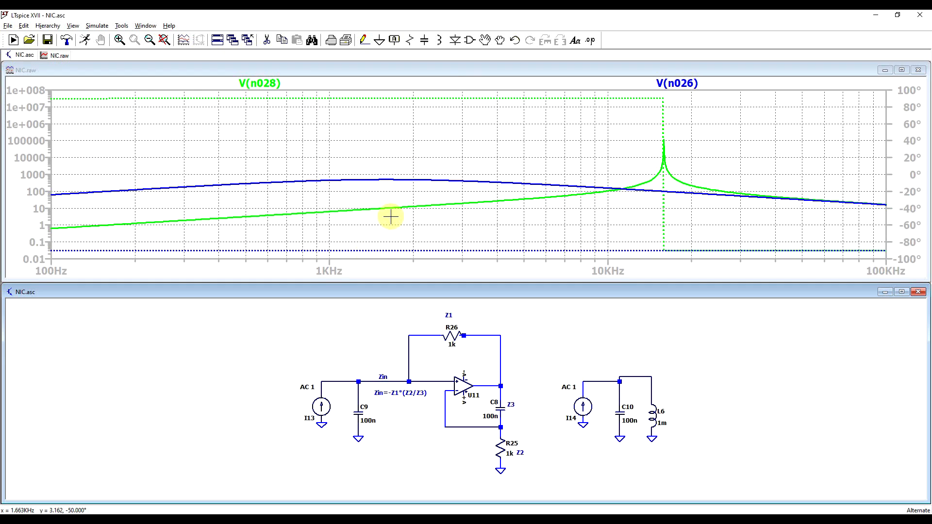
mouse_move(881, 252)
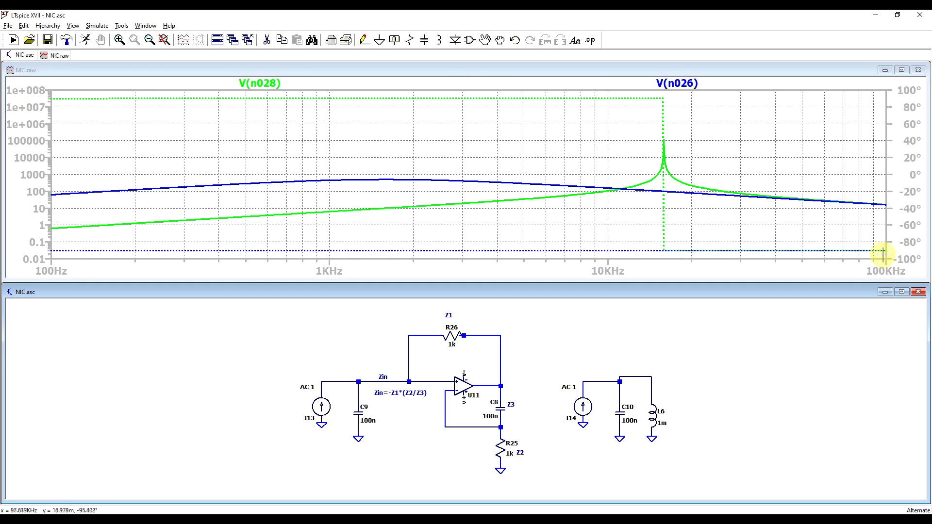
mouse_move(850, 248)
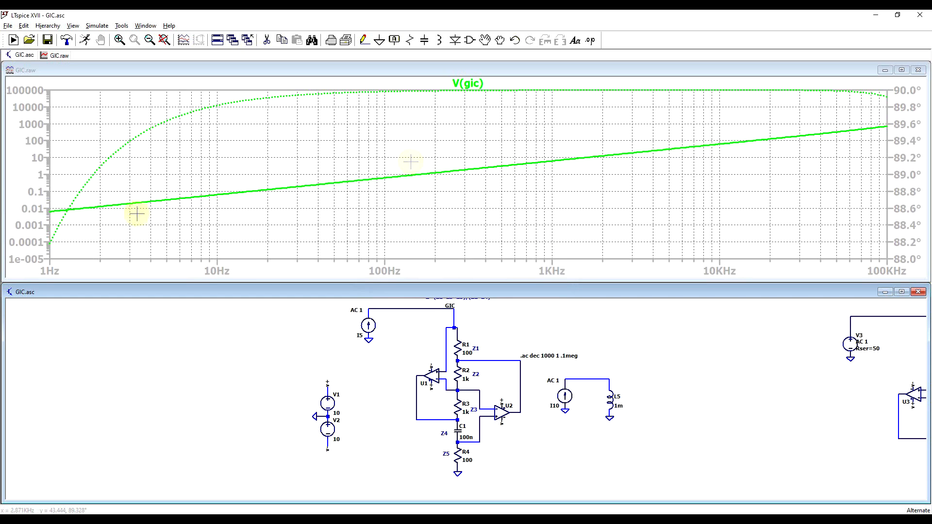
mouse_move(733, 124)
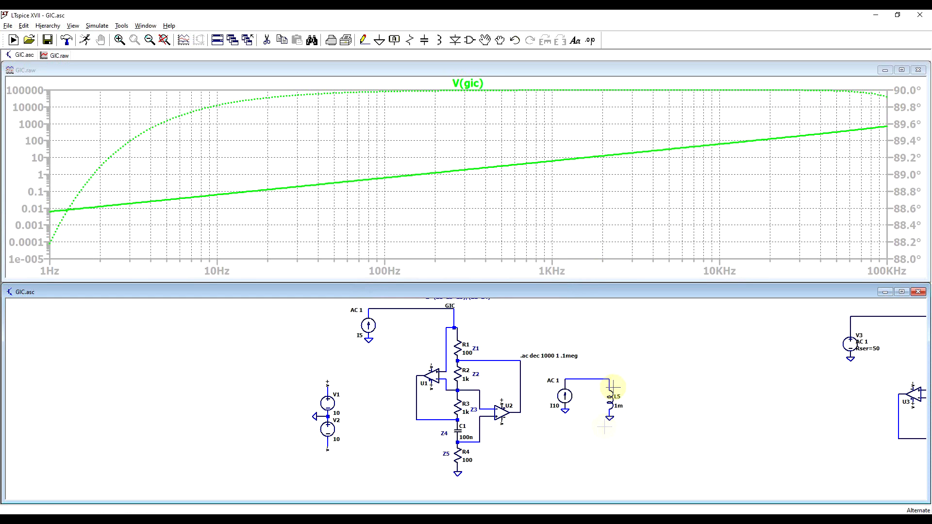
Overlay the plain inductor's impedance, then plot V(n009) of the second GIC circuit.
click(588, 389)
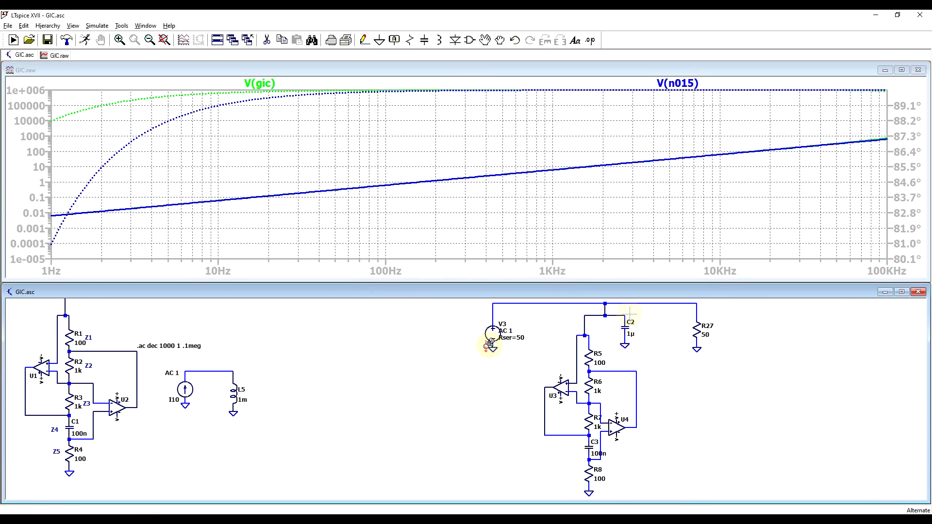
click(694, 310)
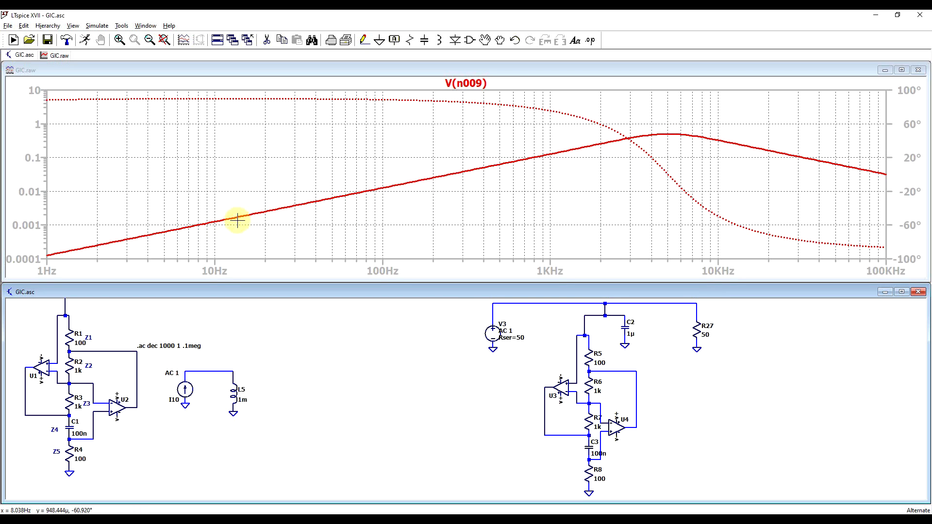
mouse_move(850, 160)
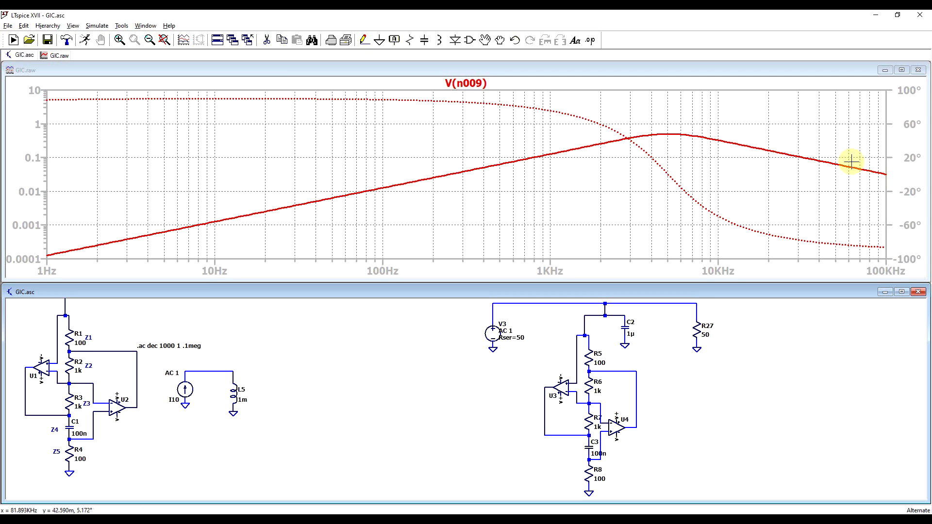
mouse_move(649, 104)
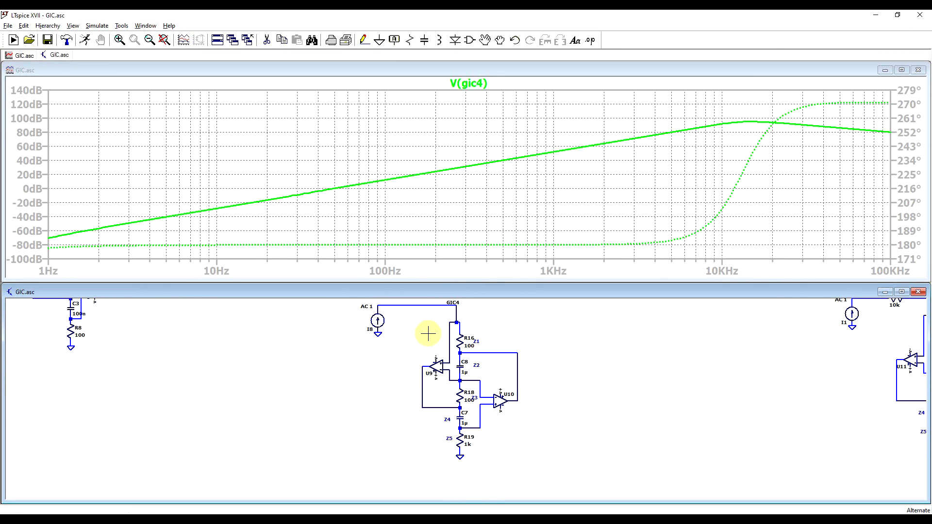
mouse_move(375, 178)
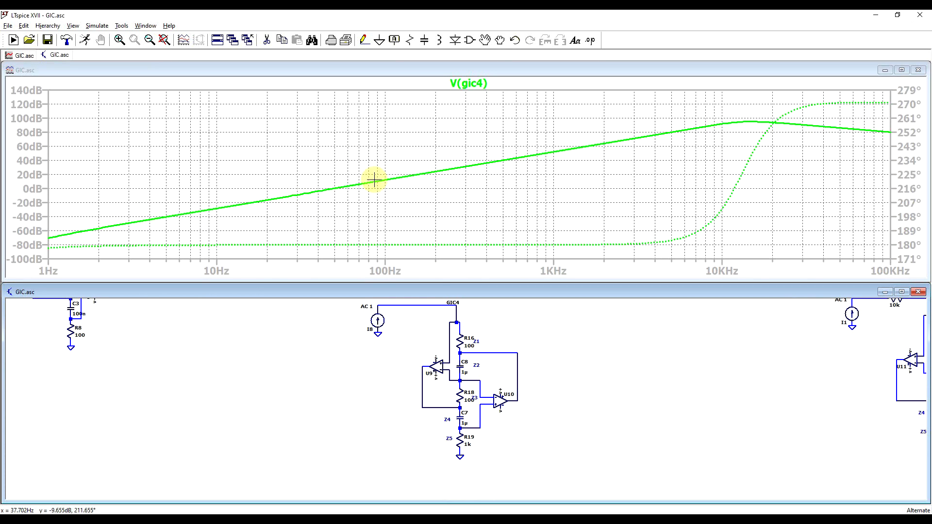
mouse_move(829, 250)
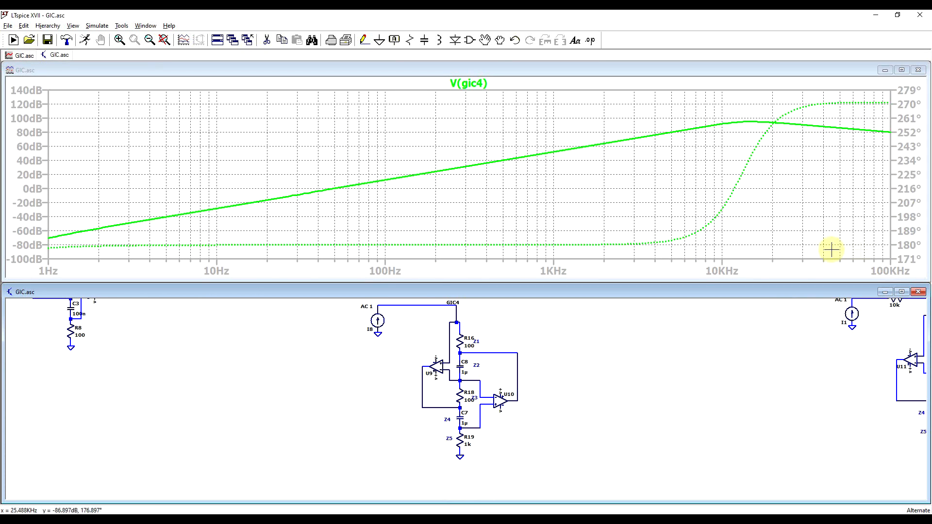
mouse_move(654, 244)
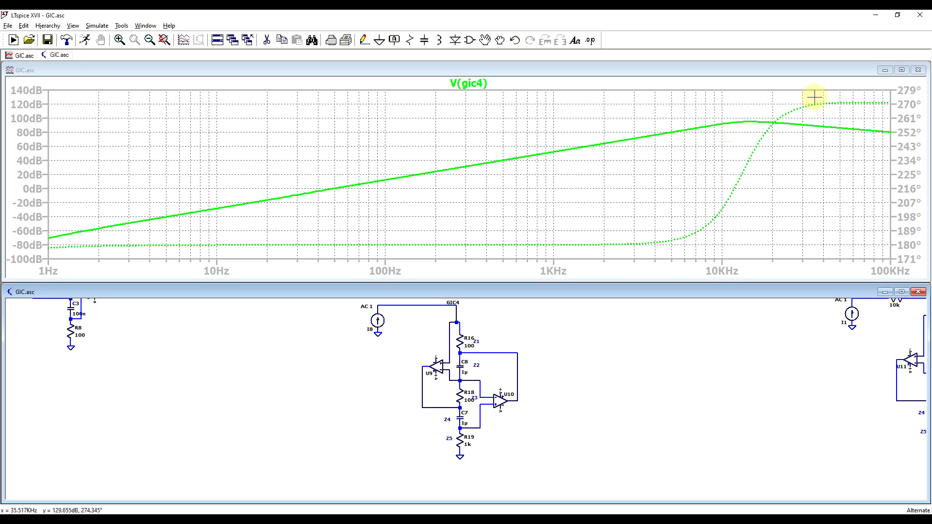
mouse_move(732, 110)
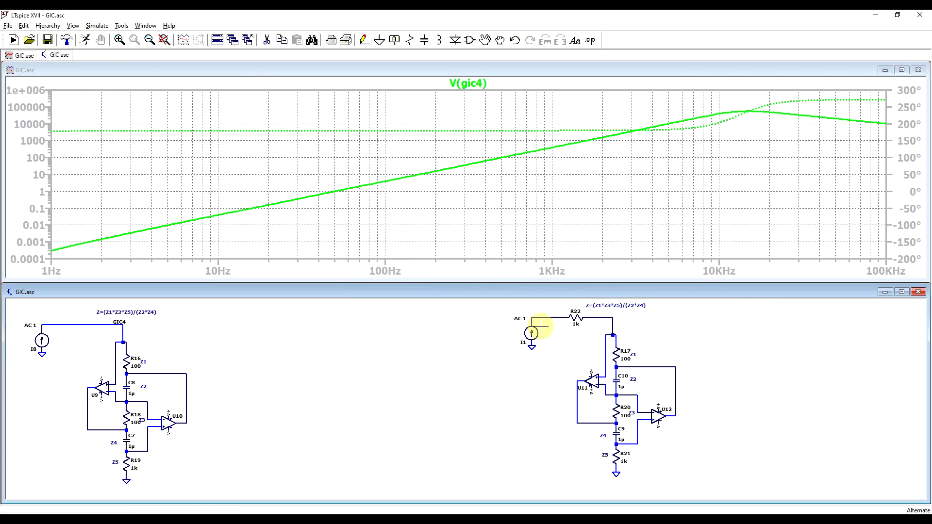
Probe the node after R22 to add V(n021), showing its notch near 1.6 kHz.
click(541, 319)
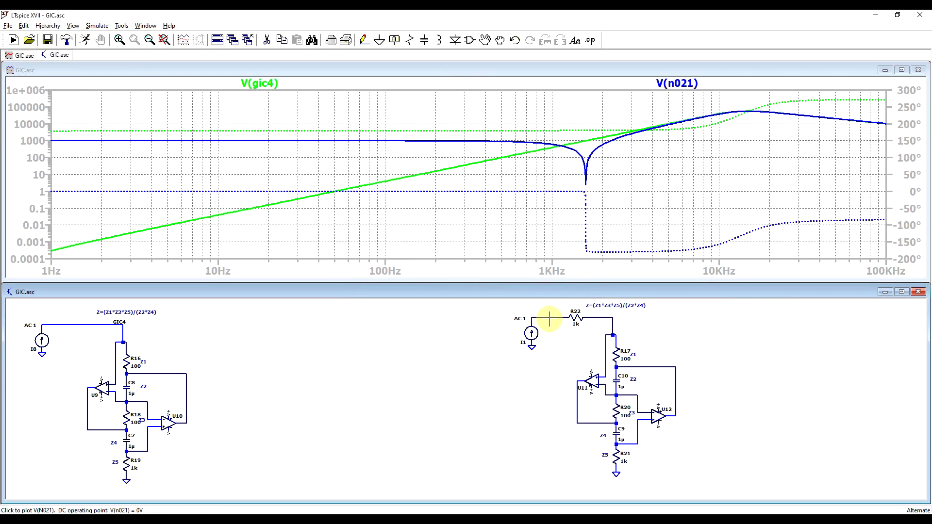
mouse_move(422, 140)
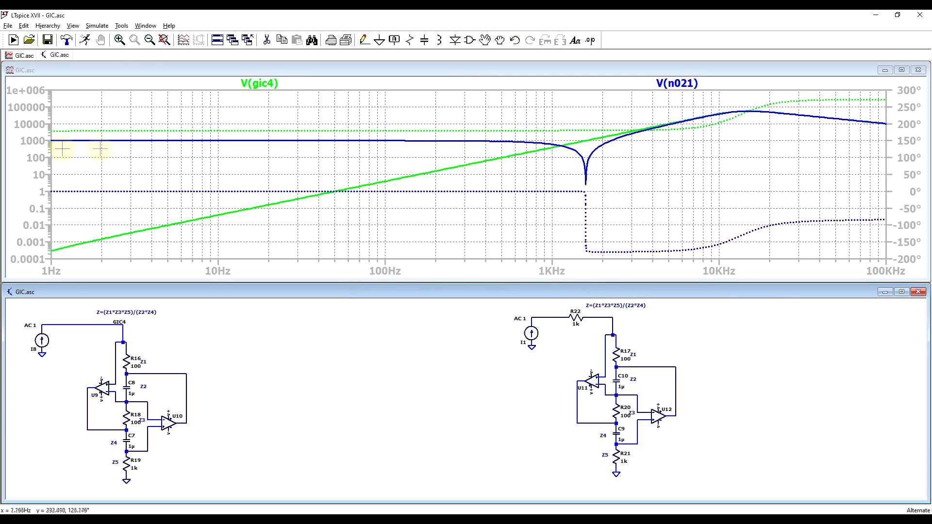
mouse_move(276, 140)
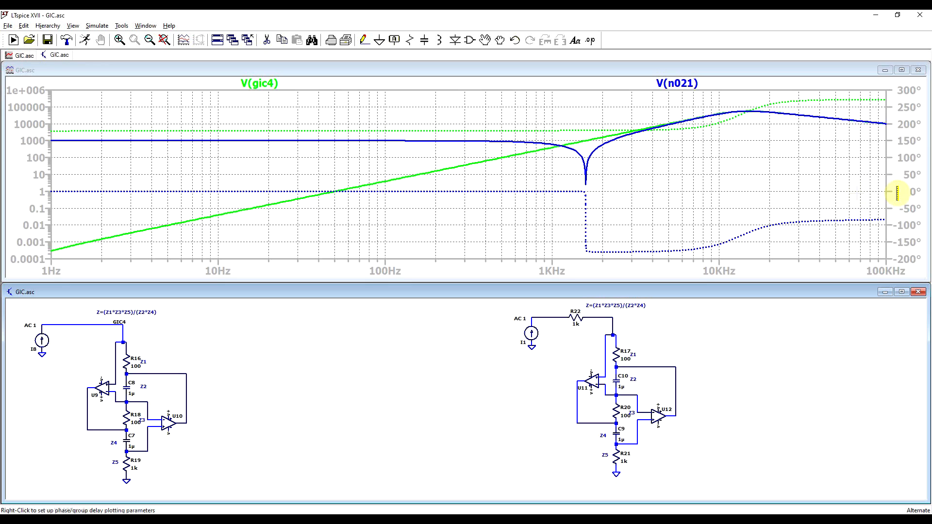
mouse_move(585, 149)
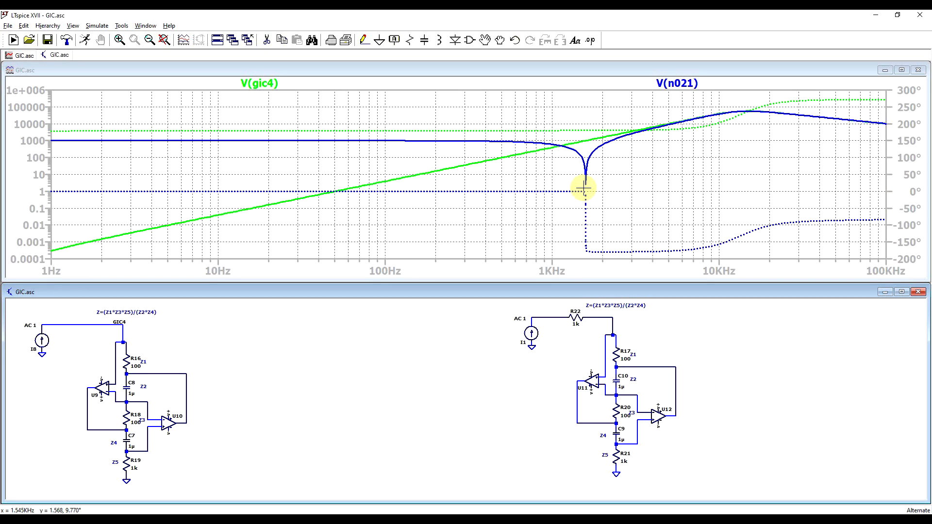
mouse_move(662, 437)
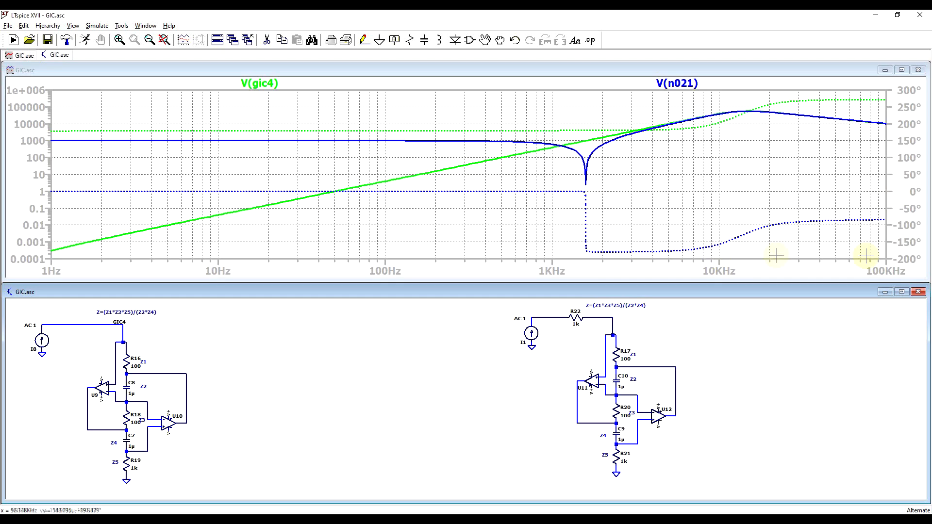
mouse_move(889, 254)
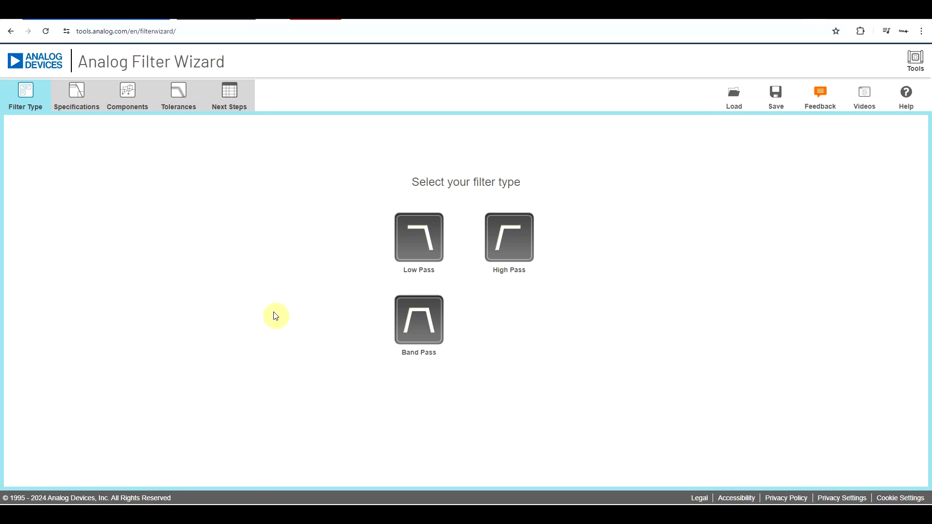
mouse_move(52, 49)
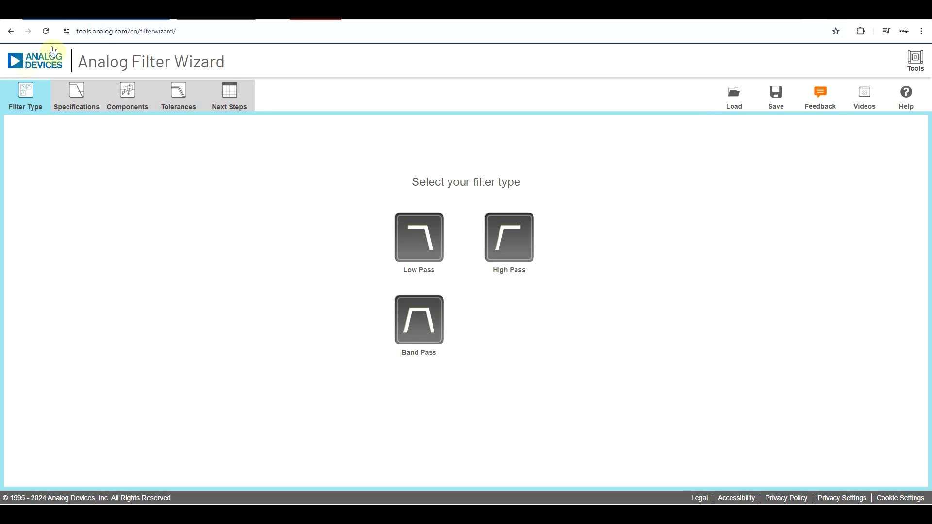
mouse_move(241, 81)
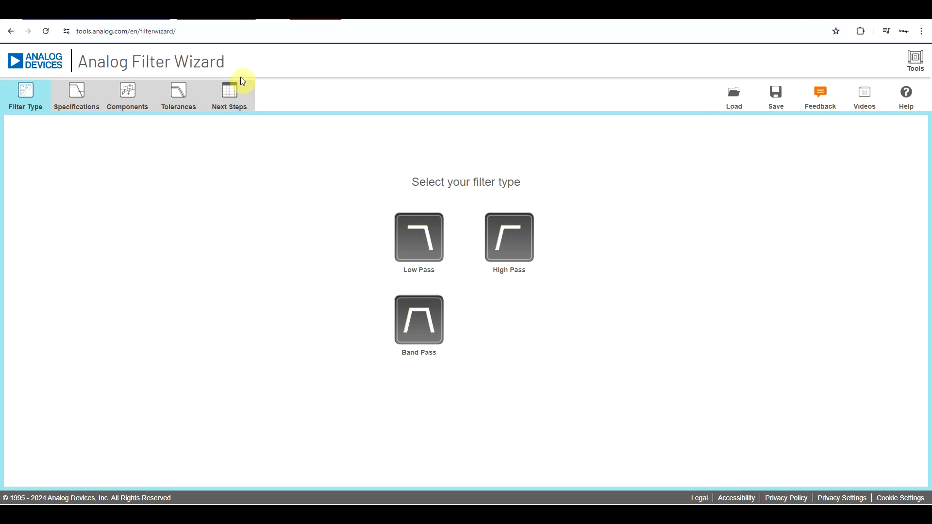
mouse_move(187, 211)
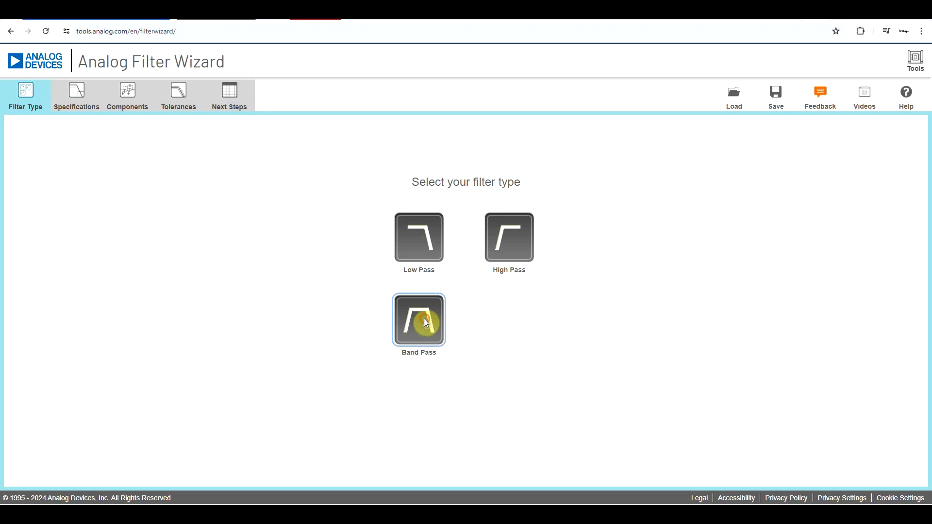
Start a band-pass design and set the filter response to Chebyshev 0.25 dB.
click(418, 319)
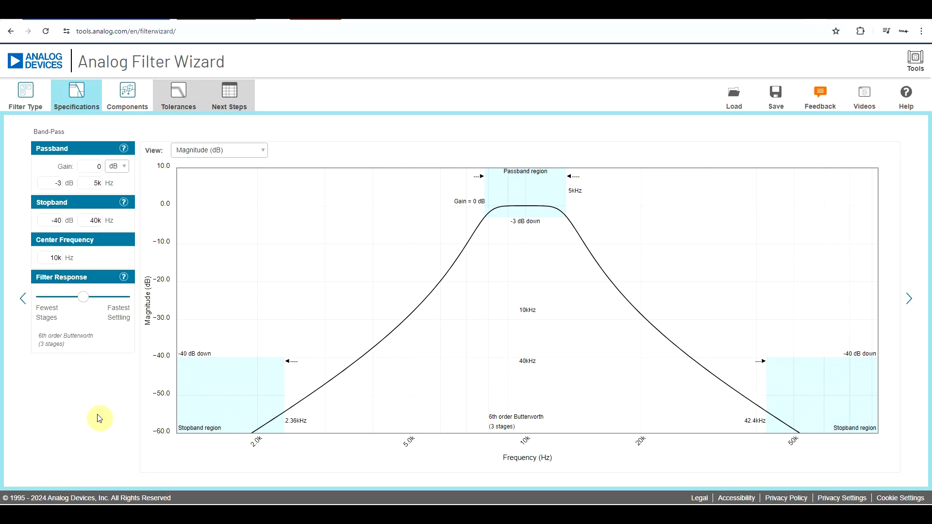
mouse_move(86, 385)
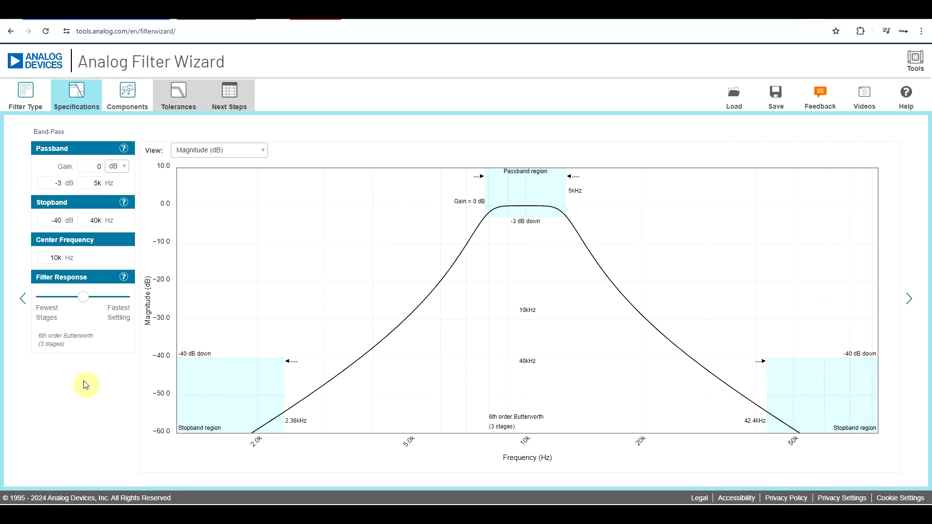
mouse_move(101, 146)
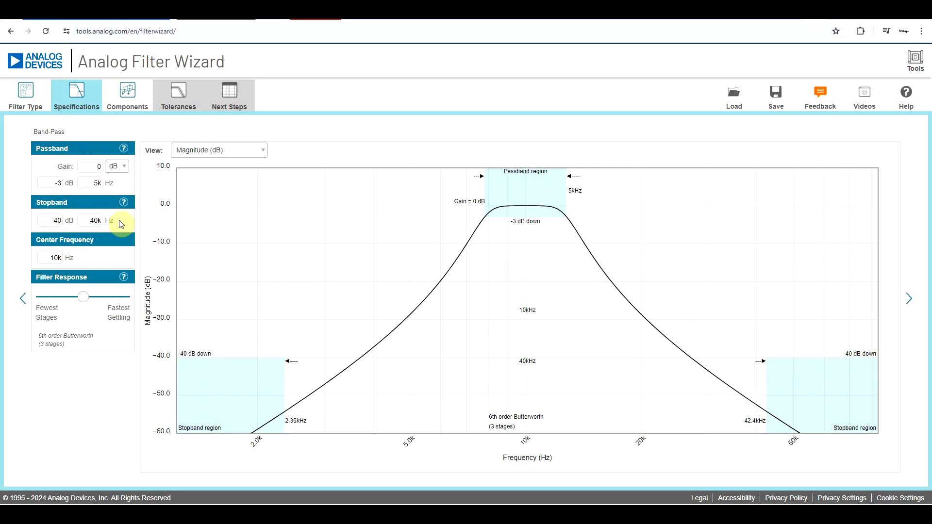
mouse_move(129, 237)
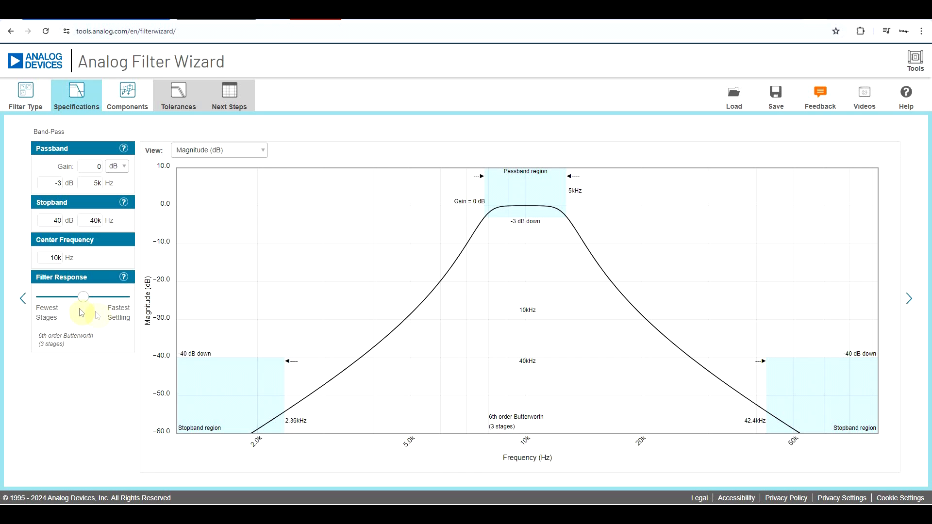
mouse_move(77, 321)
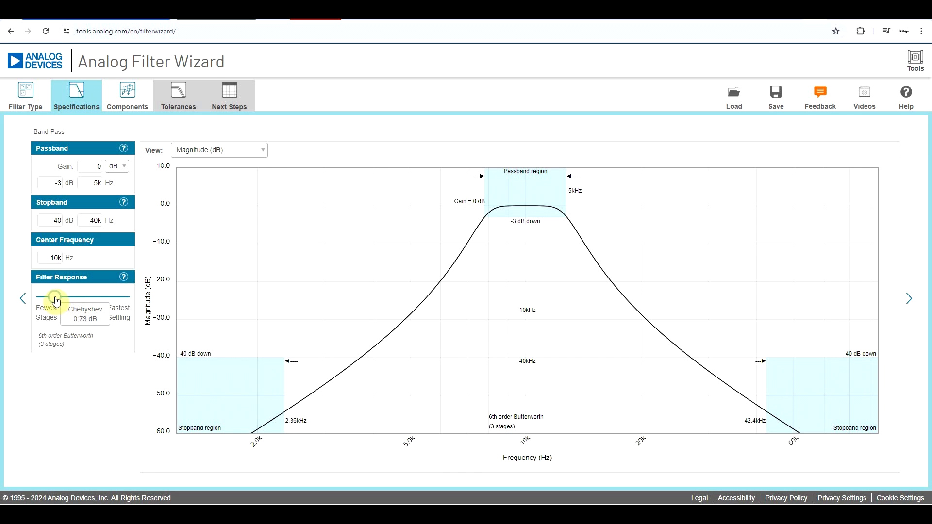
drag(56, 297, 49, 297)
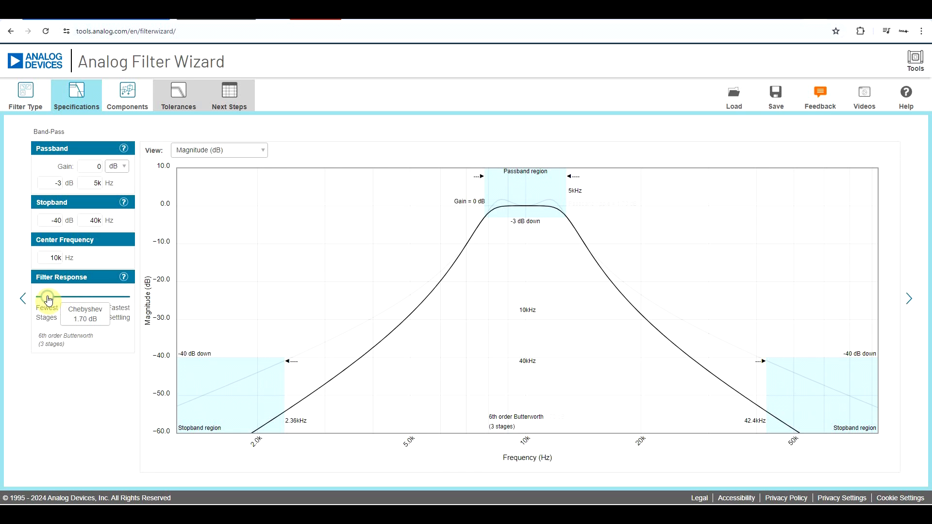
drag(48, 299, 92, 297)
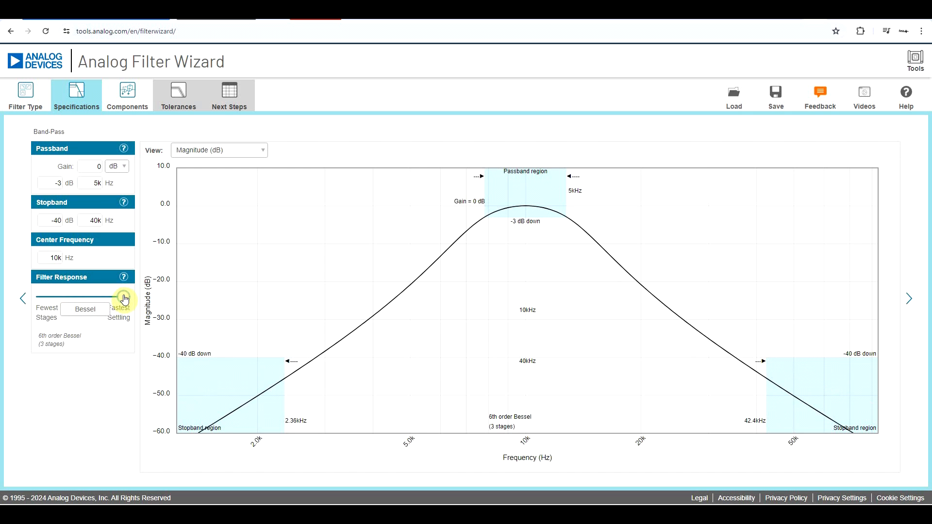
drag(122, 297, 65, 296)
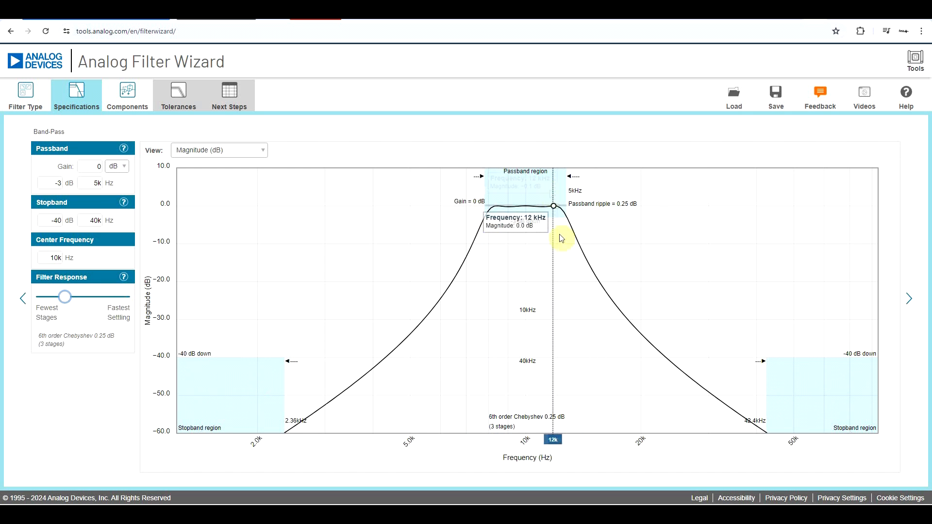
mouse_move(318, 262)
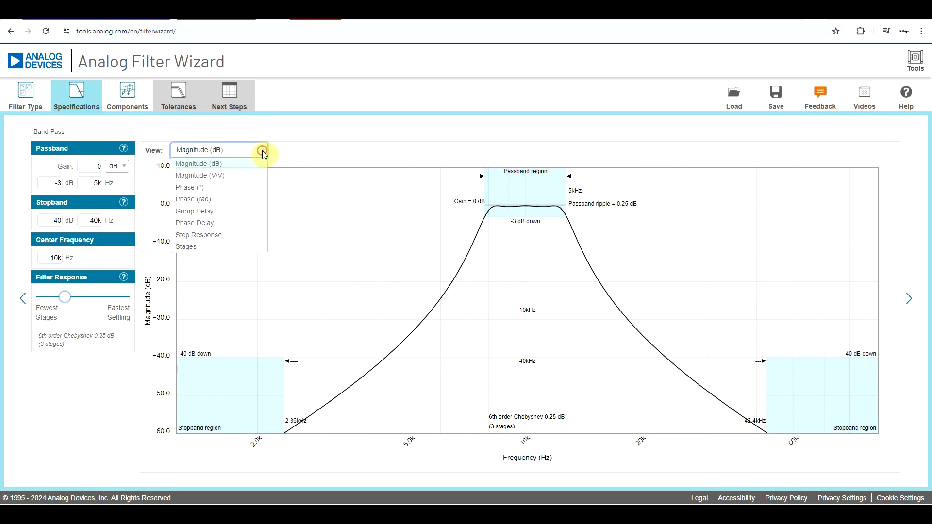
mouse_move(215, 175)
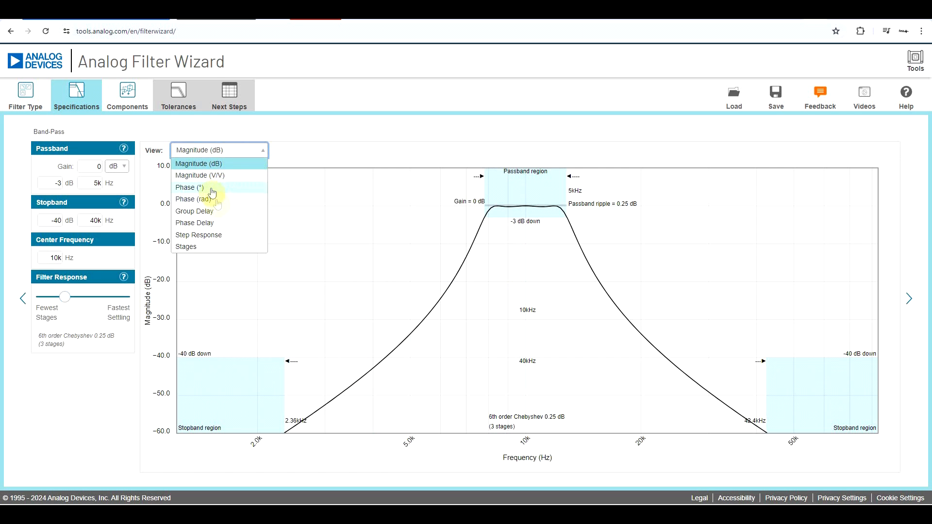
mouse_move(229, 238)
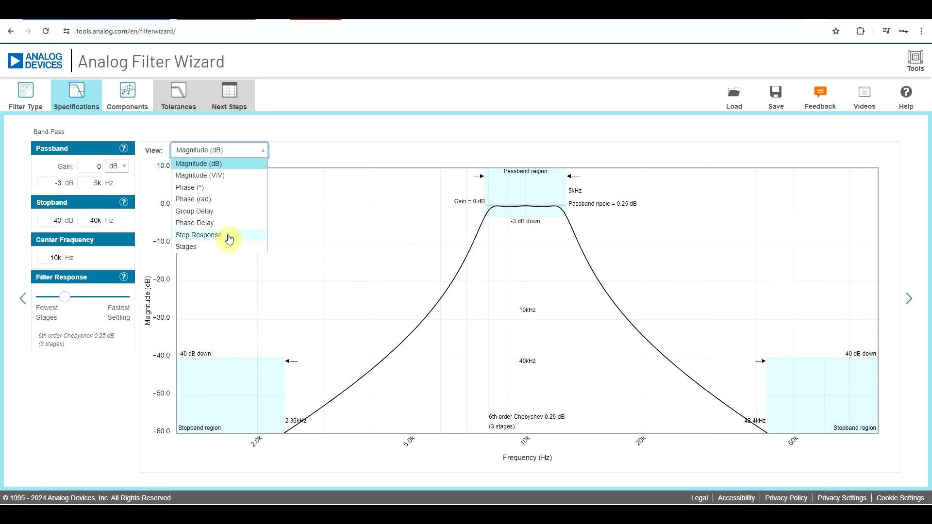
View the step response, then the three 2nd-order band-pass op-amp stages.
click(198, 234)
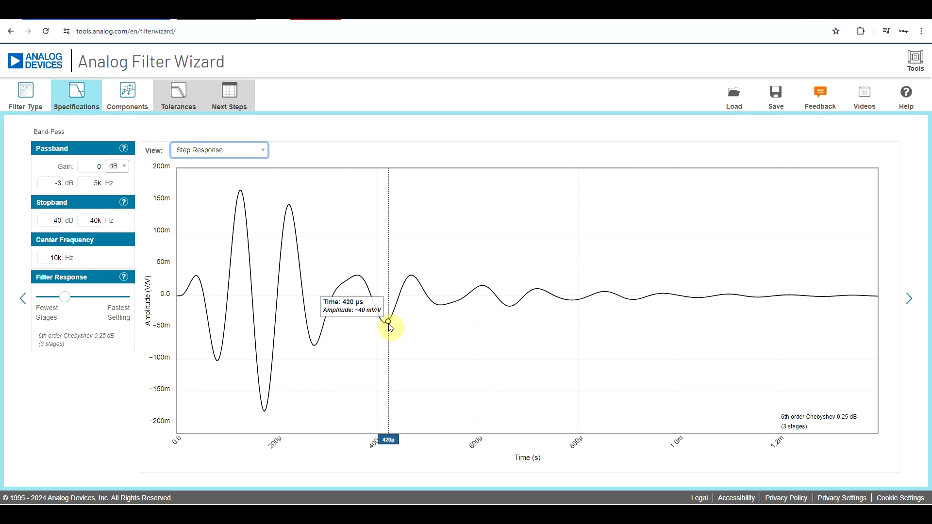
click(219, 150)
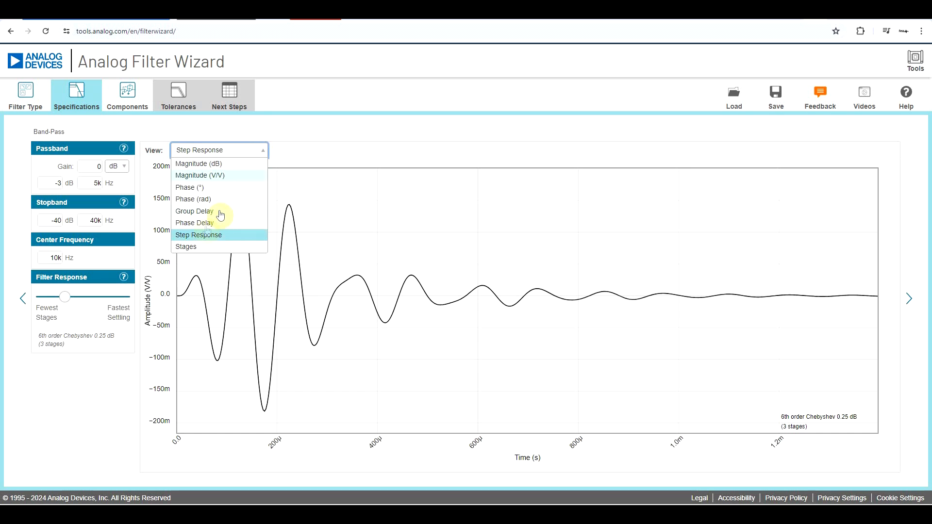
click(185, 247)
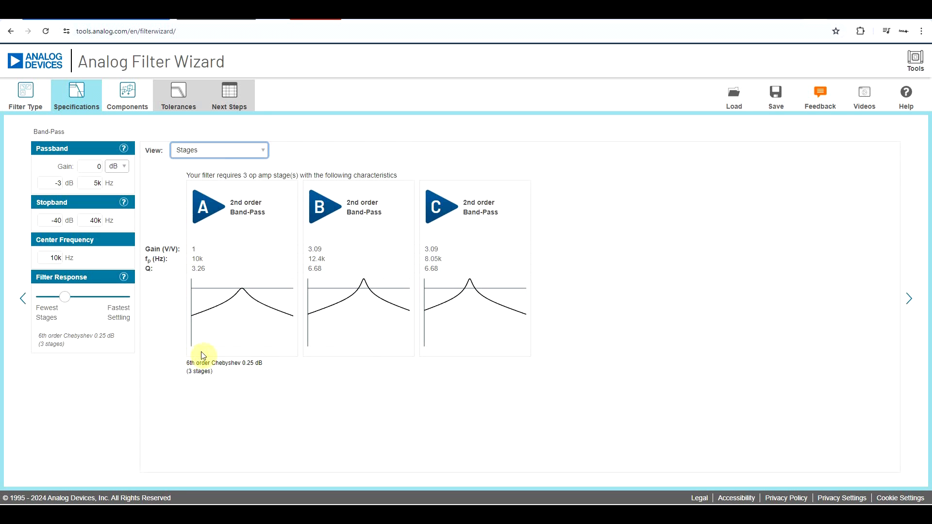
mouse_move(134, 340)
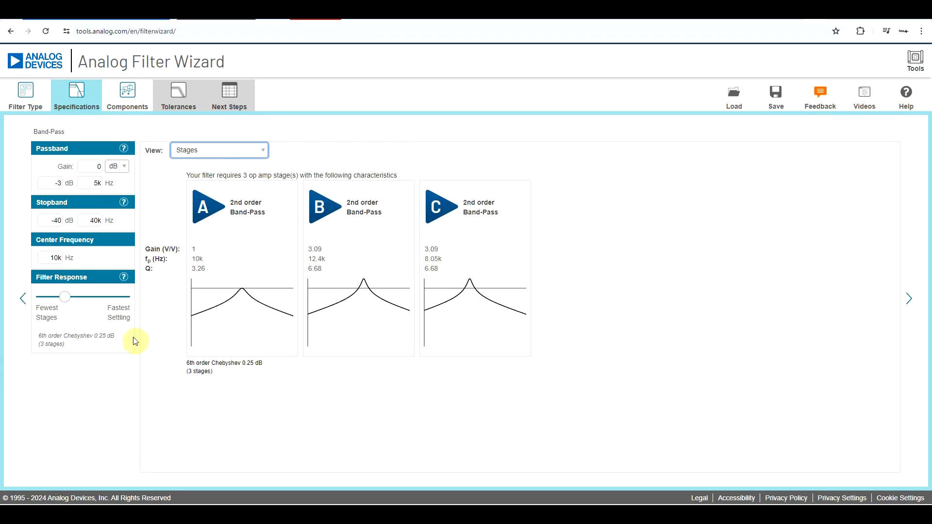
mouse_move(260, 245)
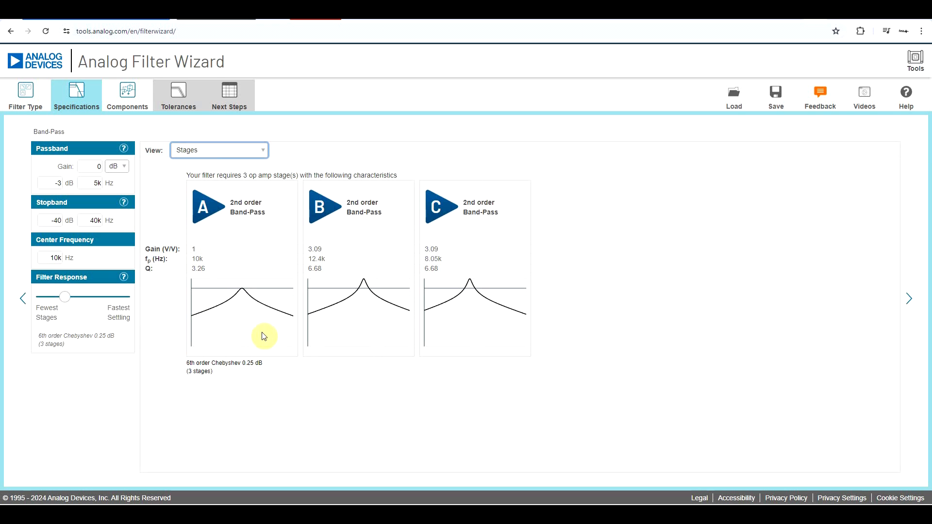
mouse_move(156, 339)
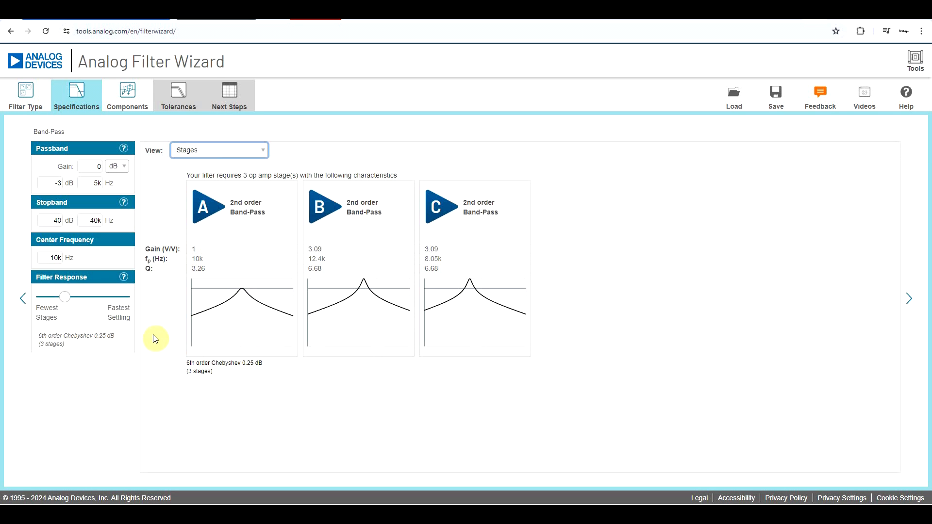
mouse_move(99, 109)
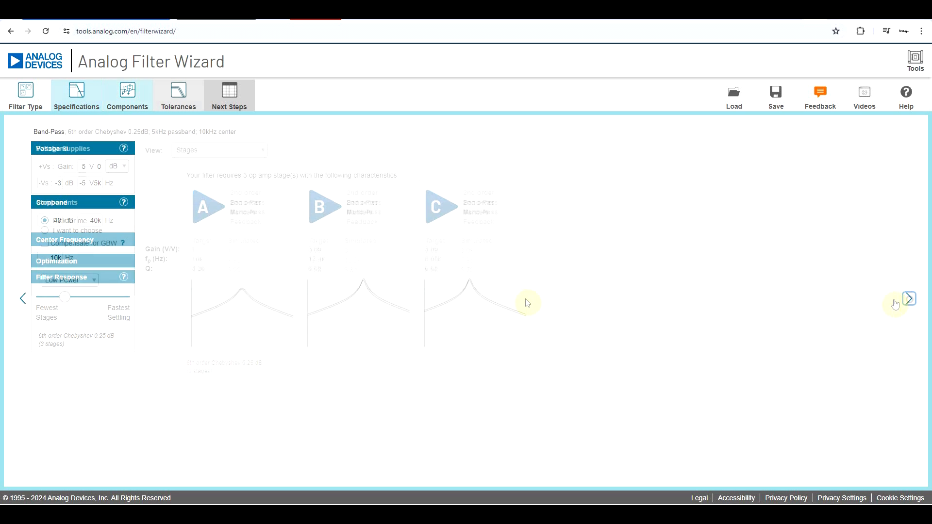
Review the band-pass component circuit, then return to specify a 10 kHz/2.5 kHz high-pass.
click(127, 95)
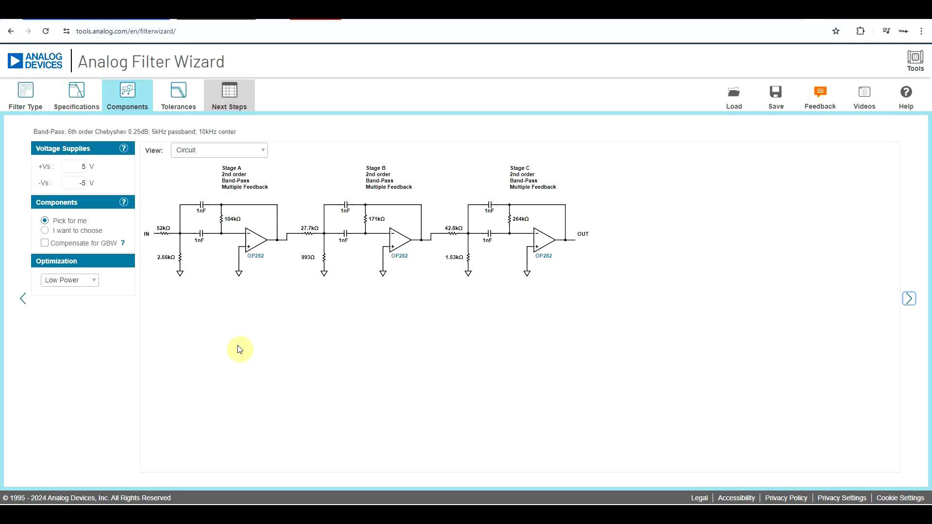
mouse_move(192, 269)
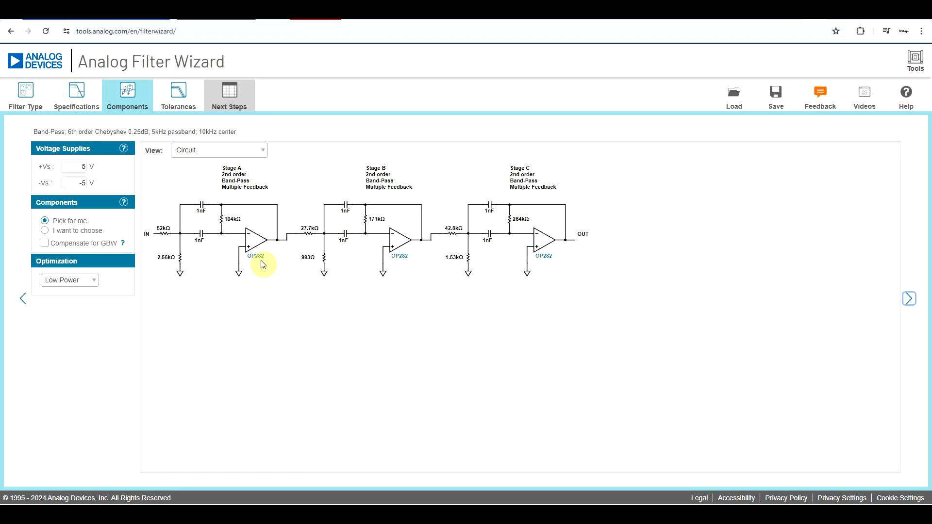
click(76, 95)
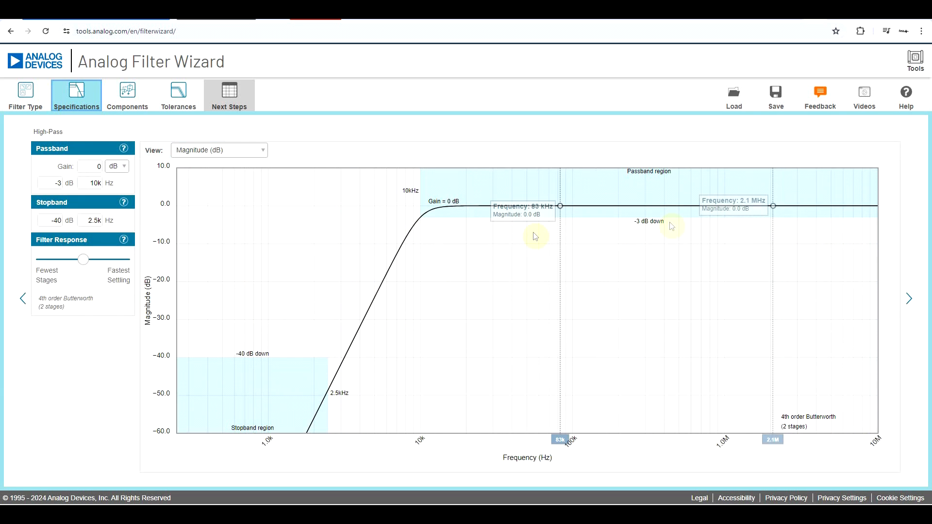
Review the two Sallen-Key ADA4062-2 stages and their magnitude roll-off near 1 MHz.
click(126, 95)
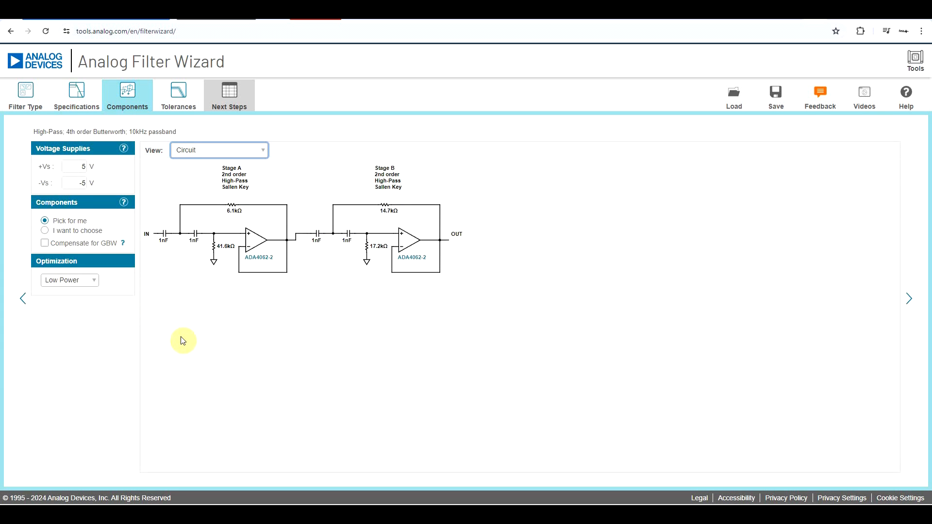
click(218, 150)
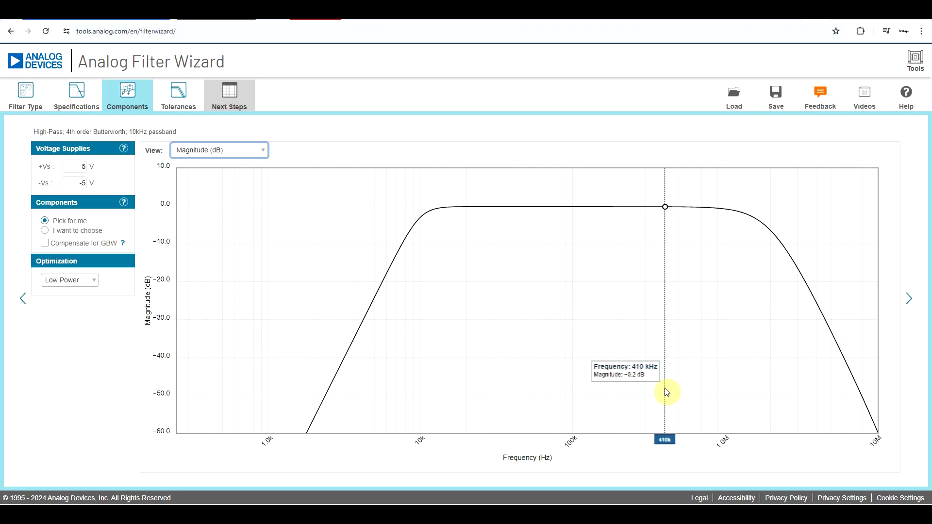
drag(665, 392, 625, 380)
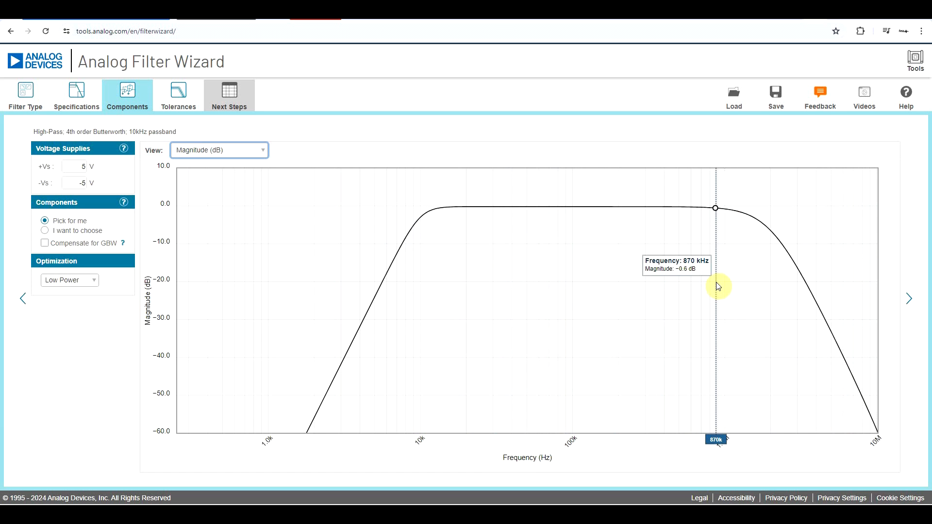
click(218, 150)
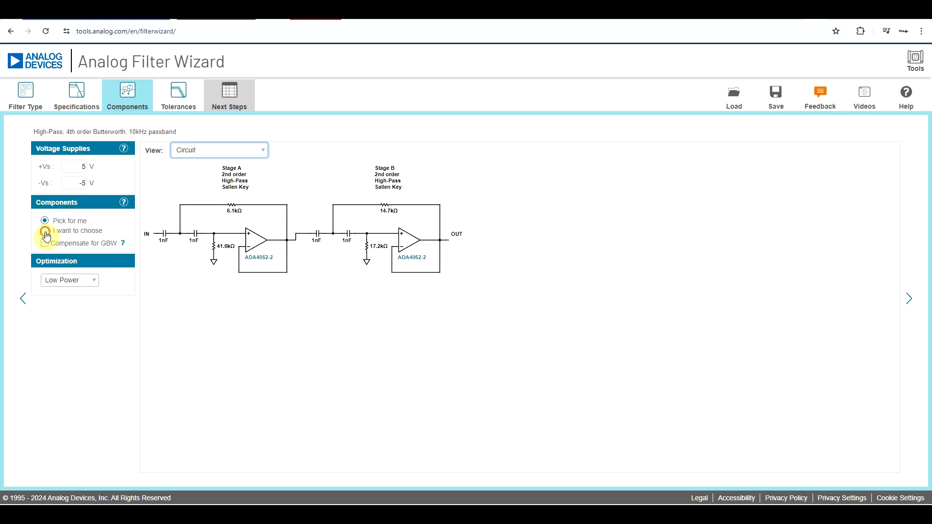
Resize Stage A manually and give it an ADA4817-1 op amp, checking the magnitude response.
click(44, 231)
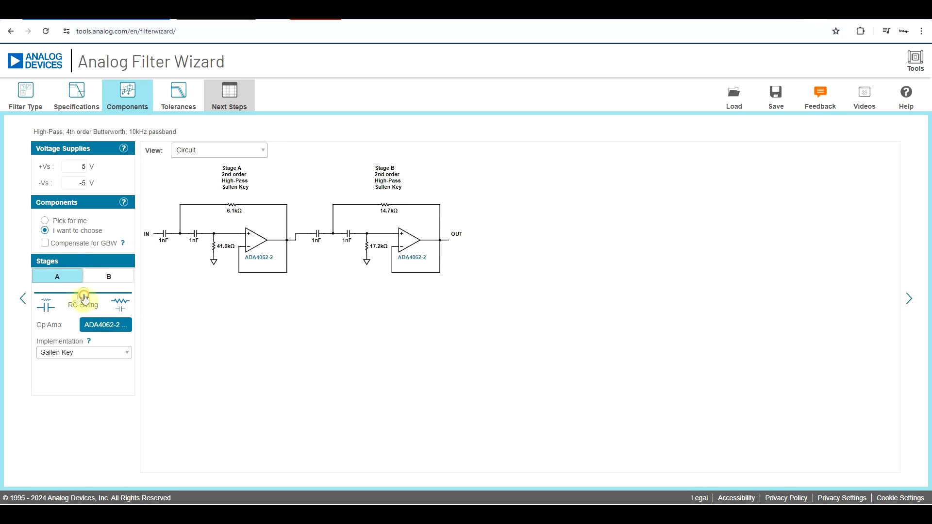
drag(83, 292, 64, 291)
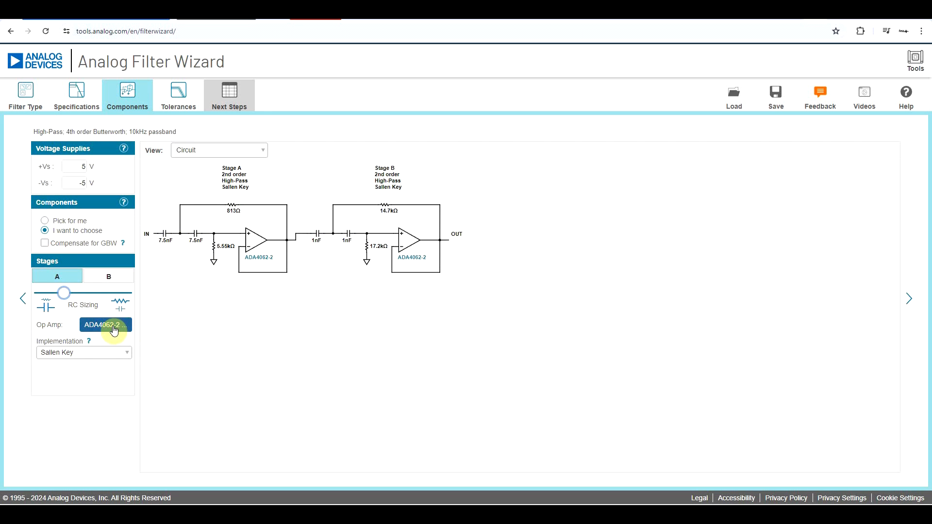
click(103, 325)
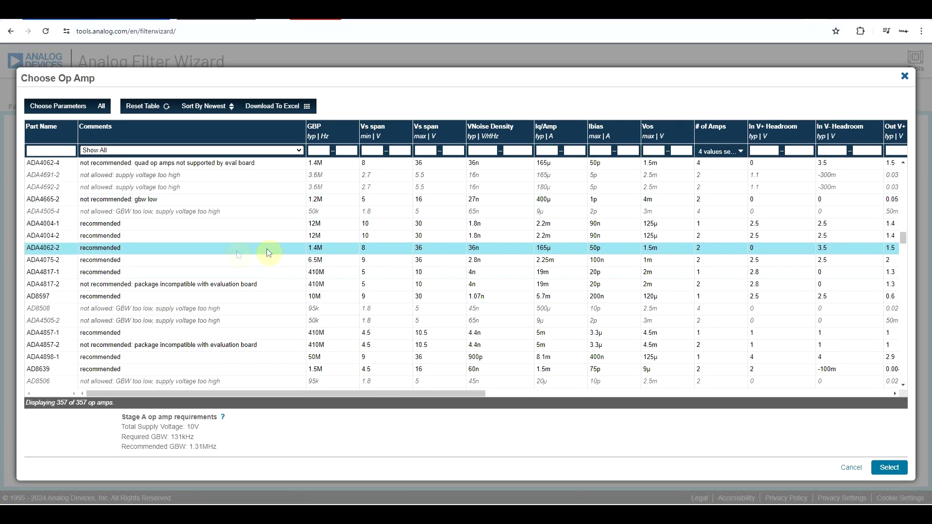
click(291, 272)
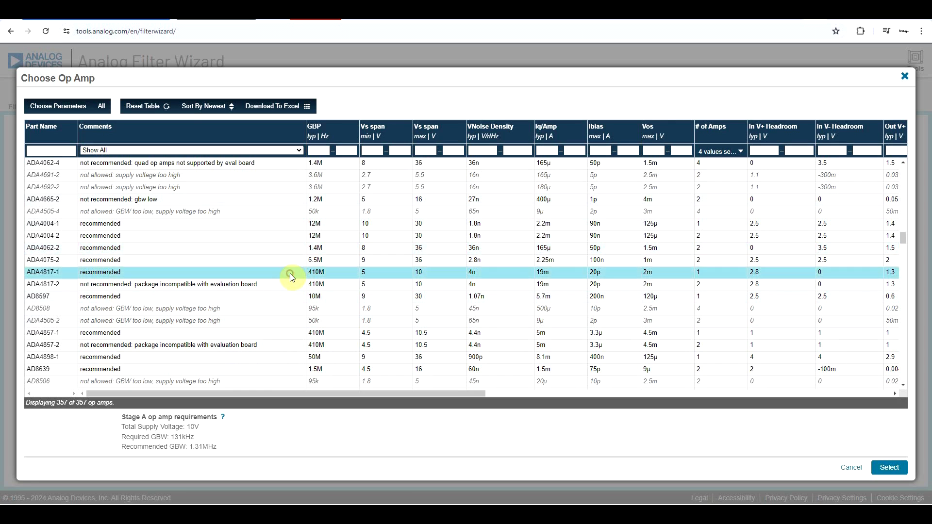
click(888, 467)
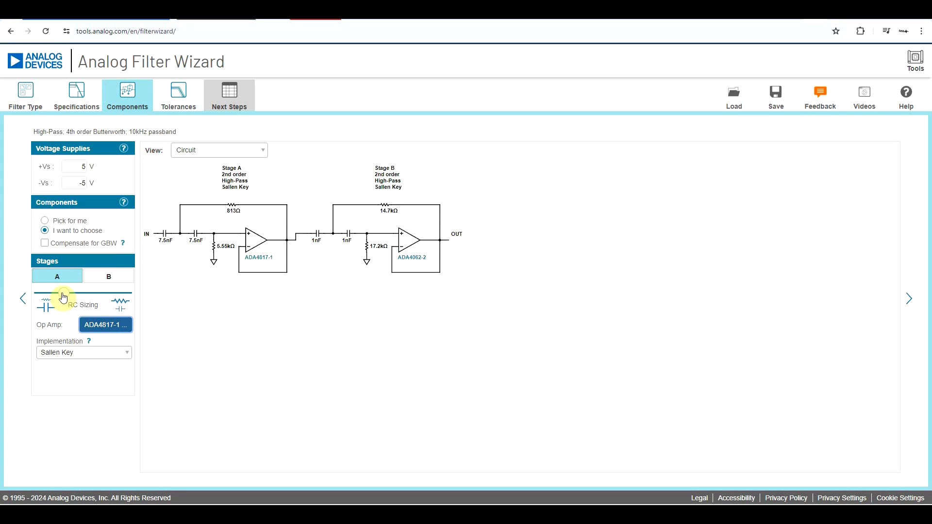
click(219, 150)
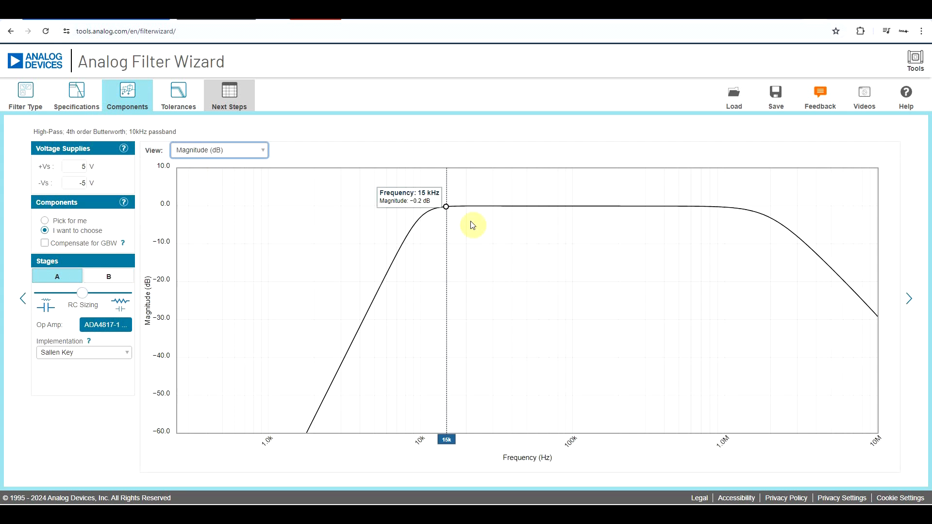
mouse_move(825, 309)
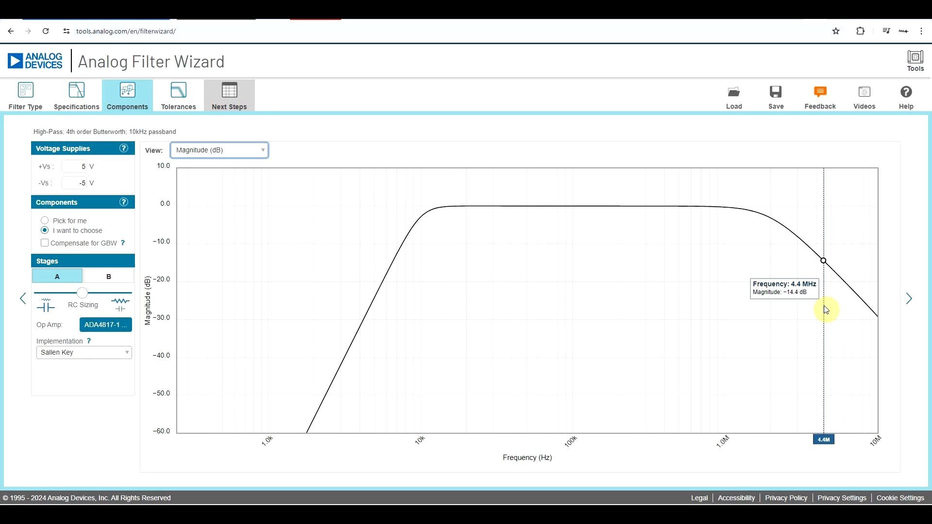
click(219, 150)
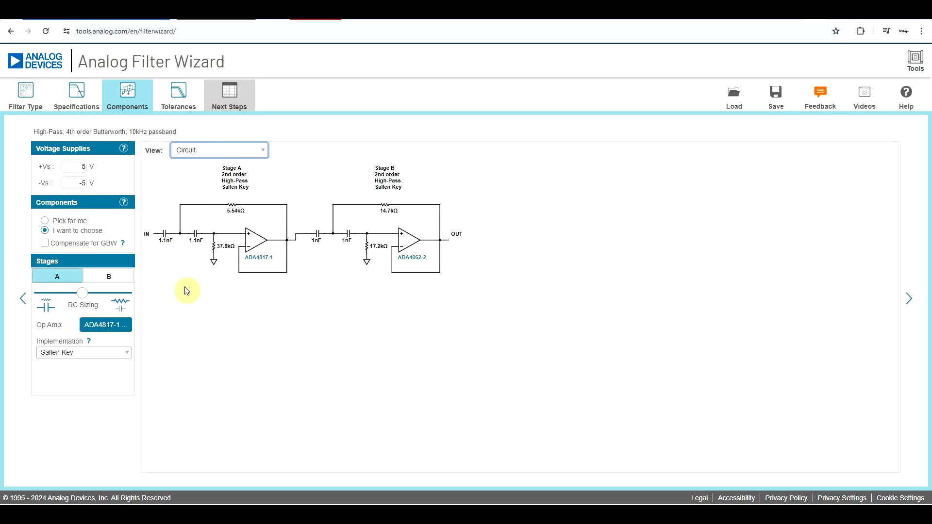
mouse_move(199, 276)
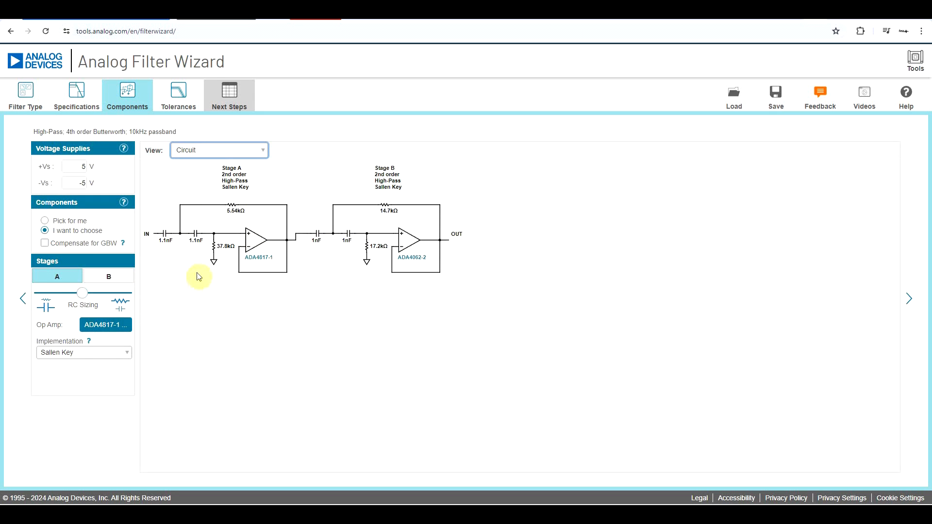
mouse_move(215, 270)
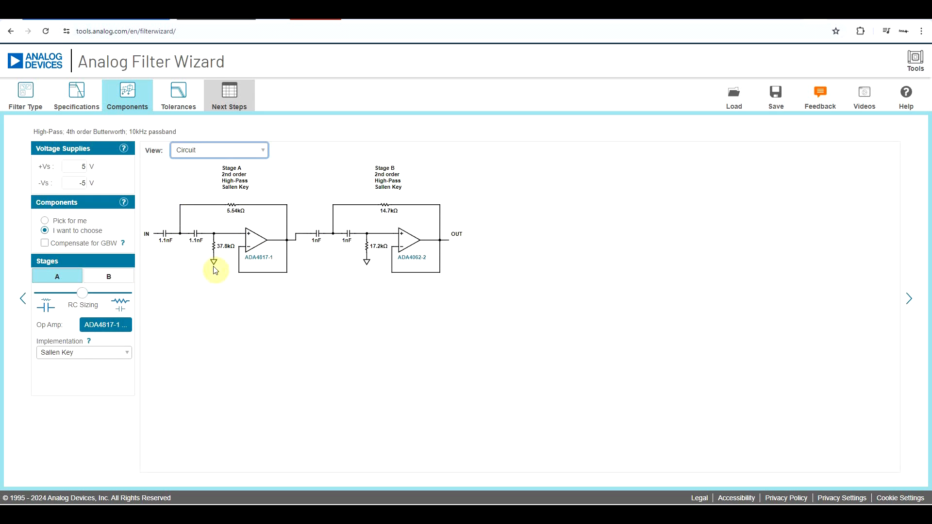
mouse_move(239, 261)
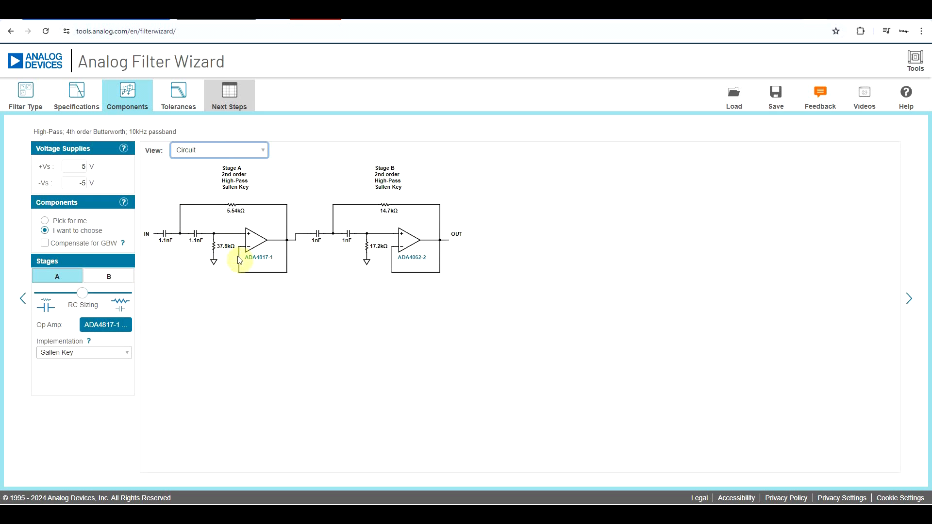
mouse_move(225, 262)
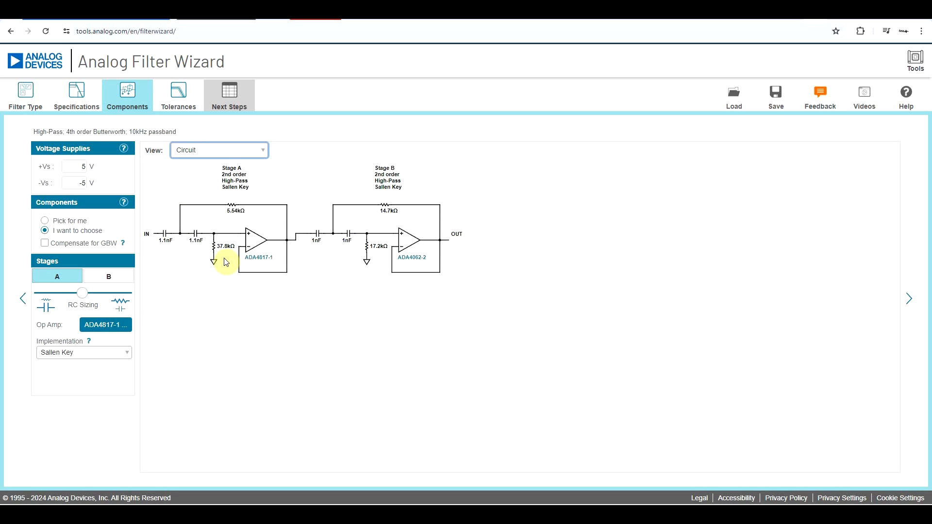
Plot the magnitude tolerance band with 10% capacitors and 5% resistors.
click(178, 95)
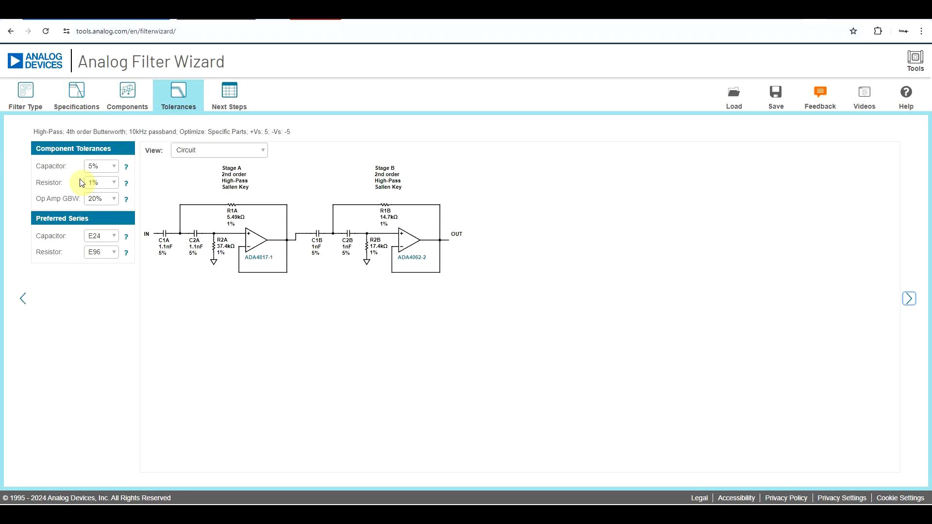
click(218, 150)
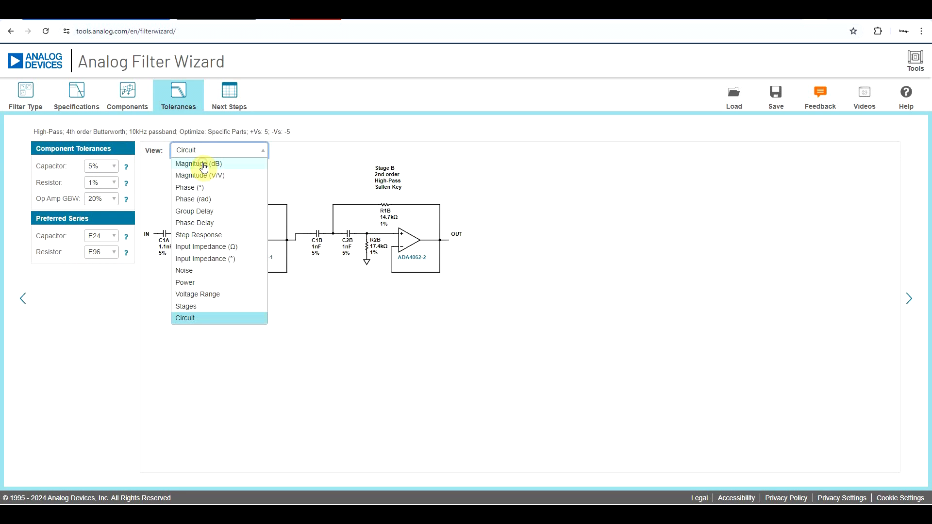
click(199, 163)
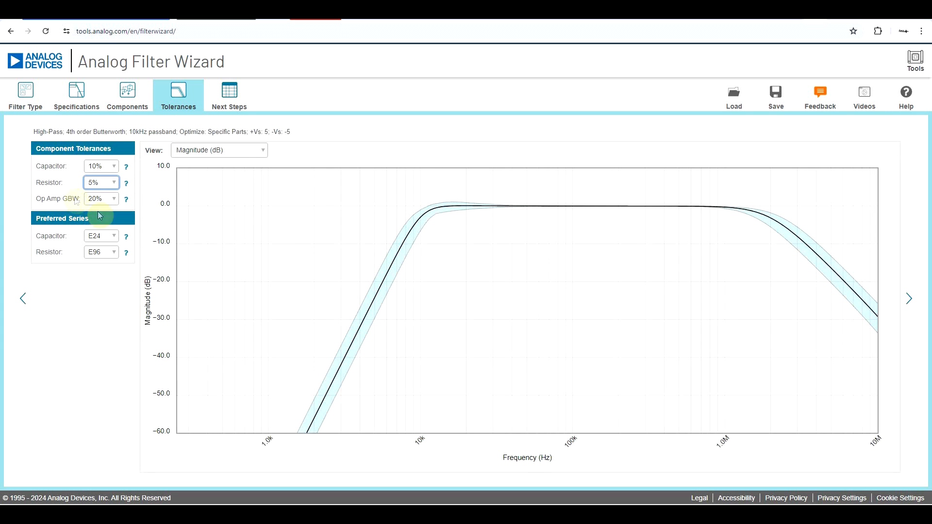
mouse_move(434, 209)
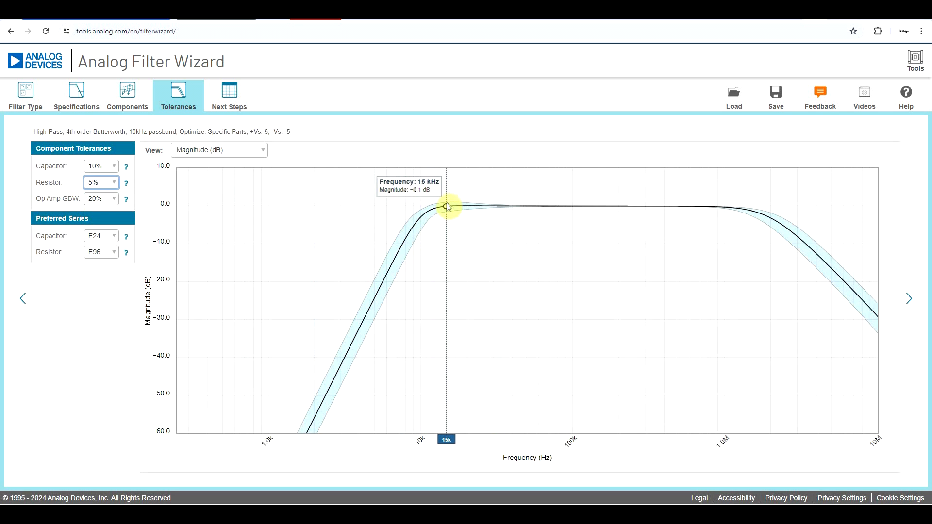
mouse_move(400, 218)
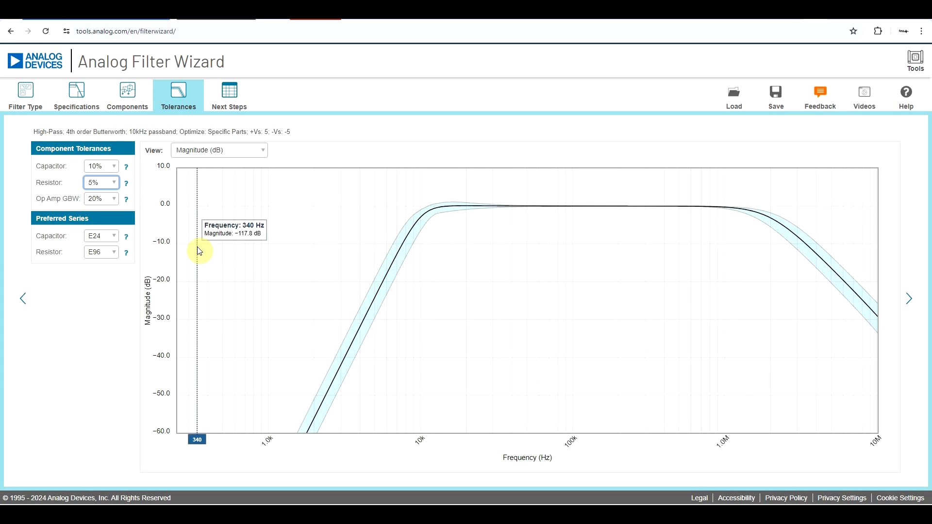
mouse_move(446, 208)
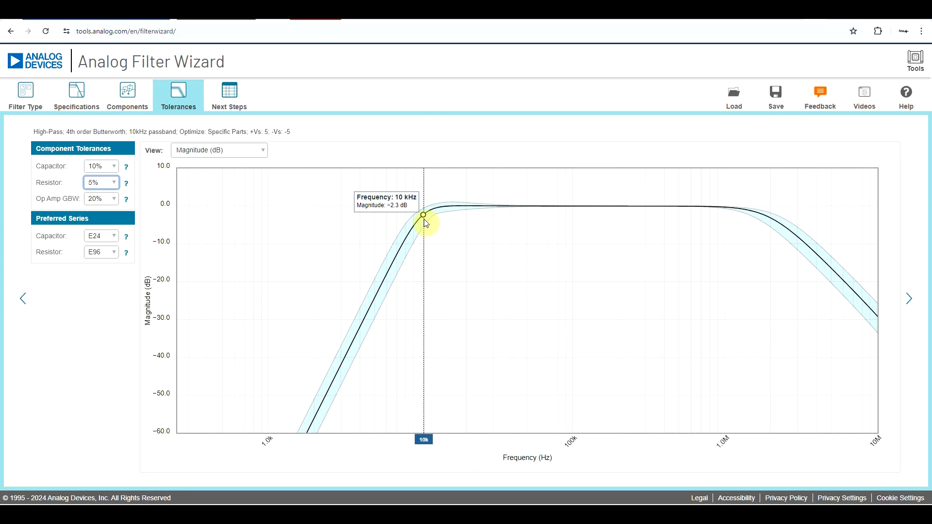
click(218, 150)
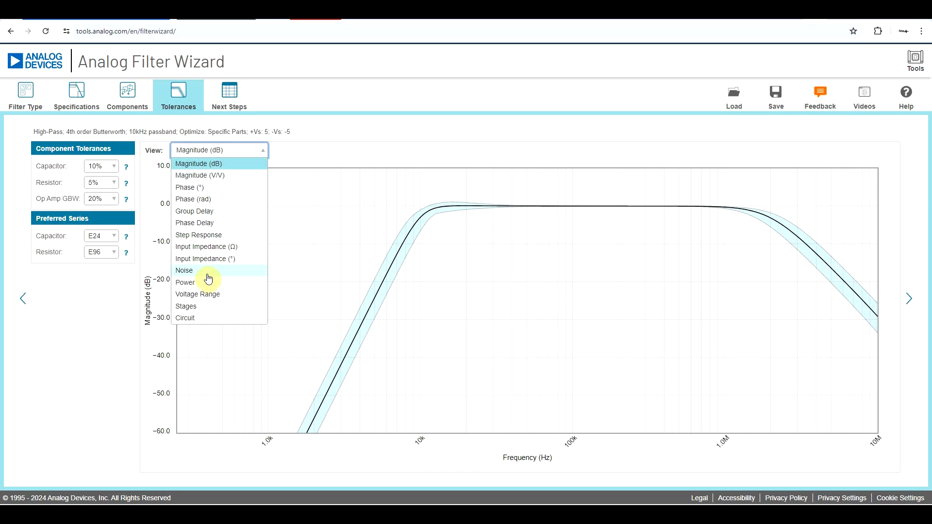
mouse_move(217, 297)
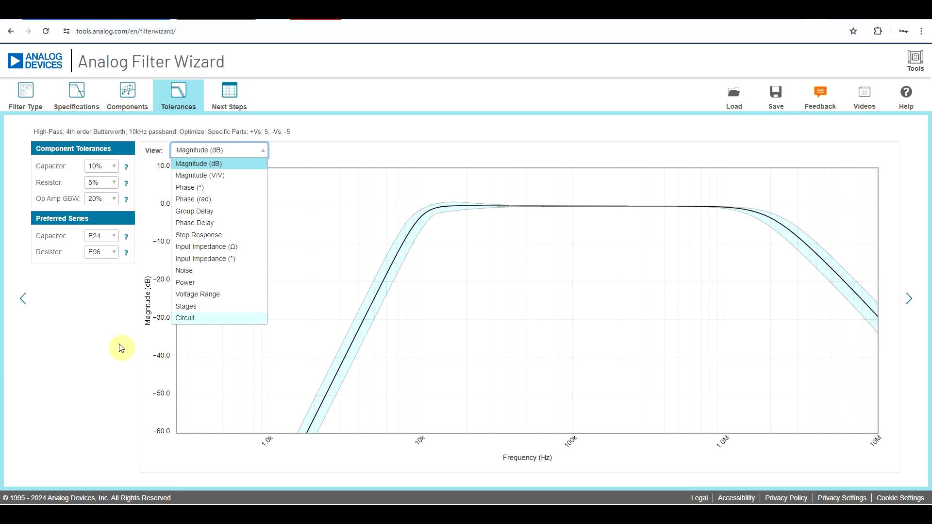
Look over the Next Steps page, then return to the High Pass filter type page.
click(228, 95)
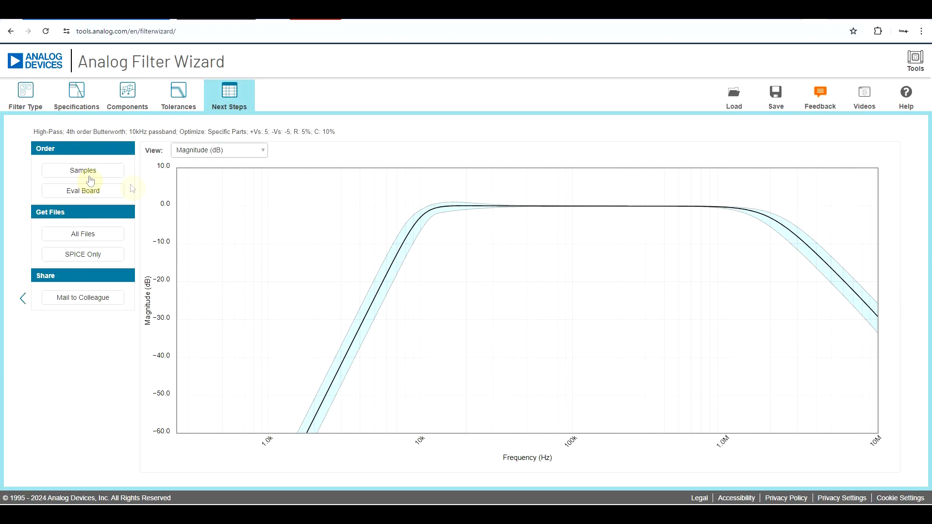
mouse_move(113, 274)
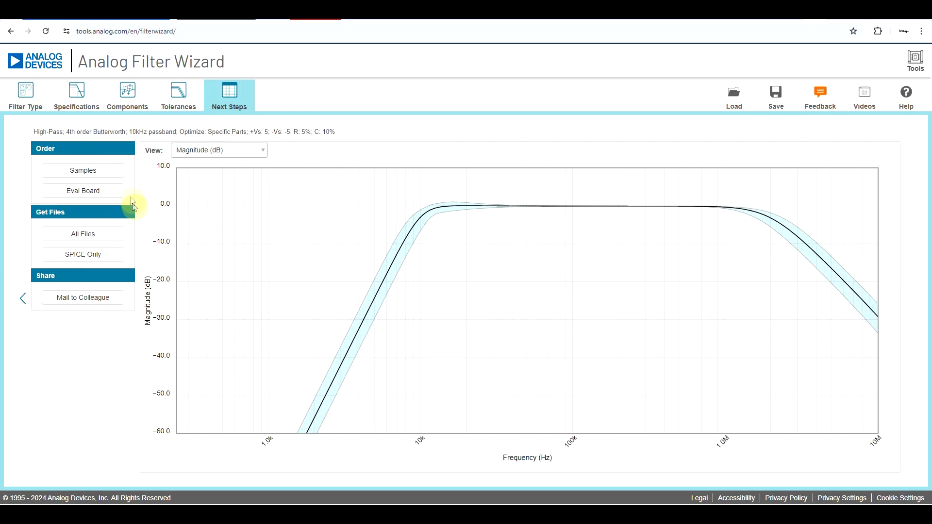
click(25, 95)
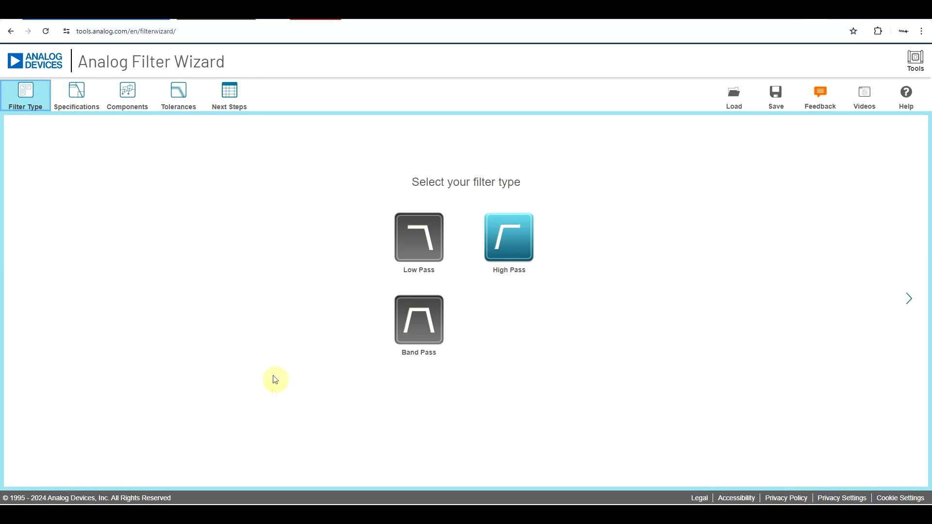
mouse_move(192, 214)
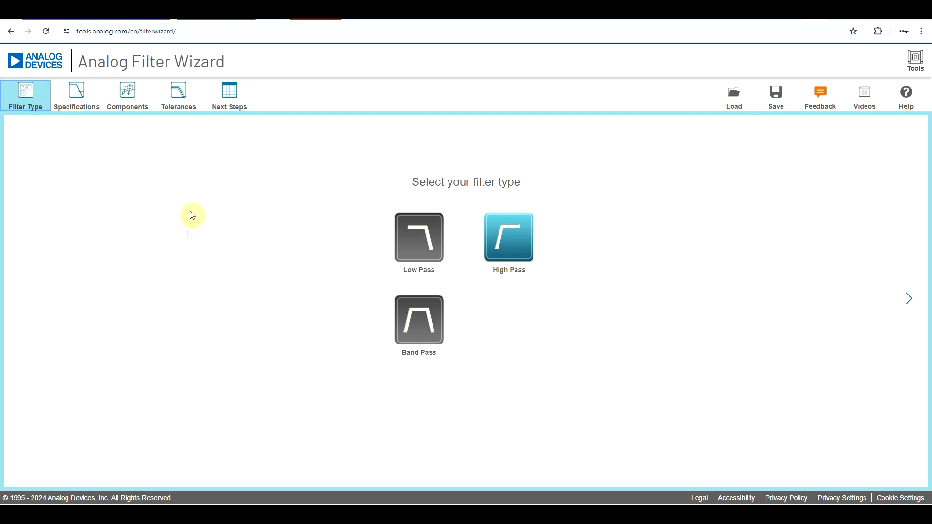
mouse_move(576, 141)
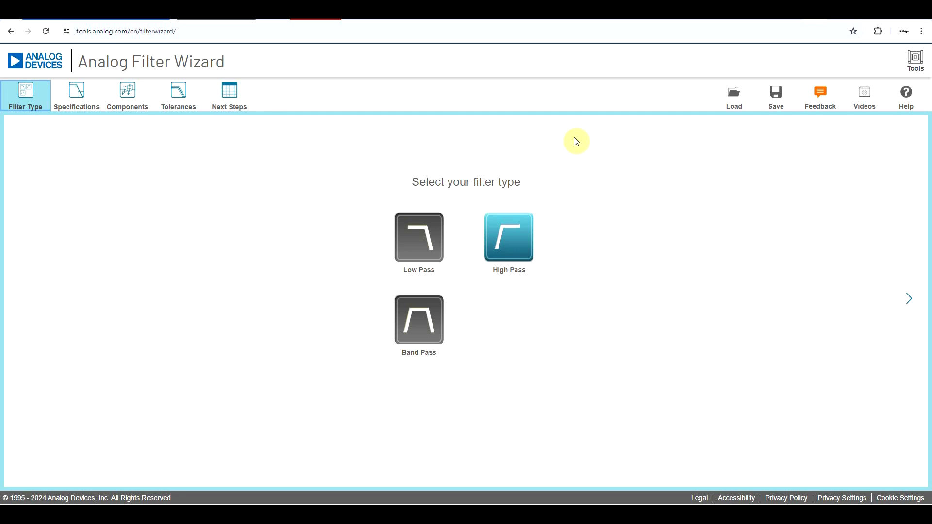